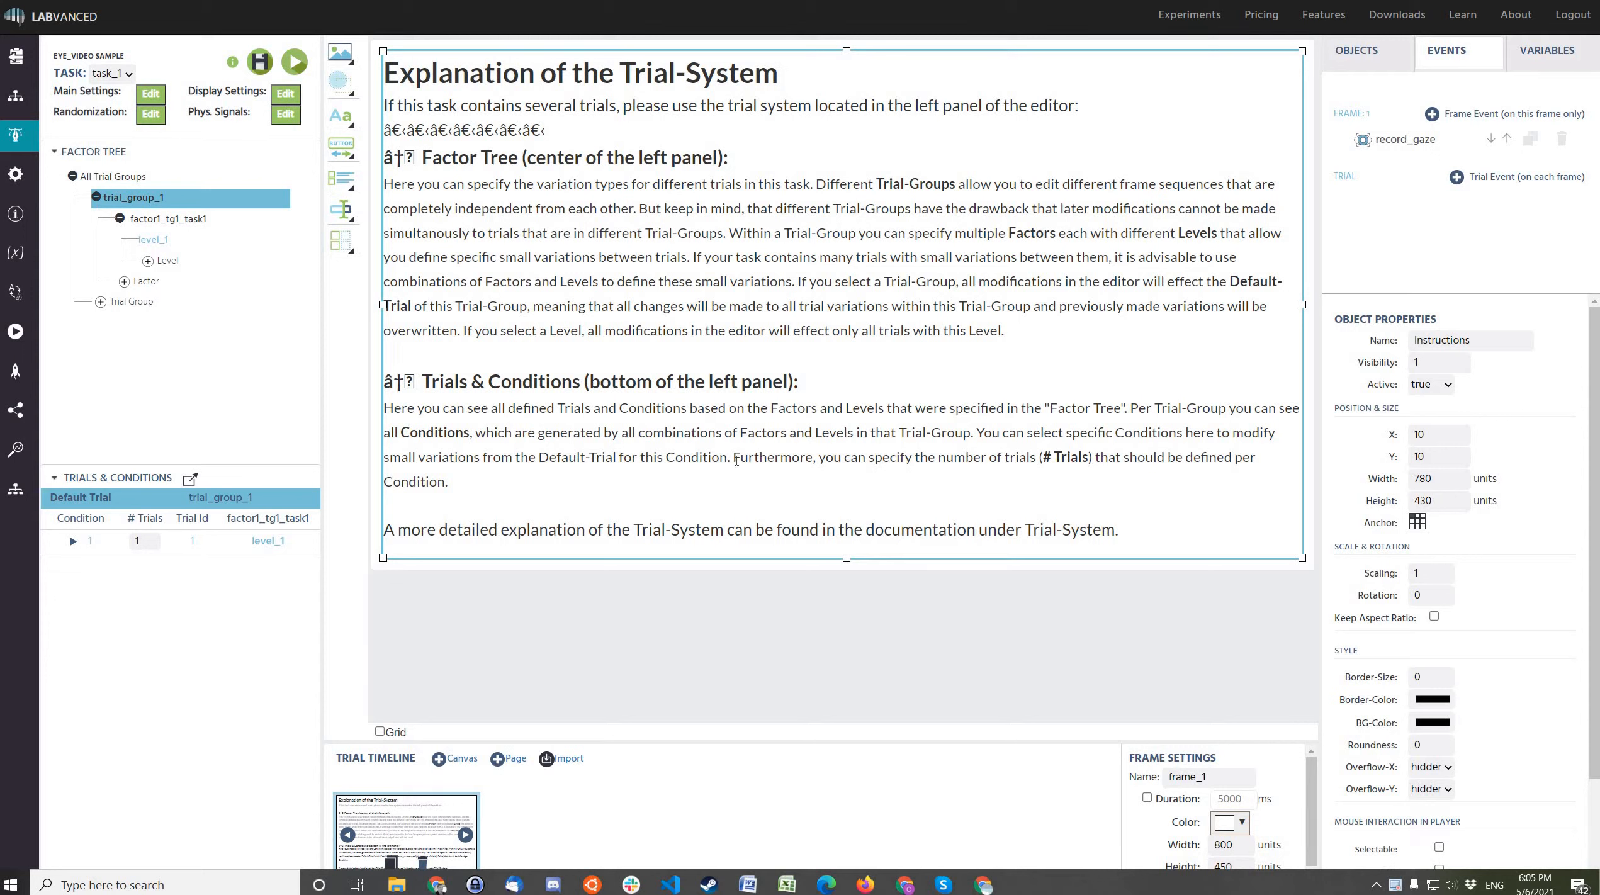
mouse_move(744, 344)
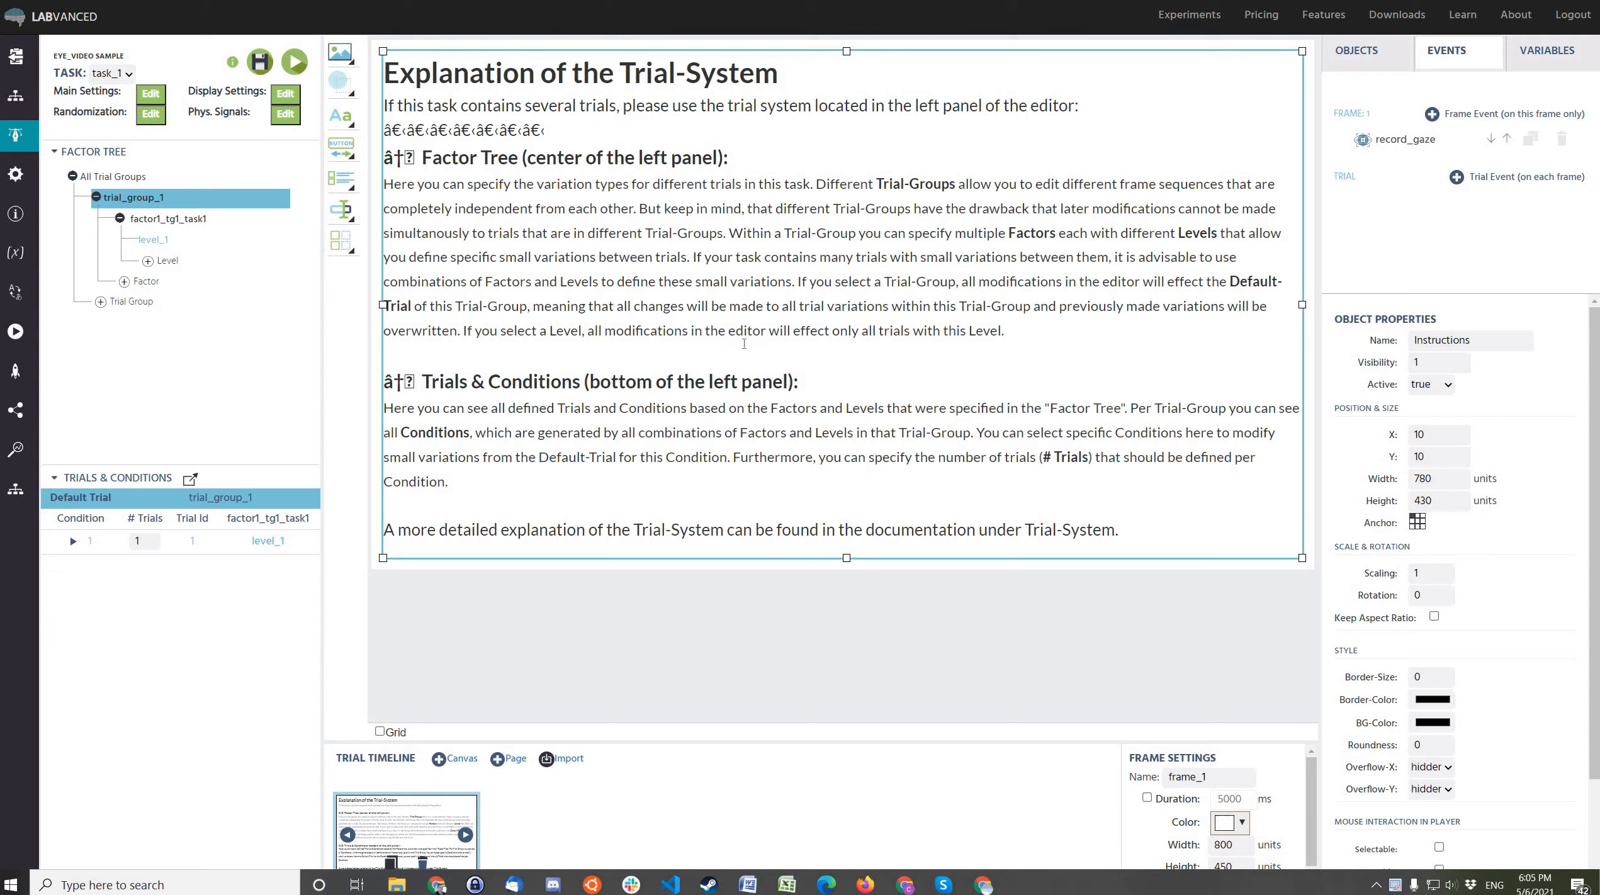
mouse_move(1062, 409)
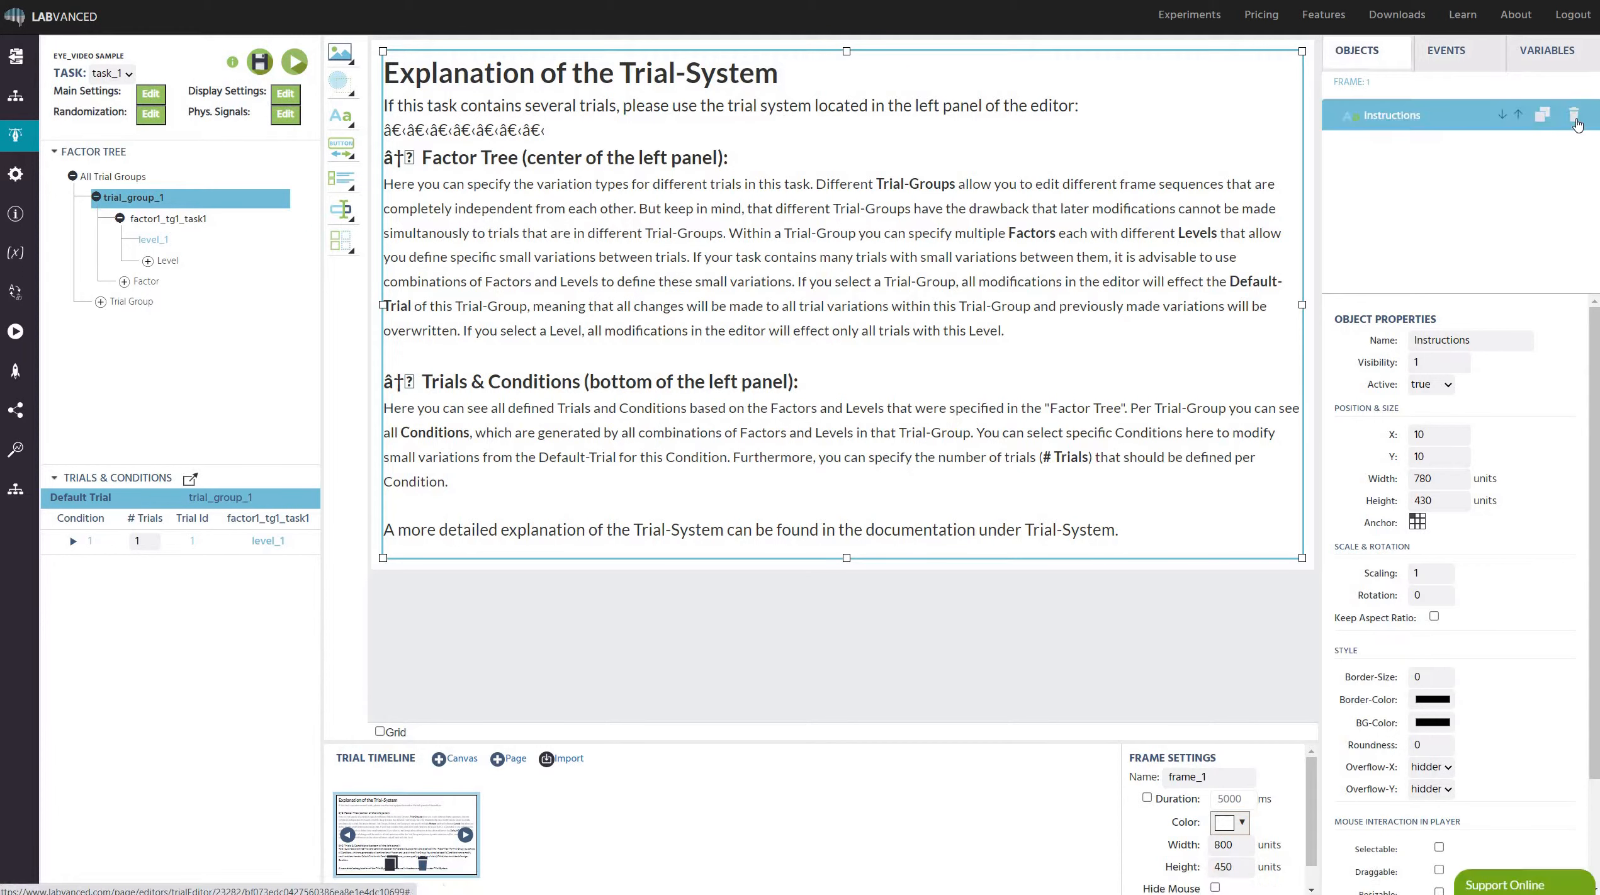
mouse_move(1579, 112)
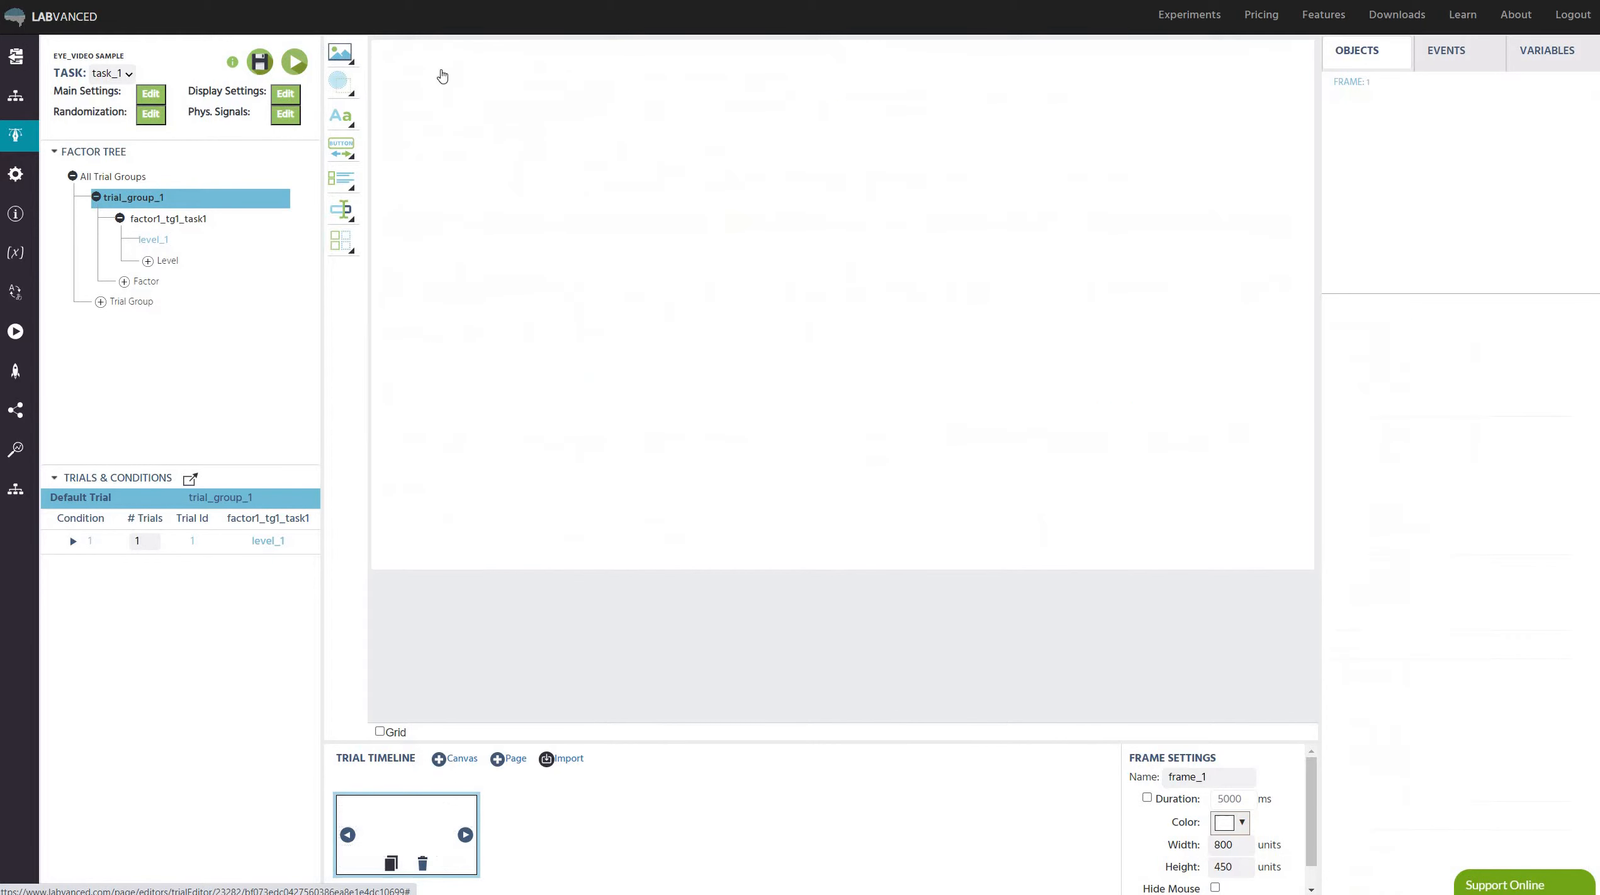
Add Image_1 on the left and Image_2 on the right of frame_1, aligned with each other.
left_click(341, 54)
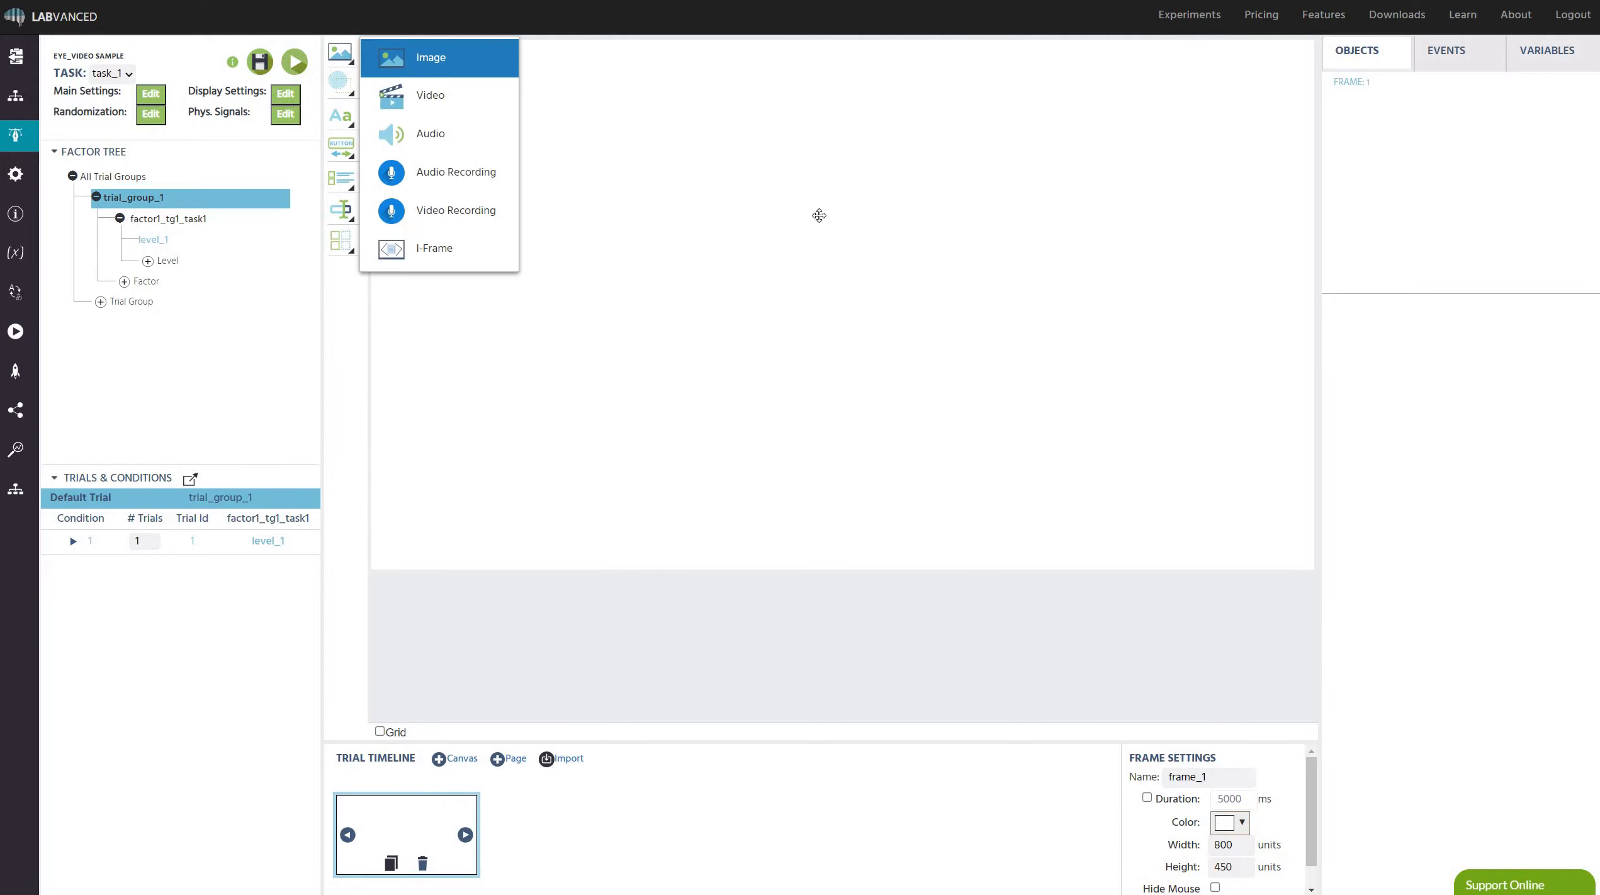
left_click(438, 58)
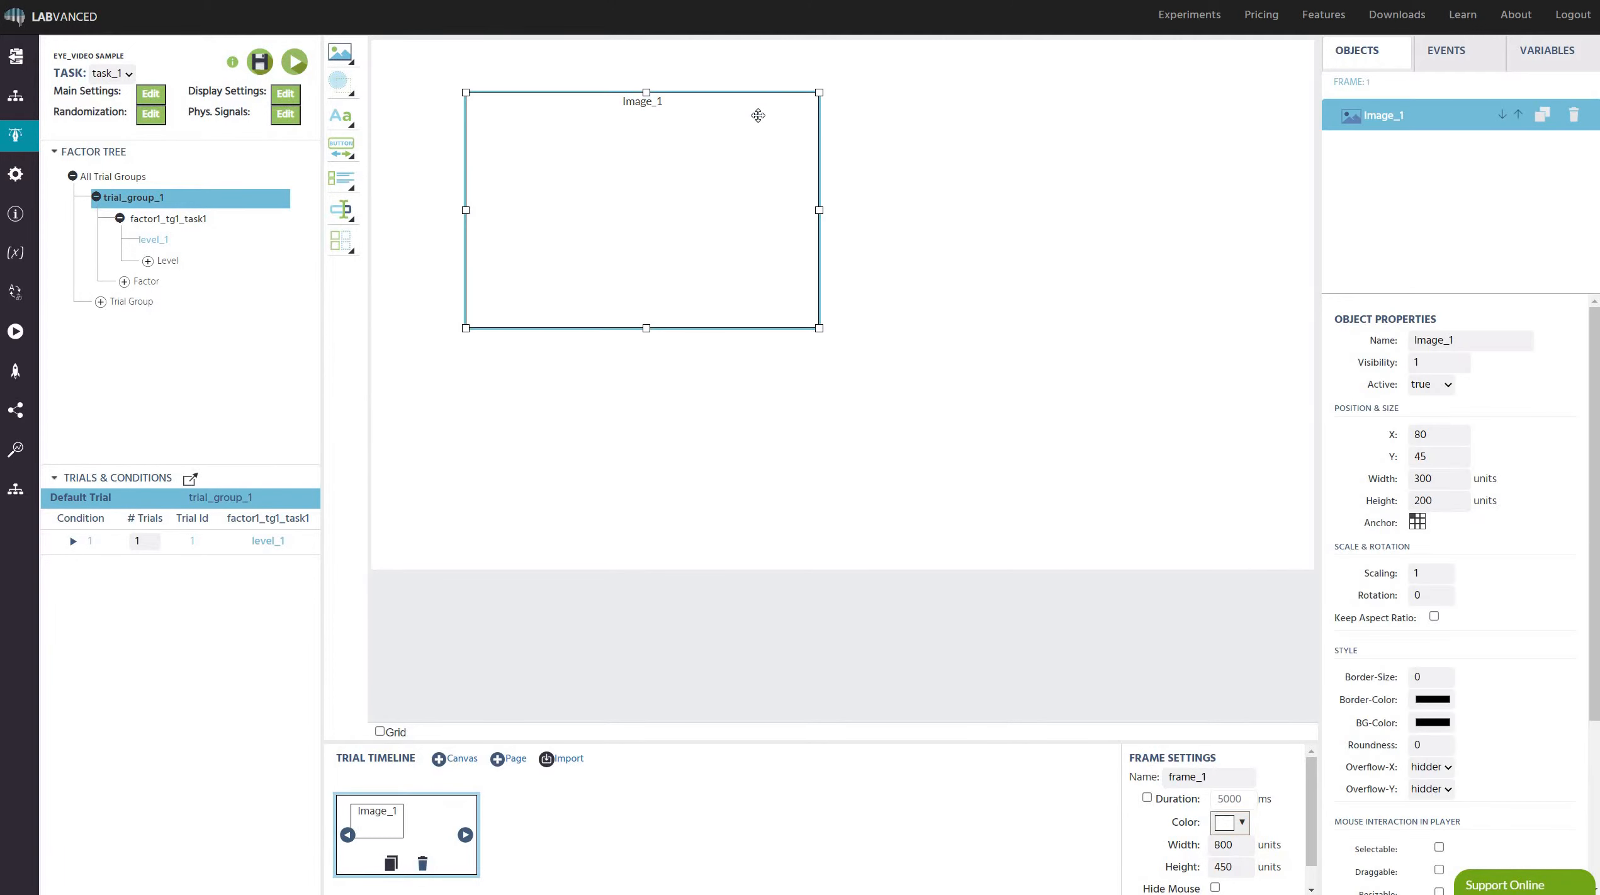
left_click_drag(643, 212, 571, 252)
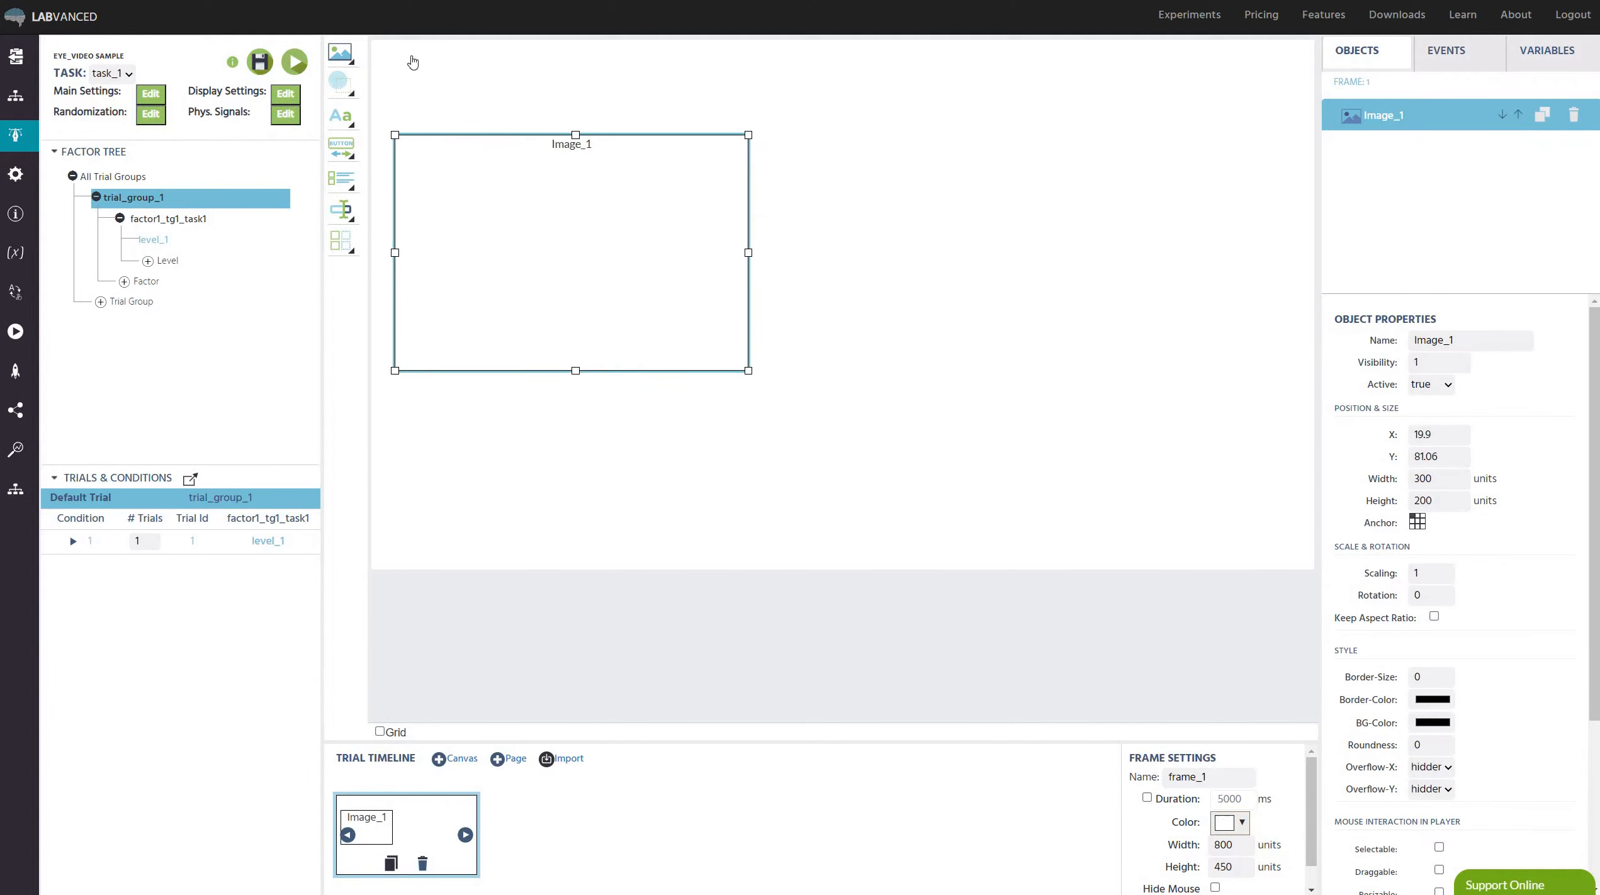
left_click(340, 53)
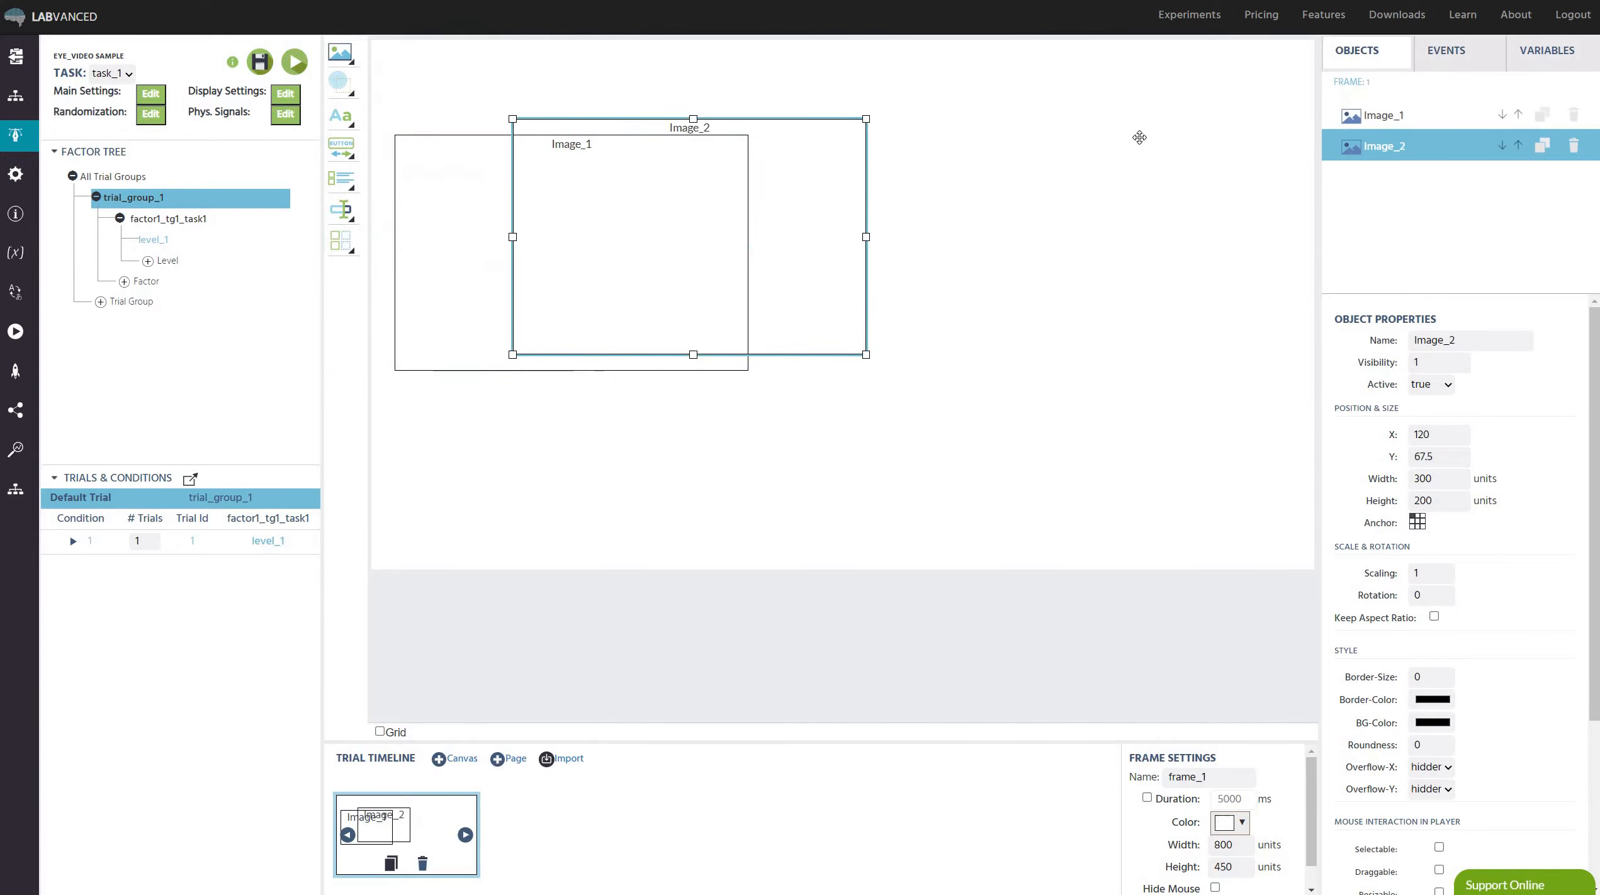
left_click_drag(692, 253, 1073, 272)
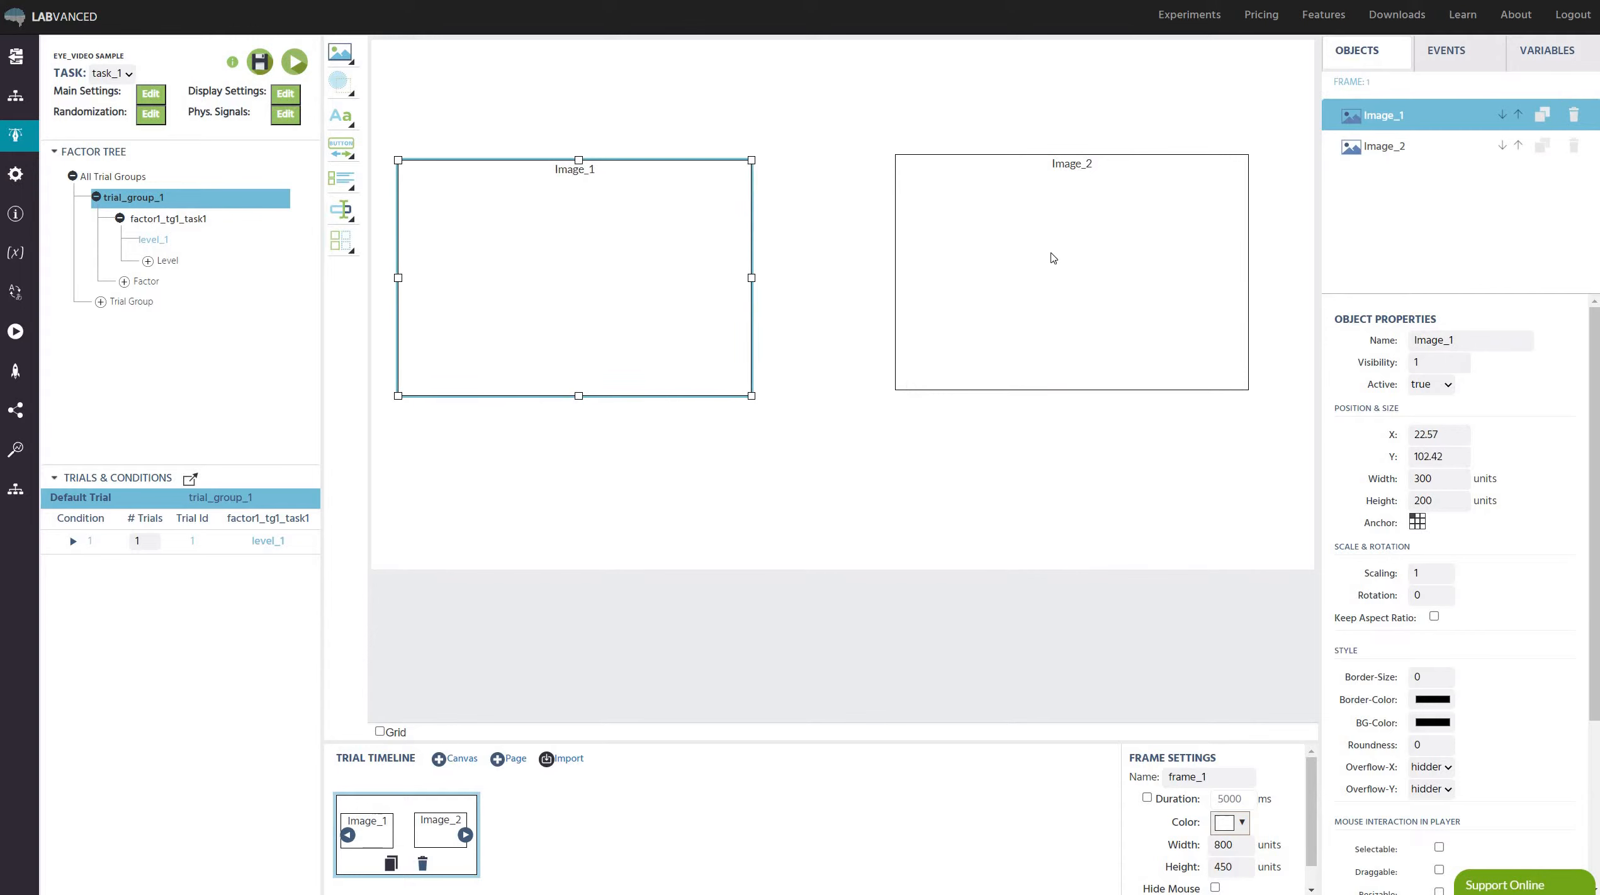
left_click_drag(574, 280, 577, 278)
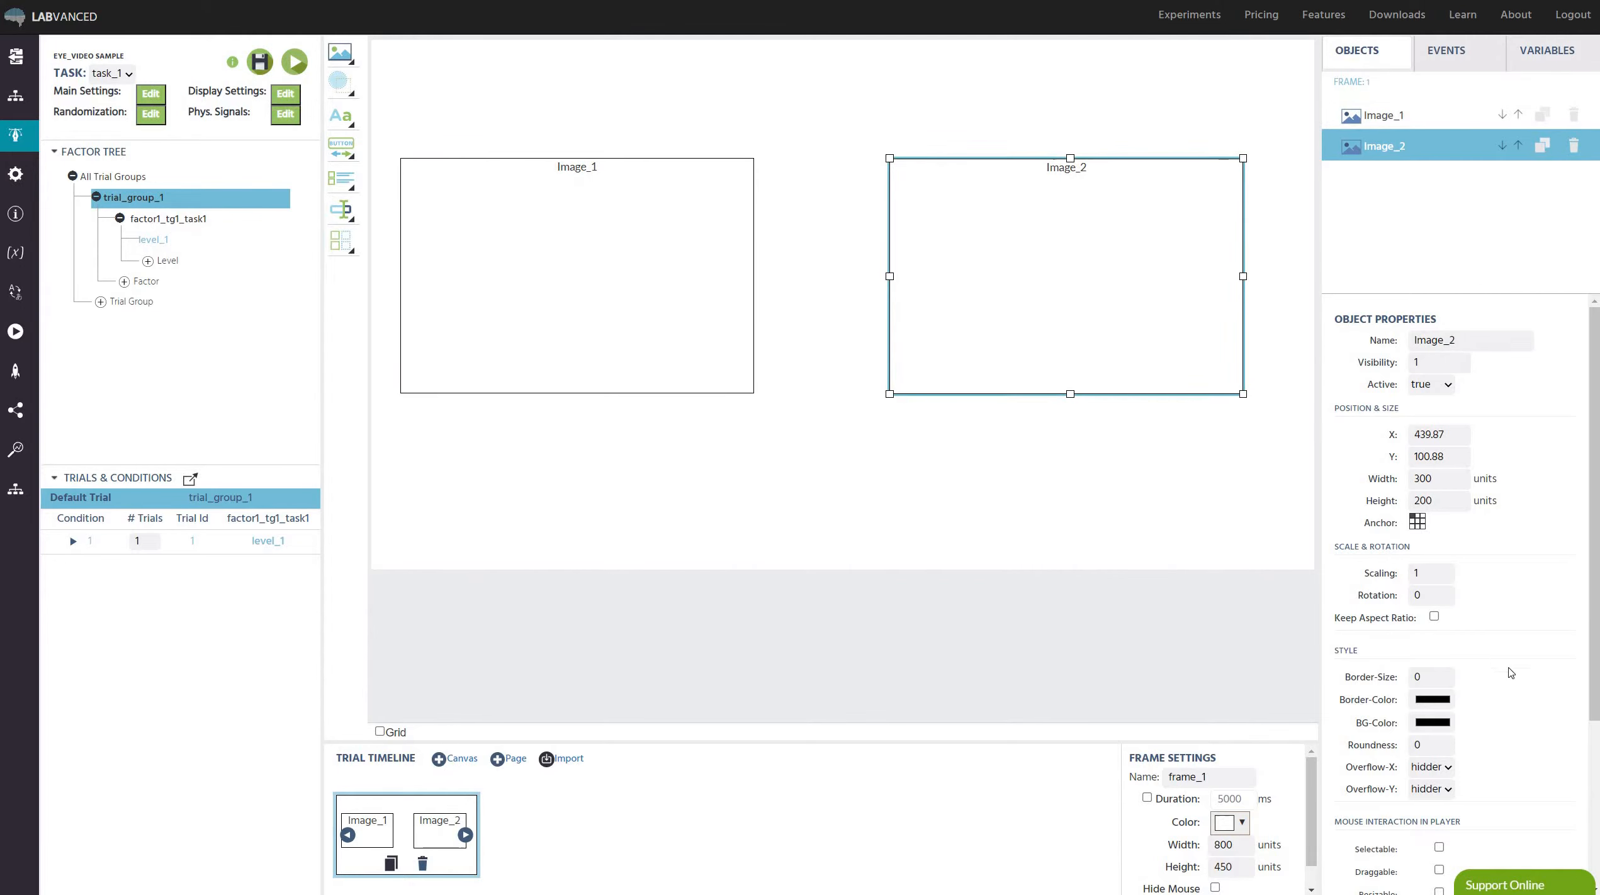
Assign three face JPGs to Image_2 with 'Create as many trials as files', then select Image_1.
scroll("down", 3)
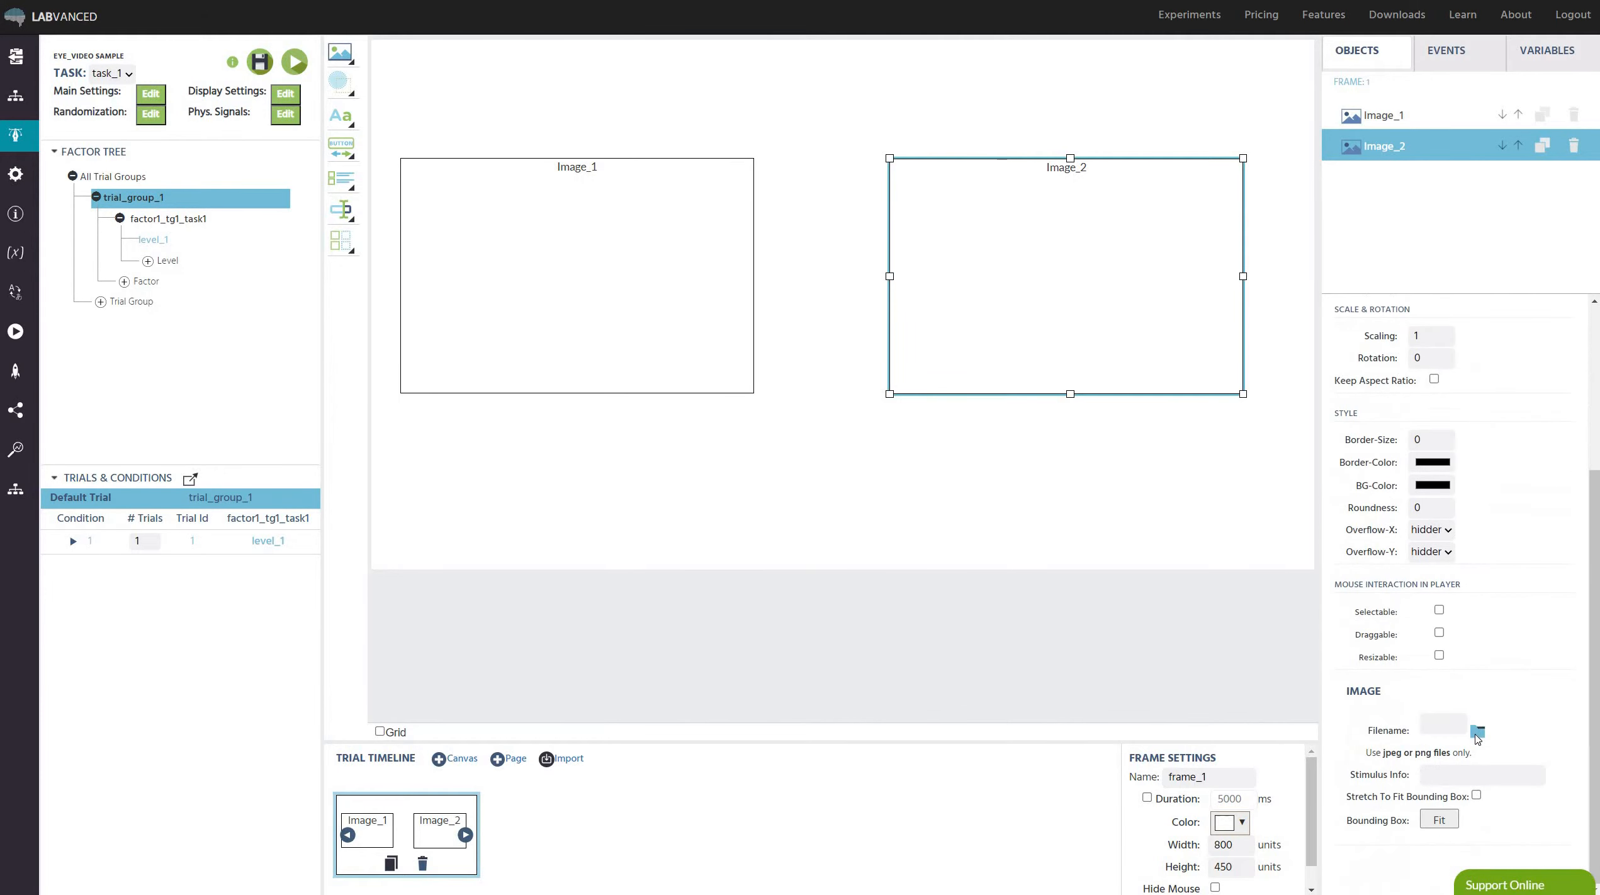
left_click(1478, 732)
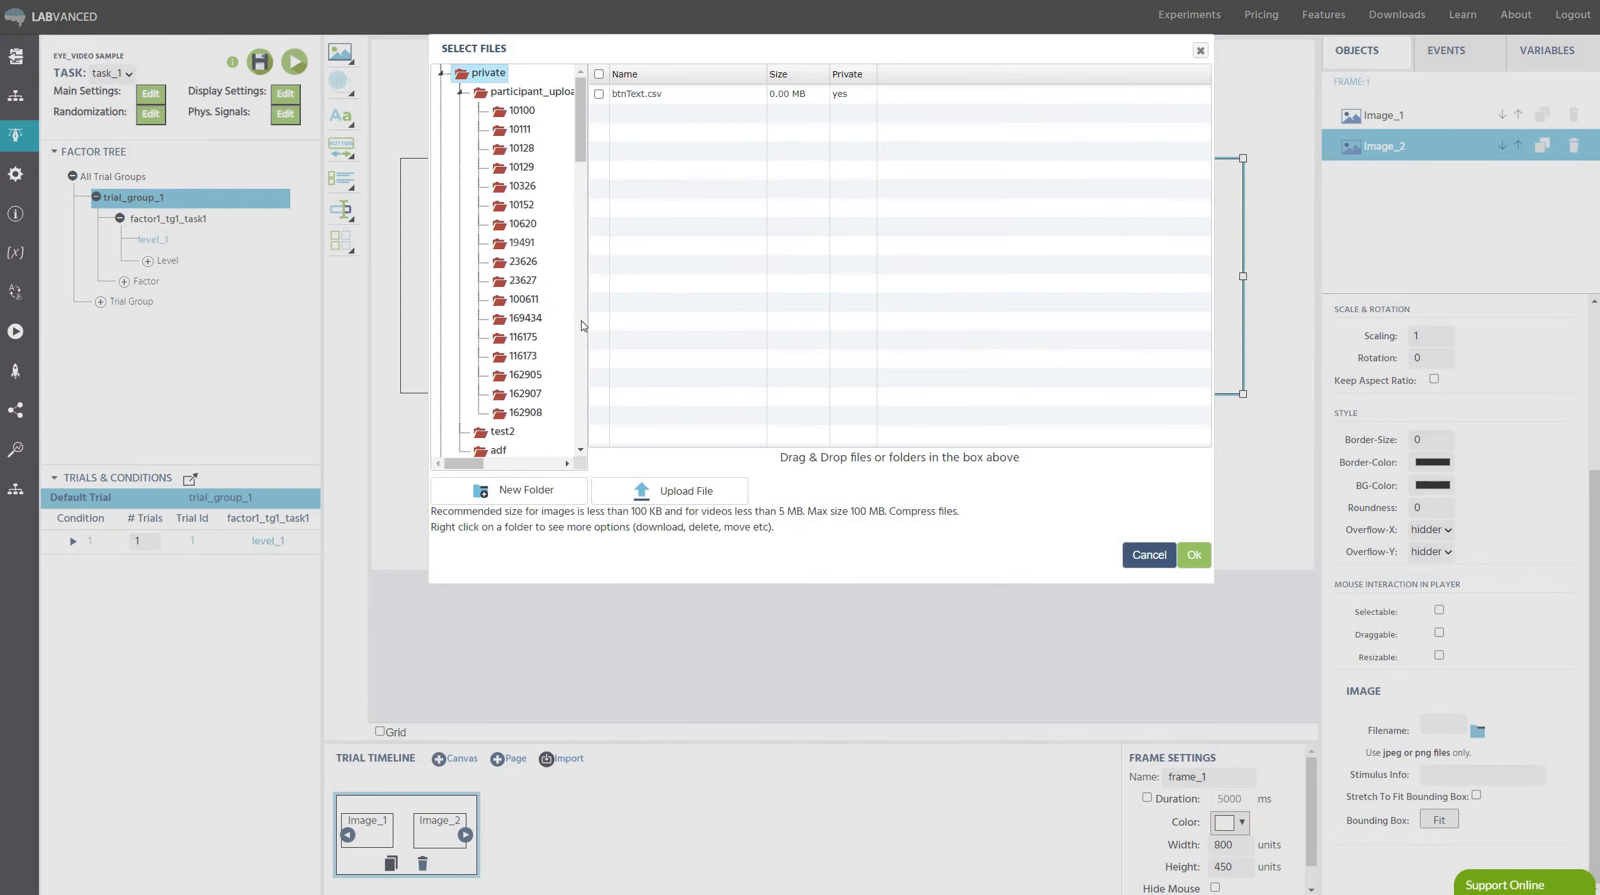
scroll("down", 3)
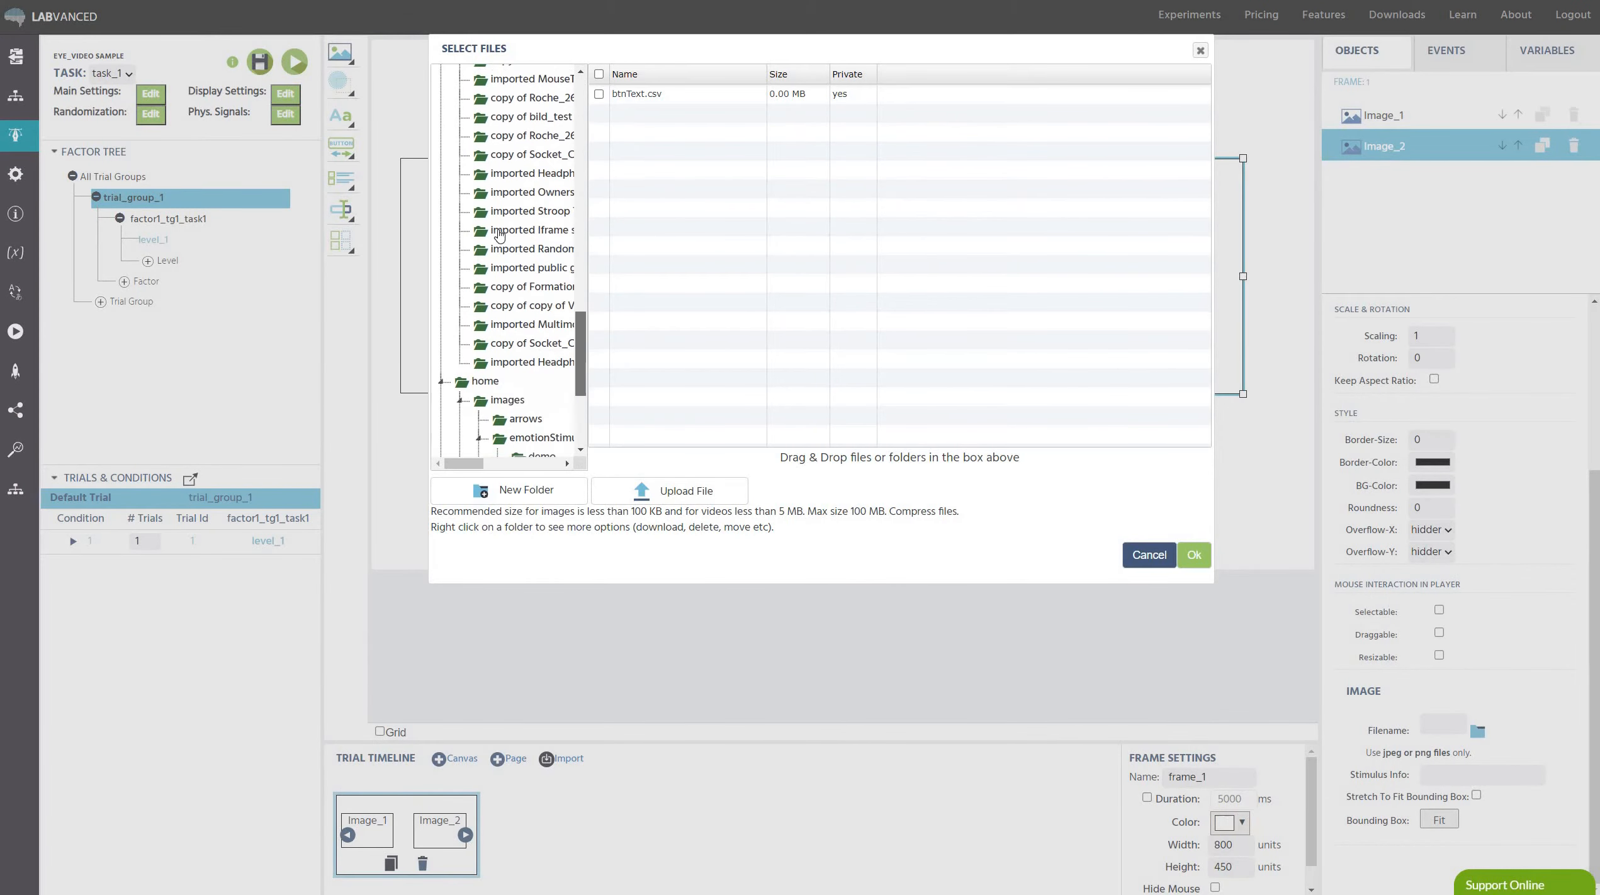
left_click(530, 269)
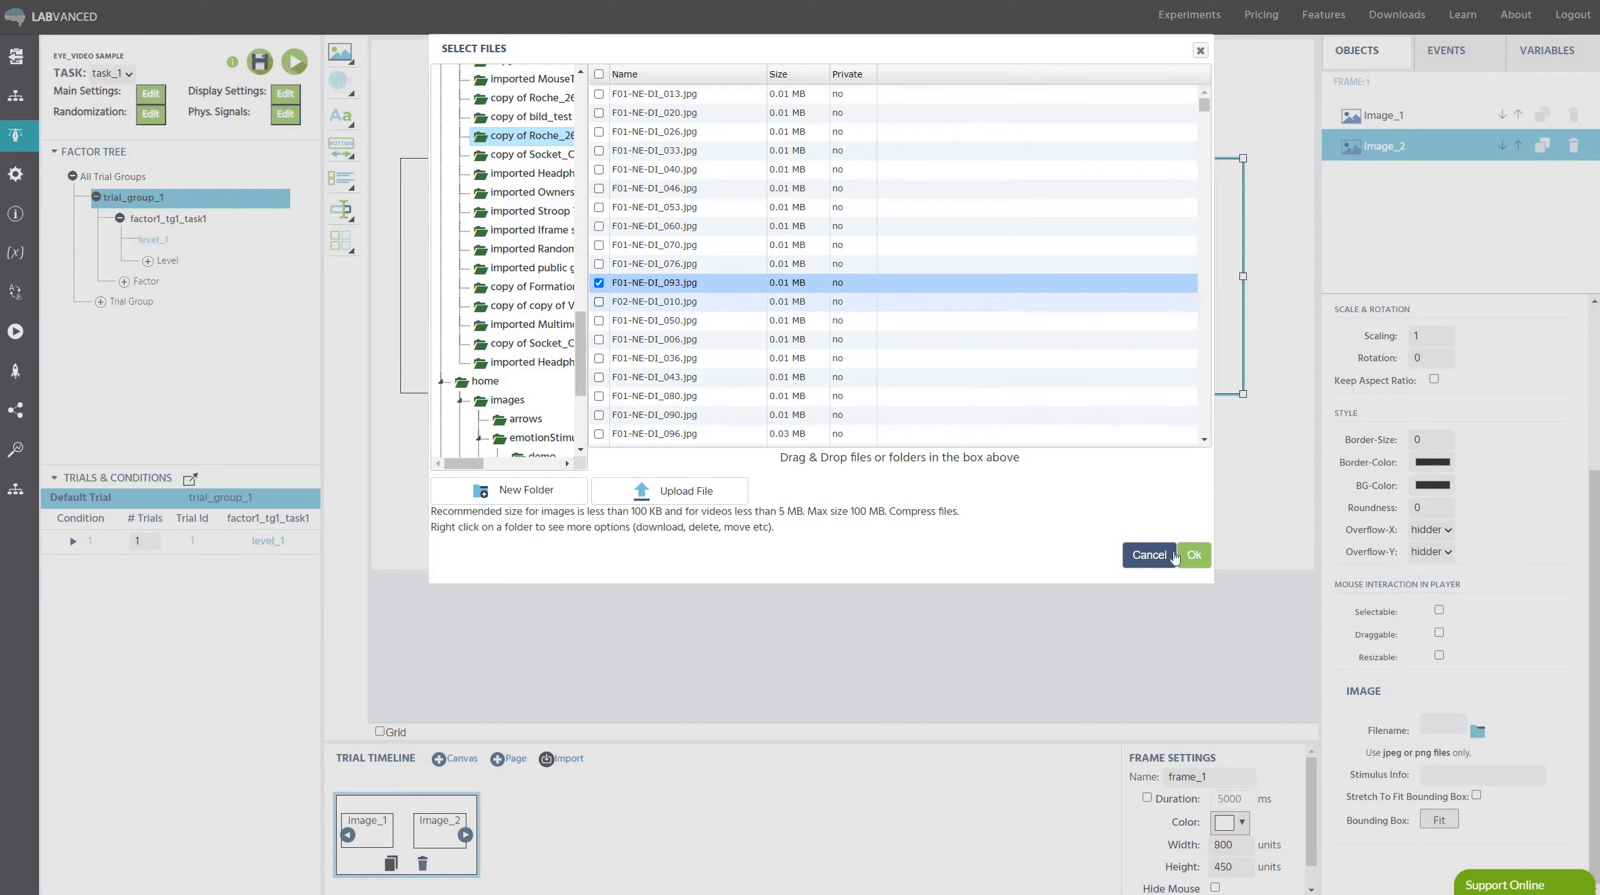
left_click(1194, 556)
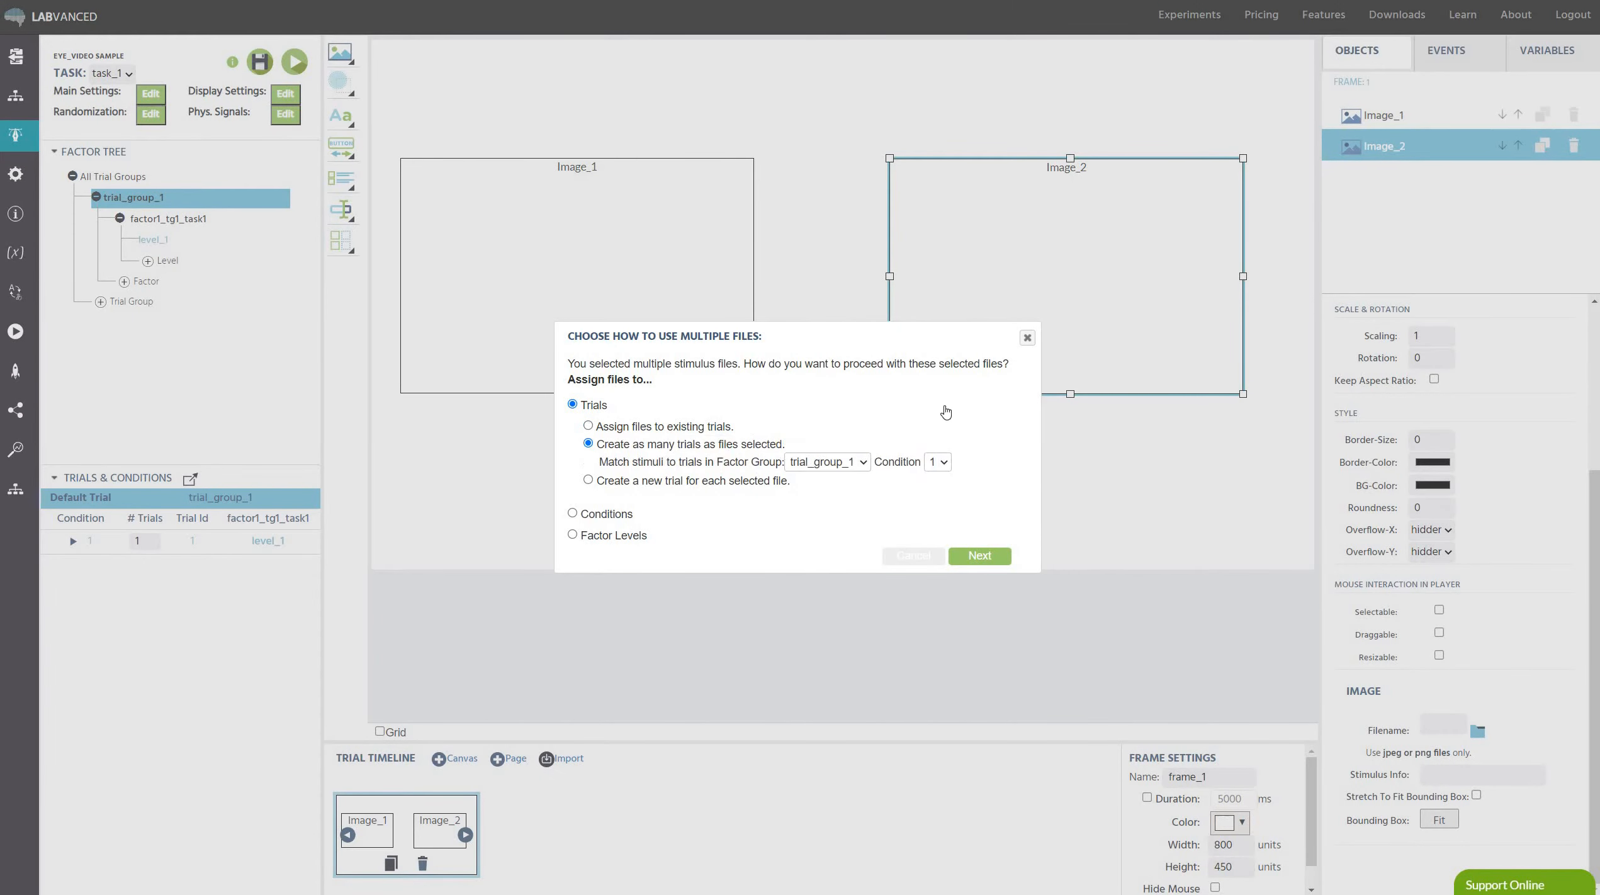
left_click(979, 555)
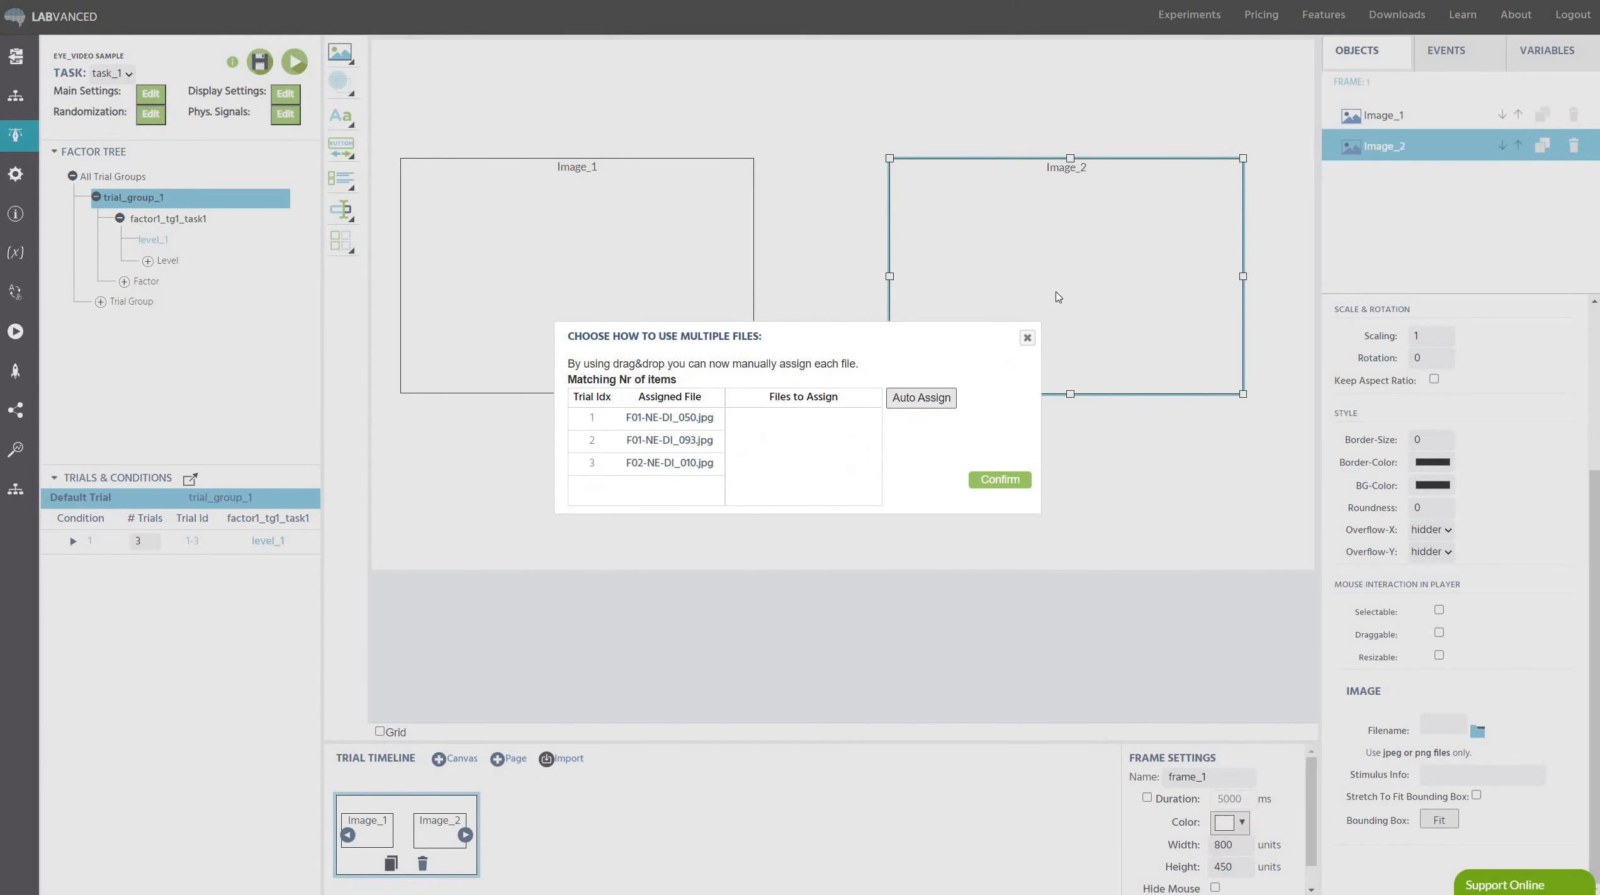
left_click(1027, 338)
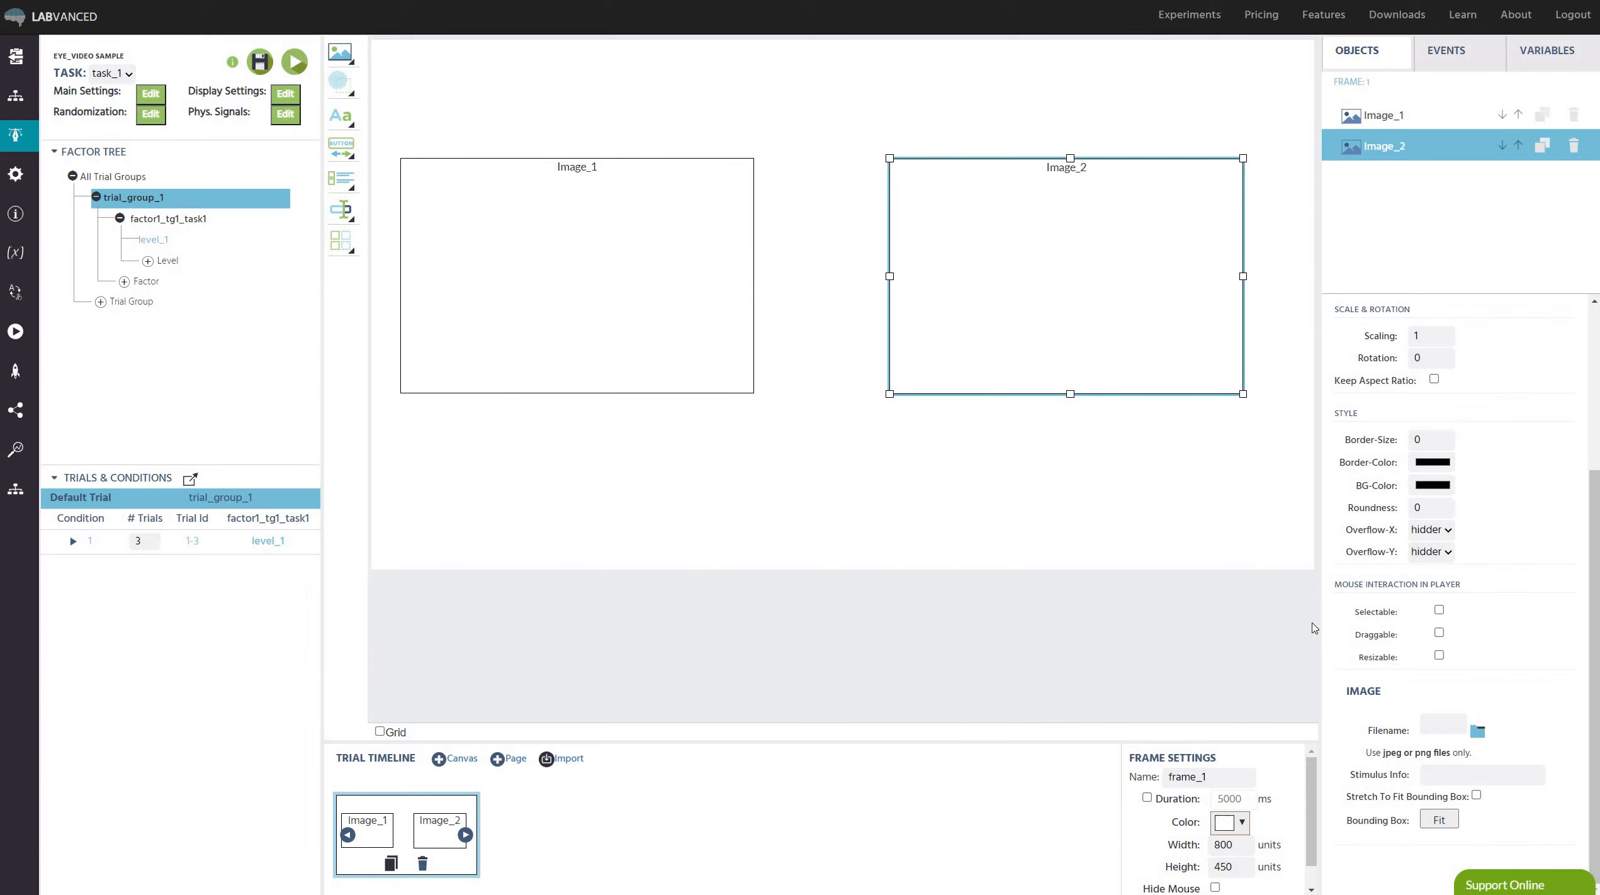
mouse_move(89, 574)
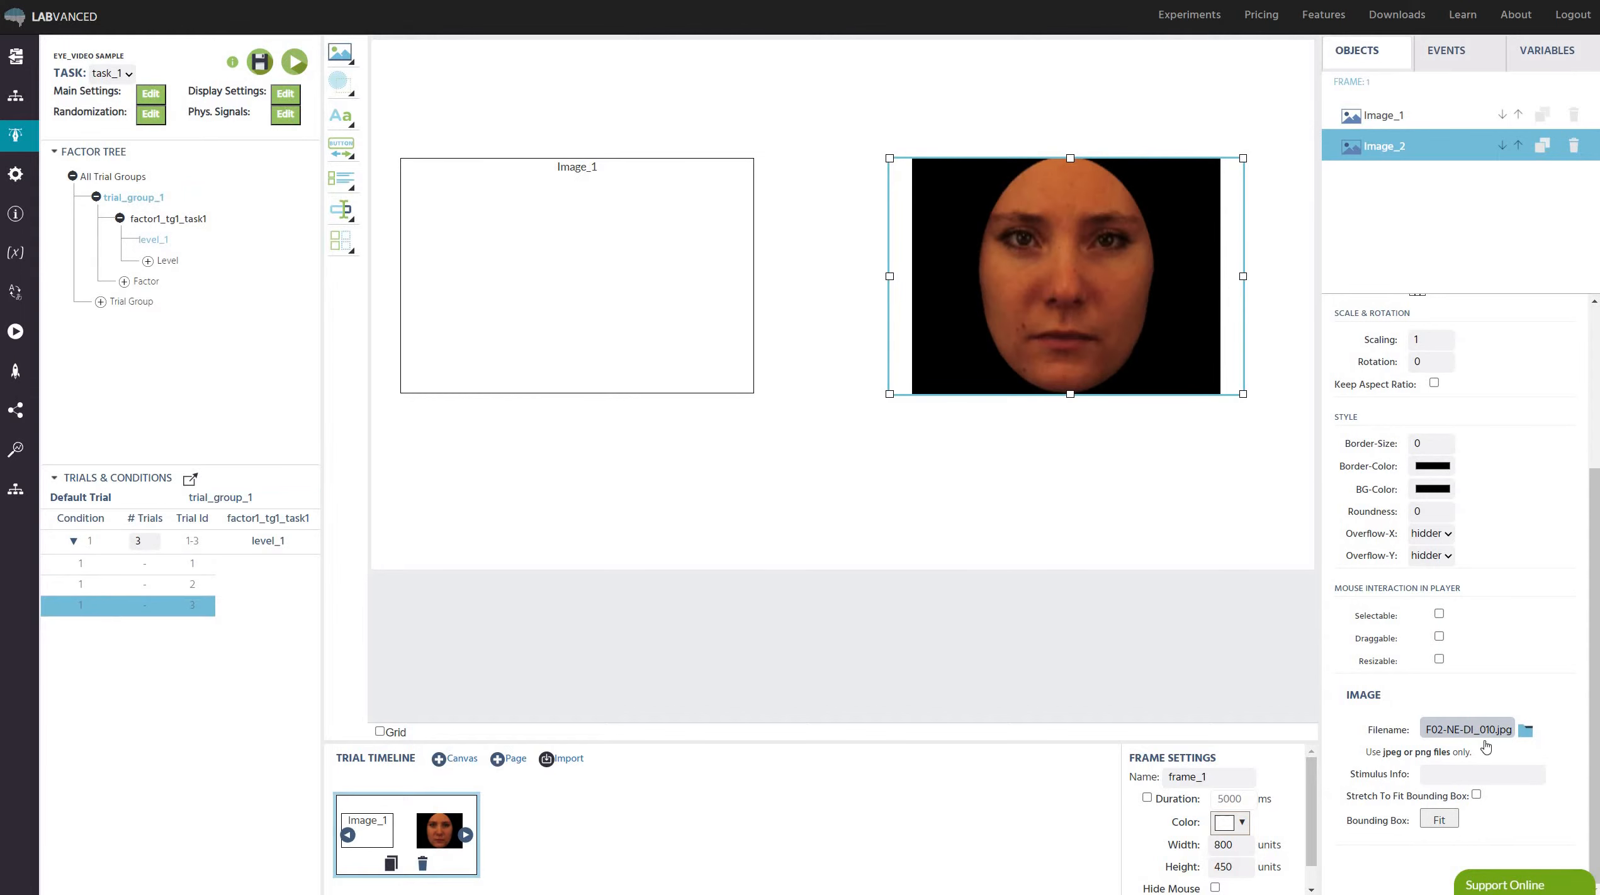
left_click(1386, 116)
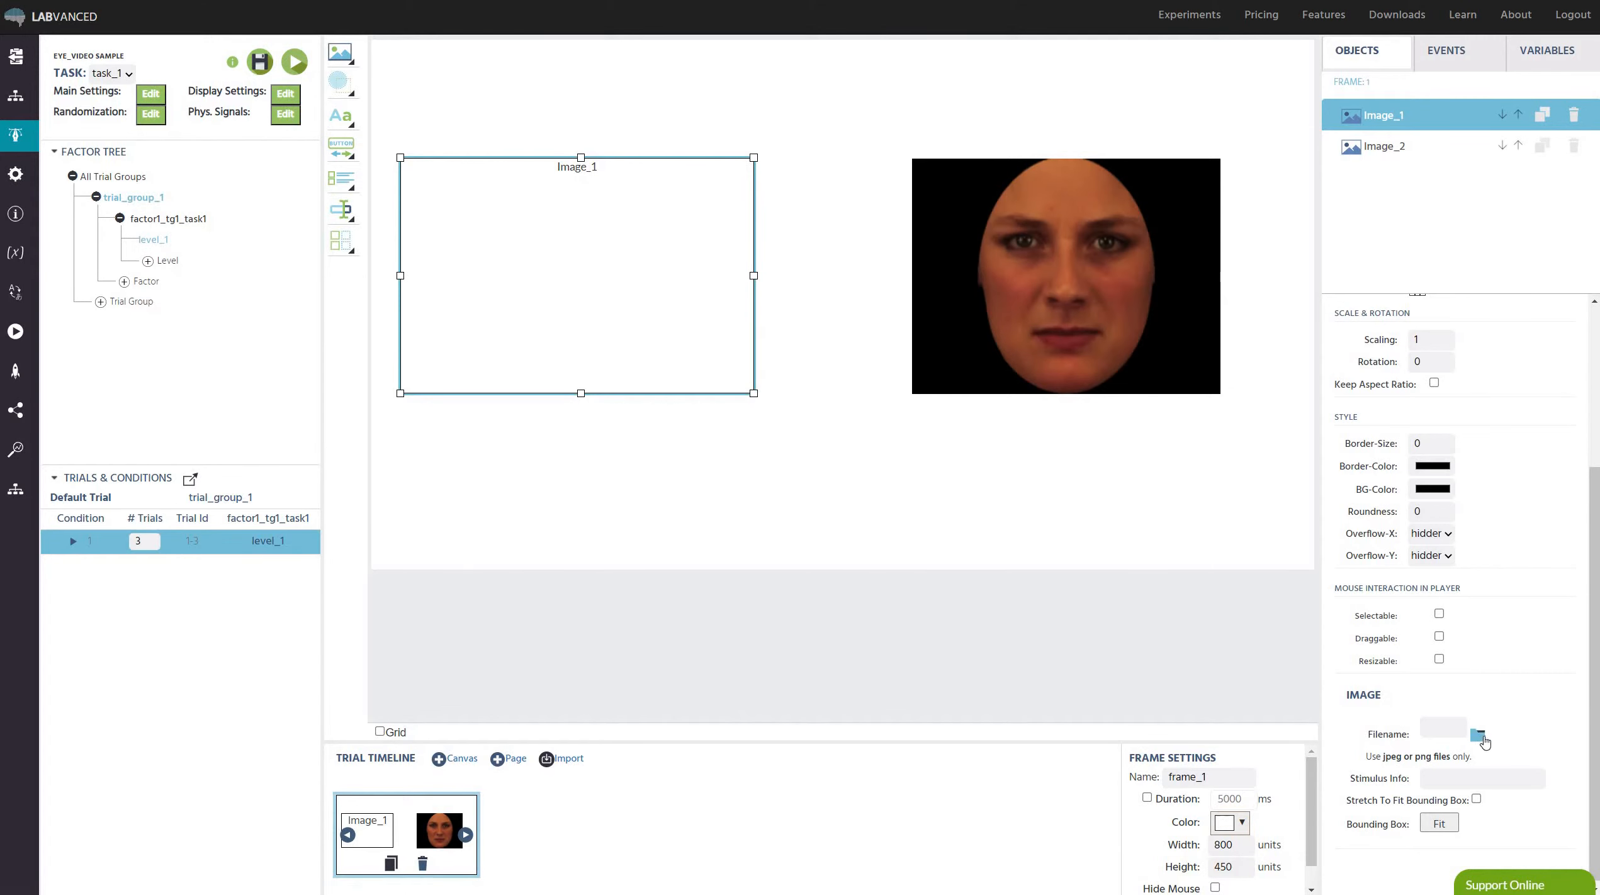
Assign three face files to Image_1 using 'Assign files to existing trials'.
left_click(1478, 735)
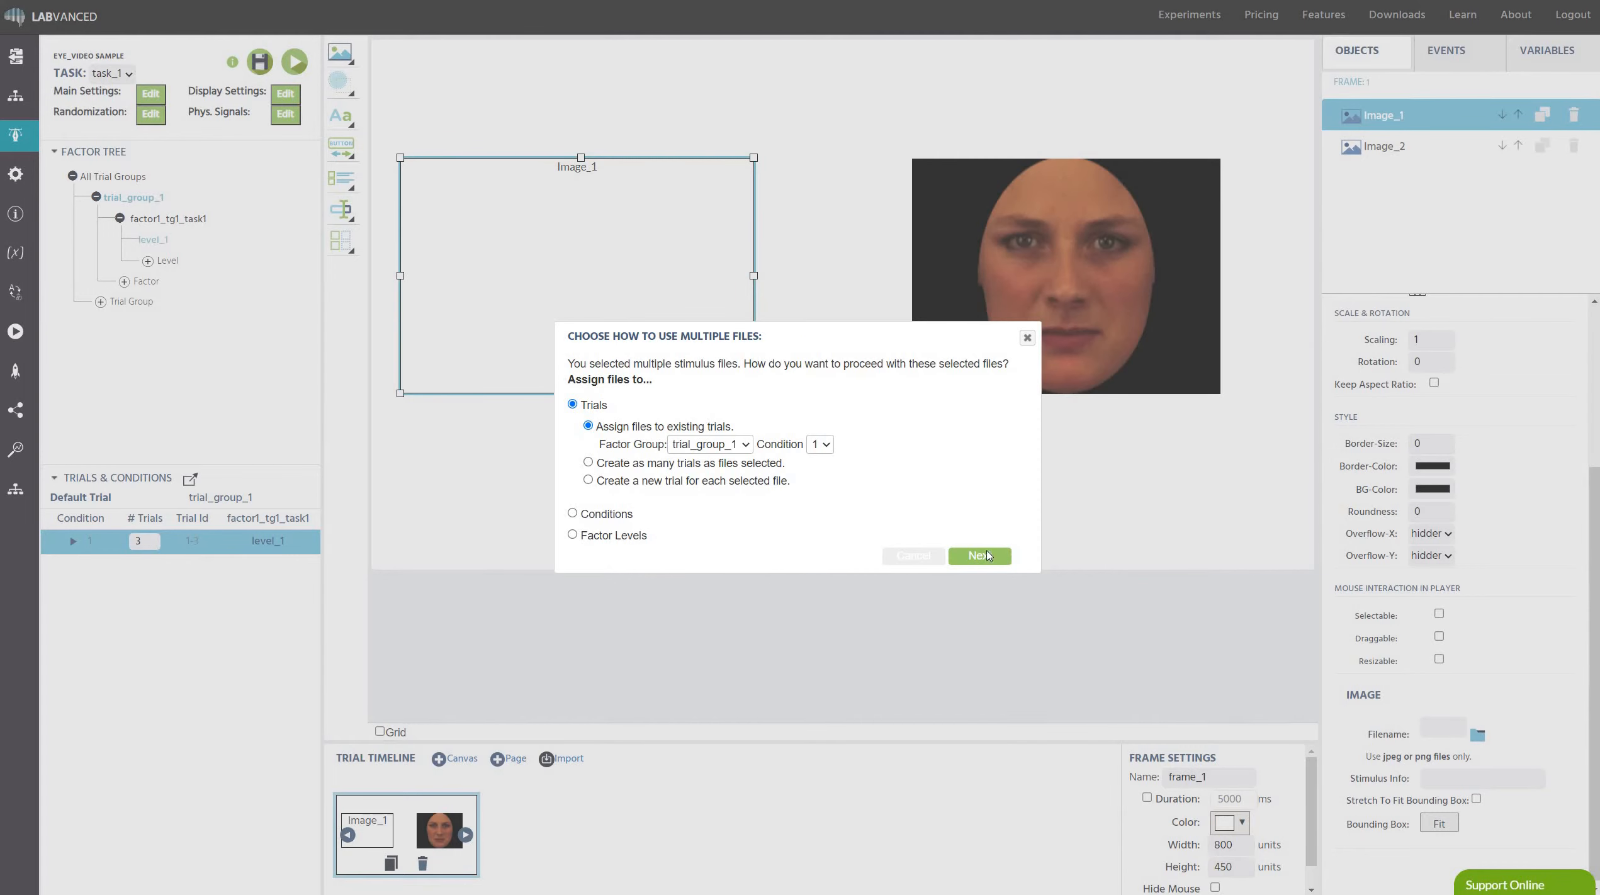
left_click(979, 556)
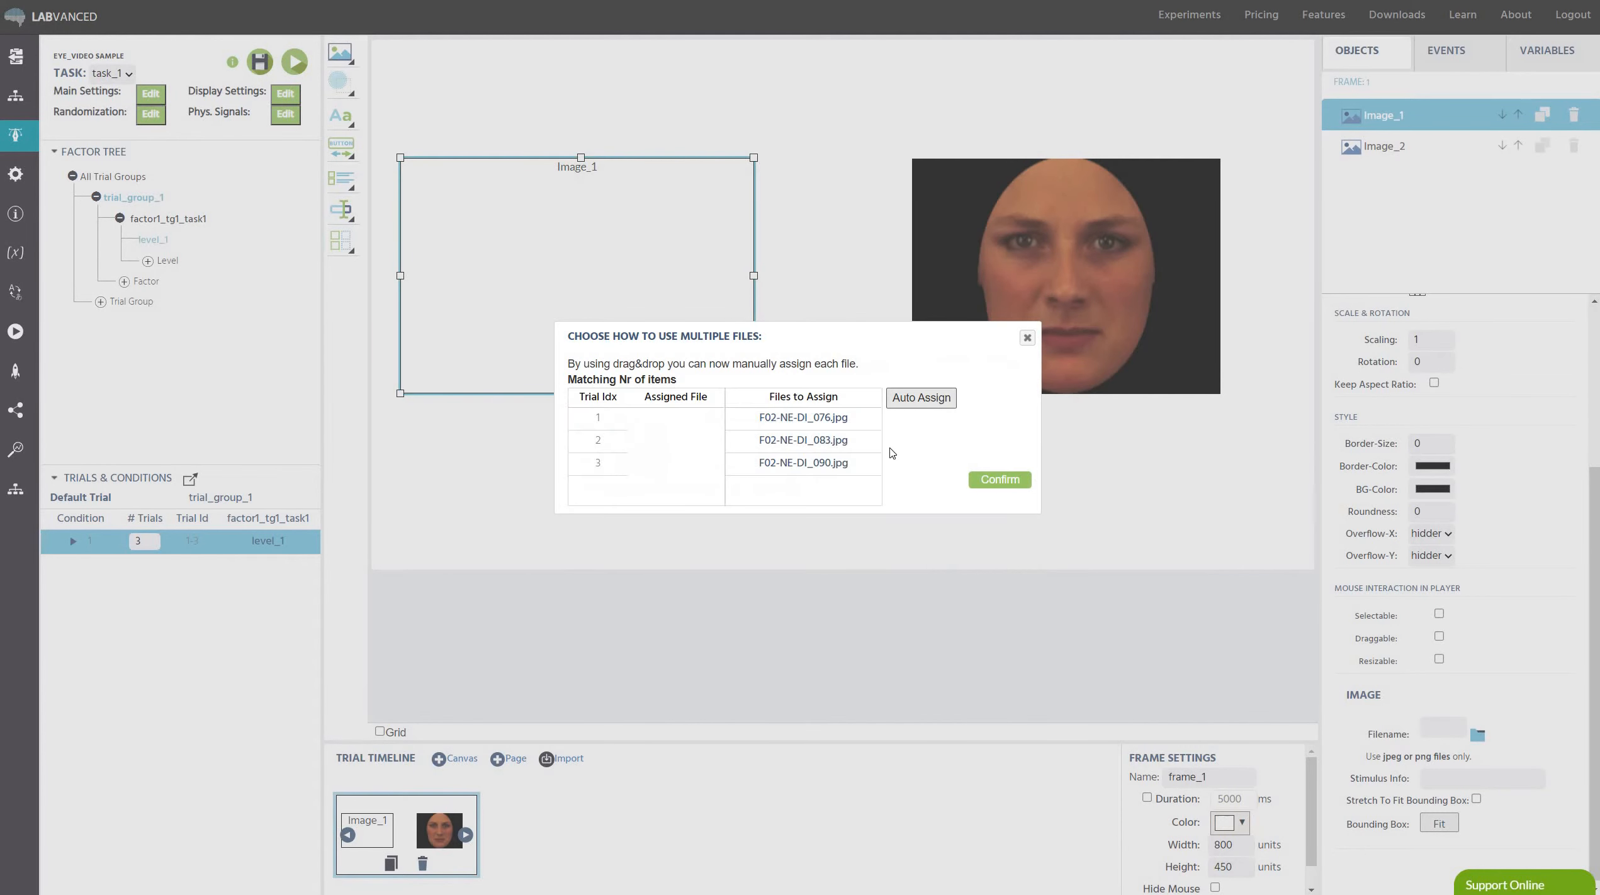
left_click(1000, 480)
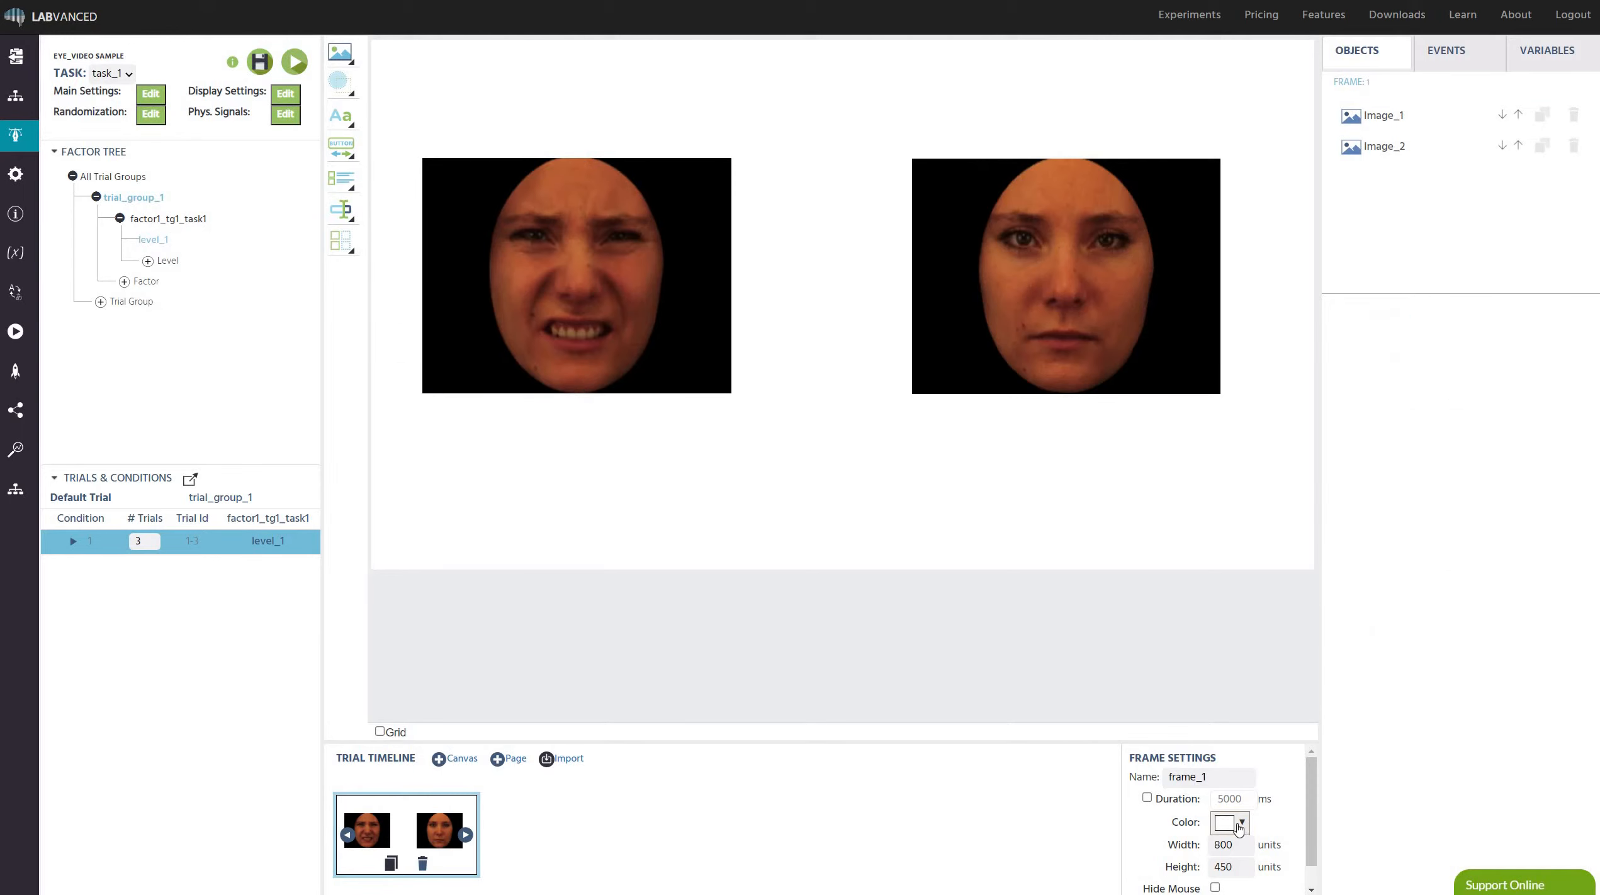
Set frame_1's background colour to black and show the frame's events list.
left_click(1229, 823)
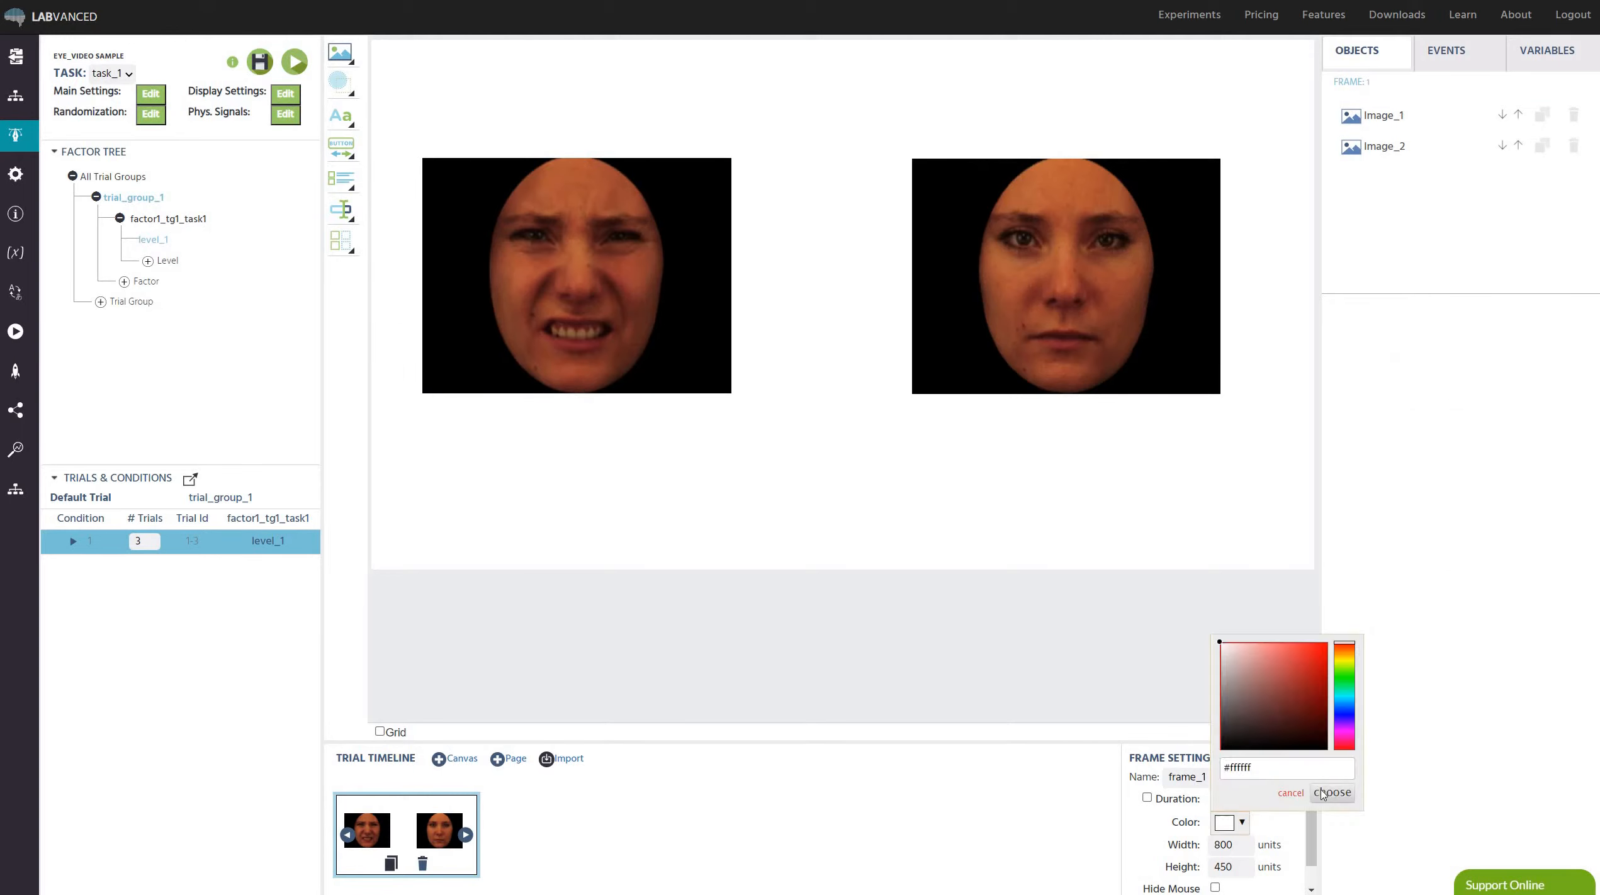
left_click(1332, 793)
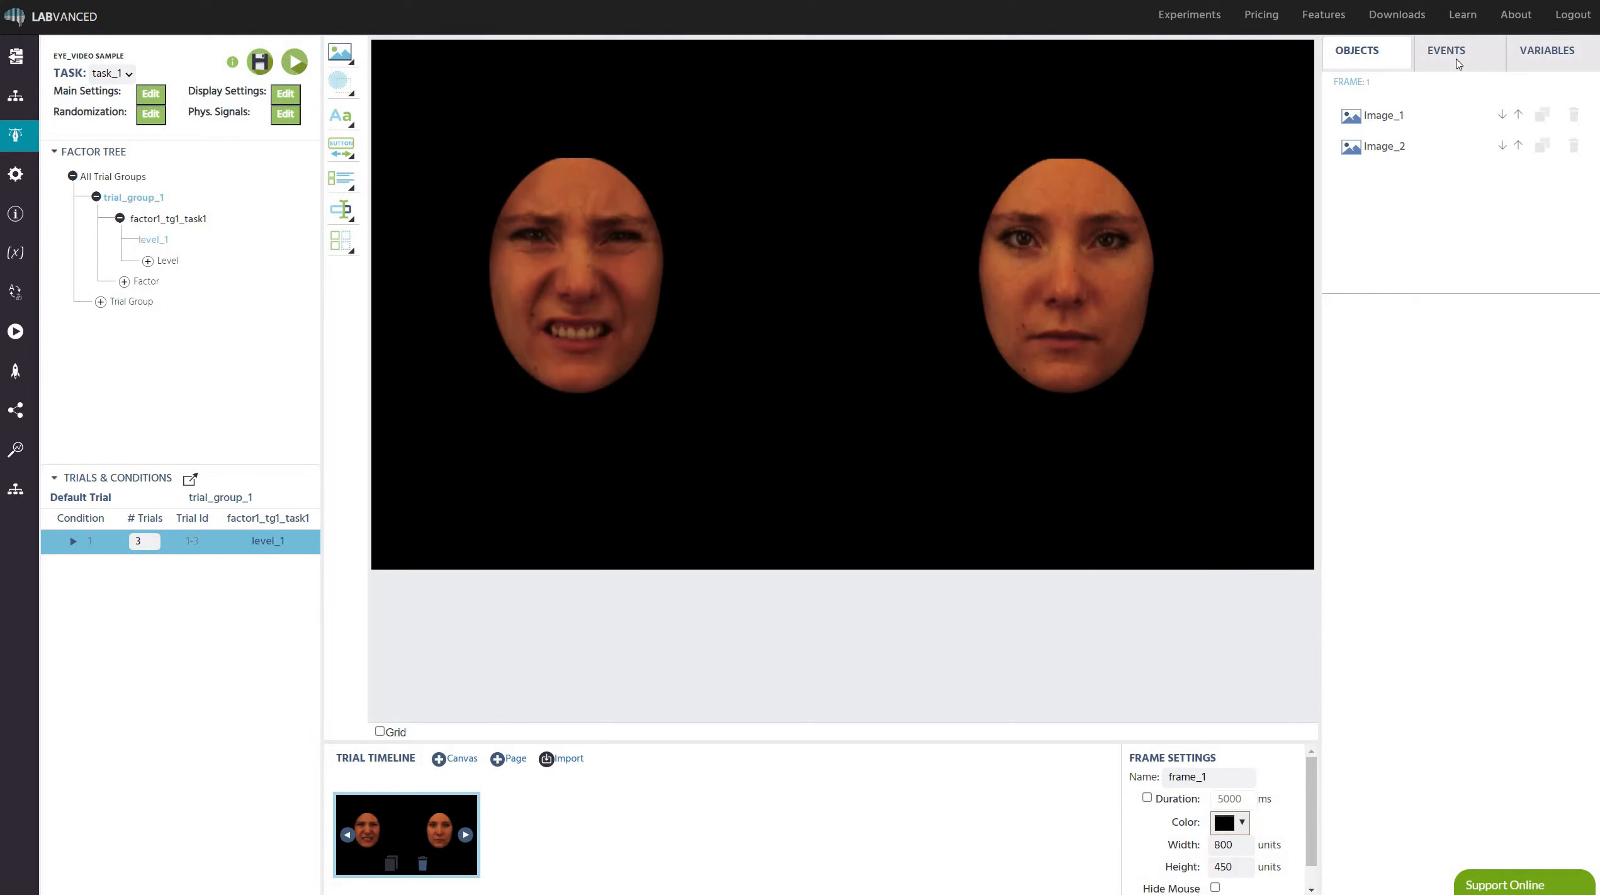
left_click(1446, 51)
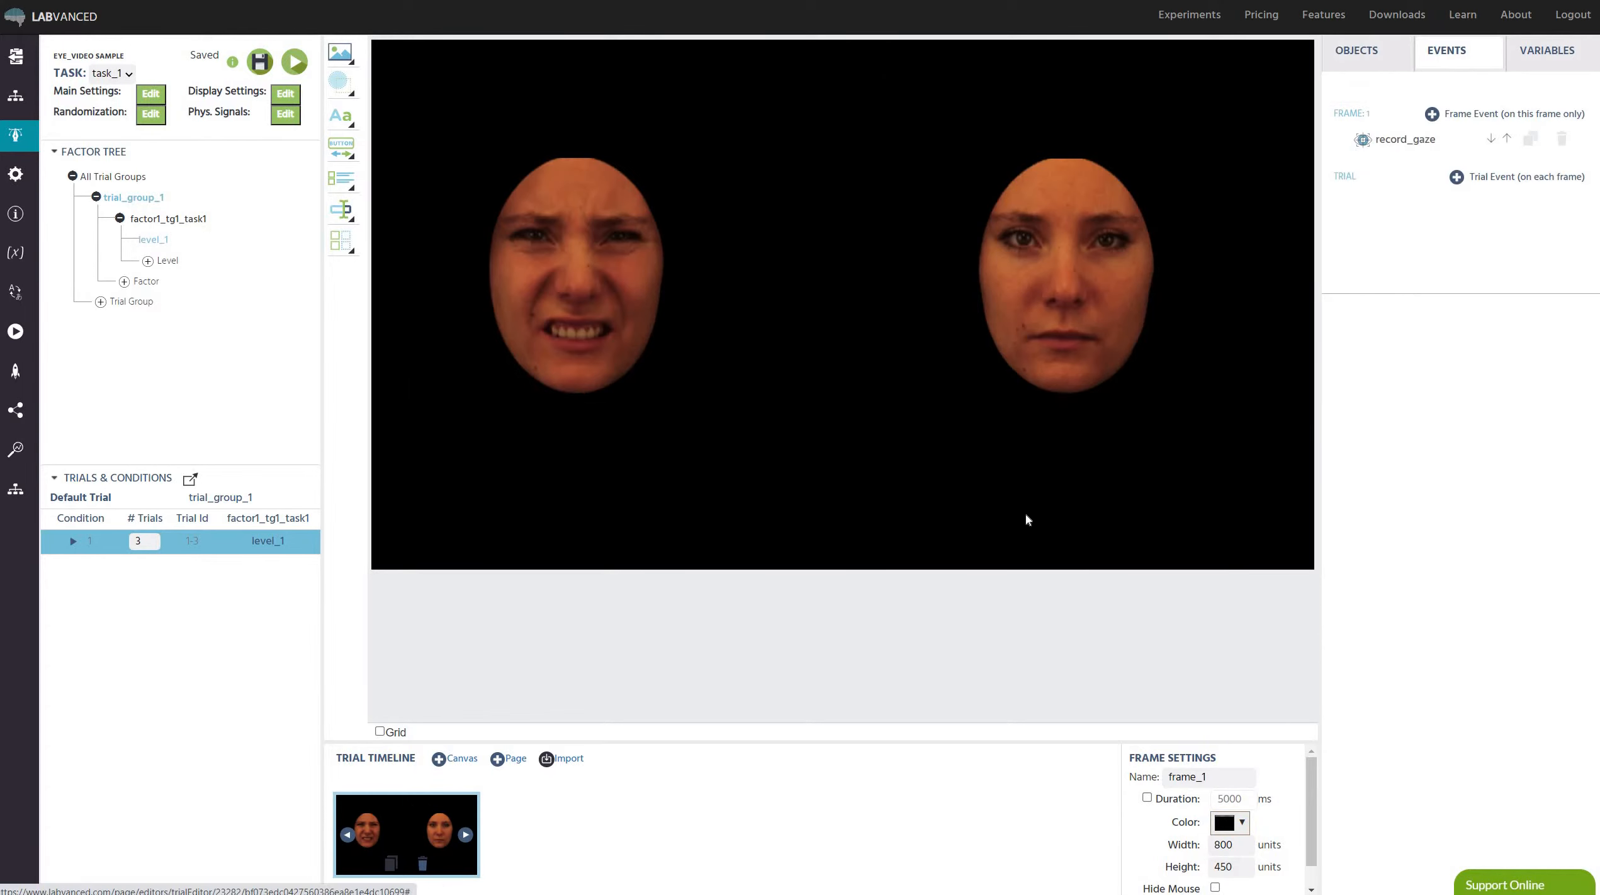
Create a new event named 'choice' triggered by a mouse click on Image_1.
left_click(1431, 114)
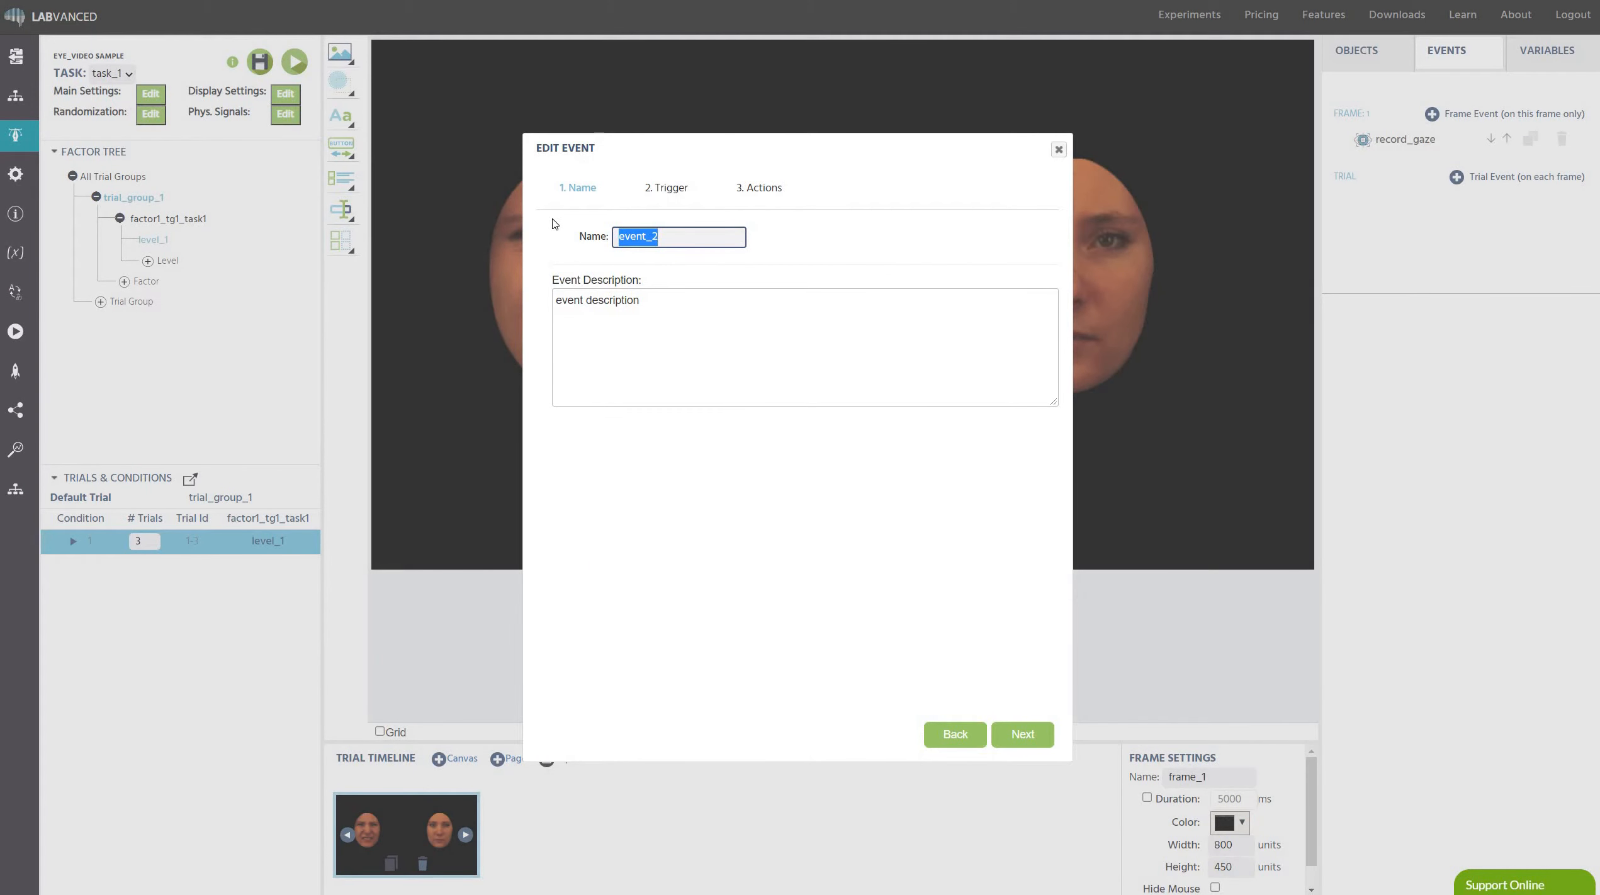
type("choic")
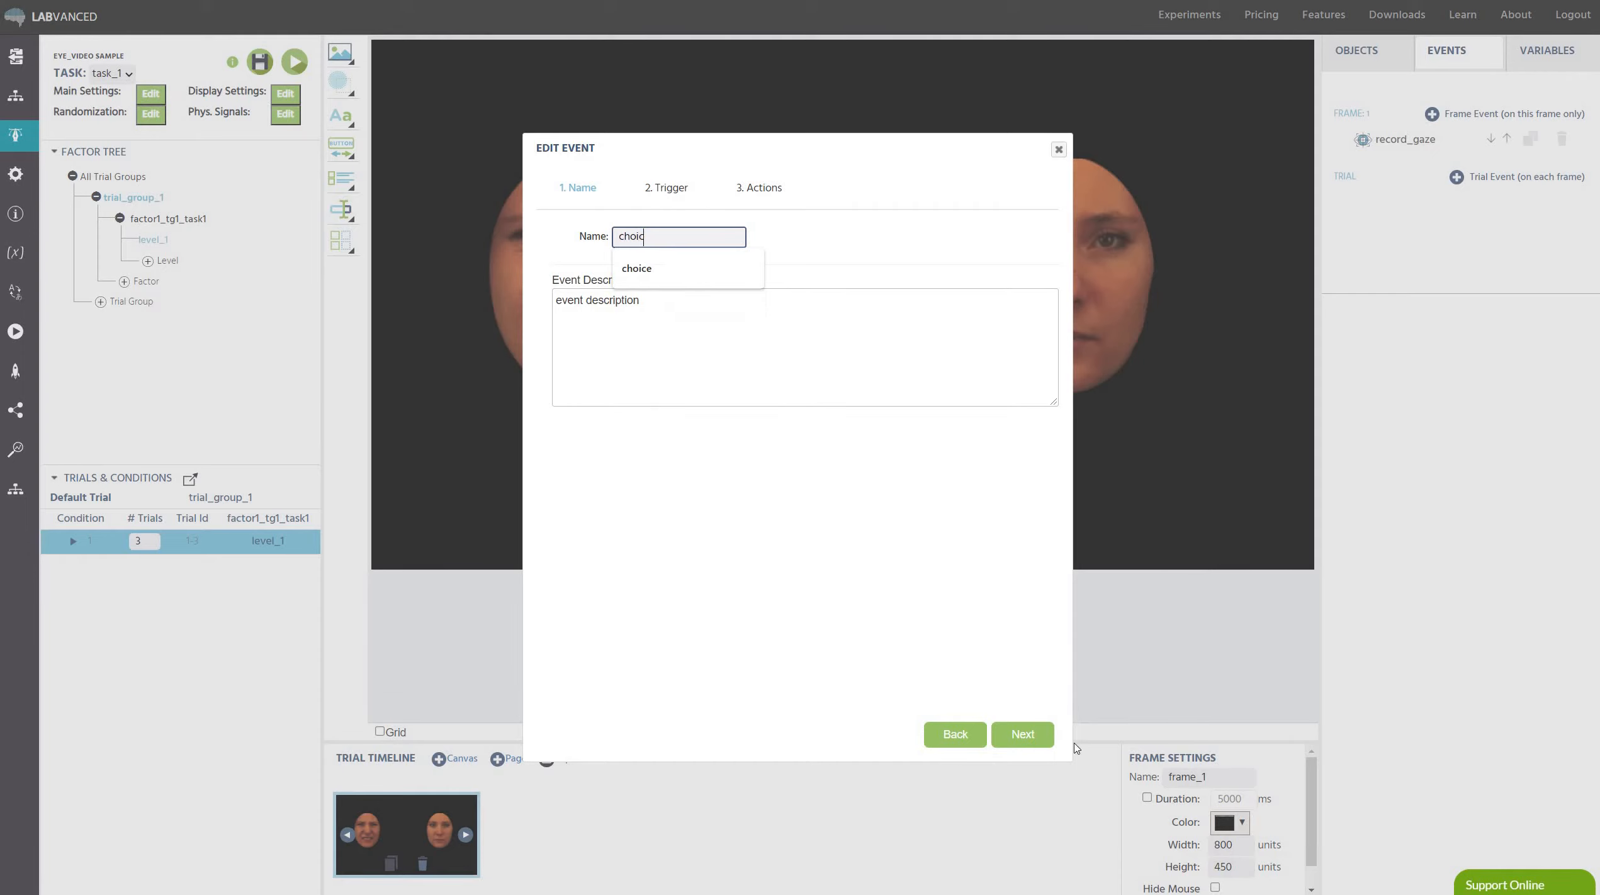
left_click(637, 268)
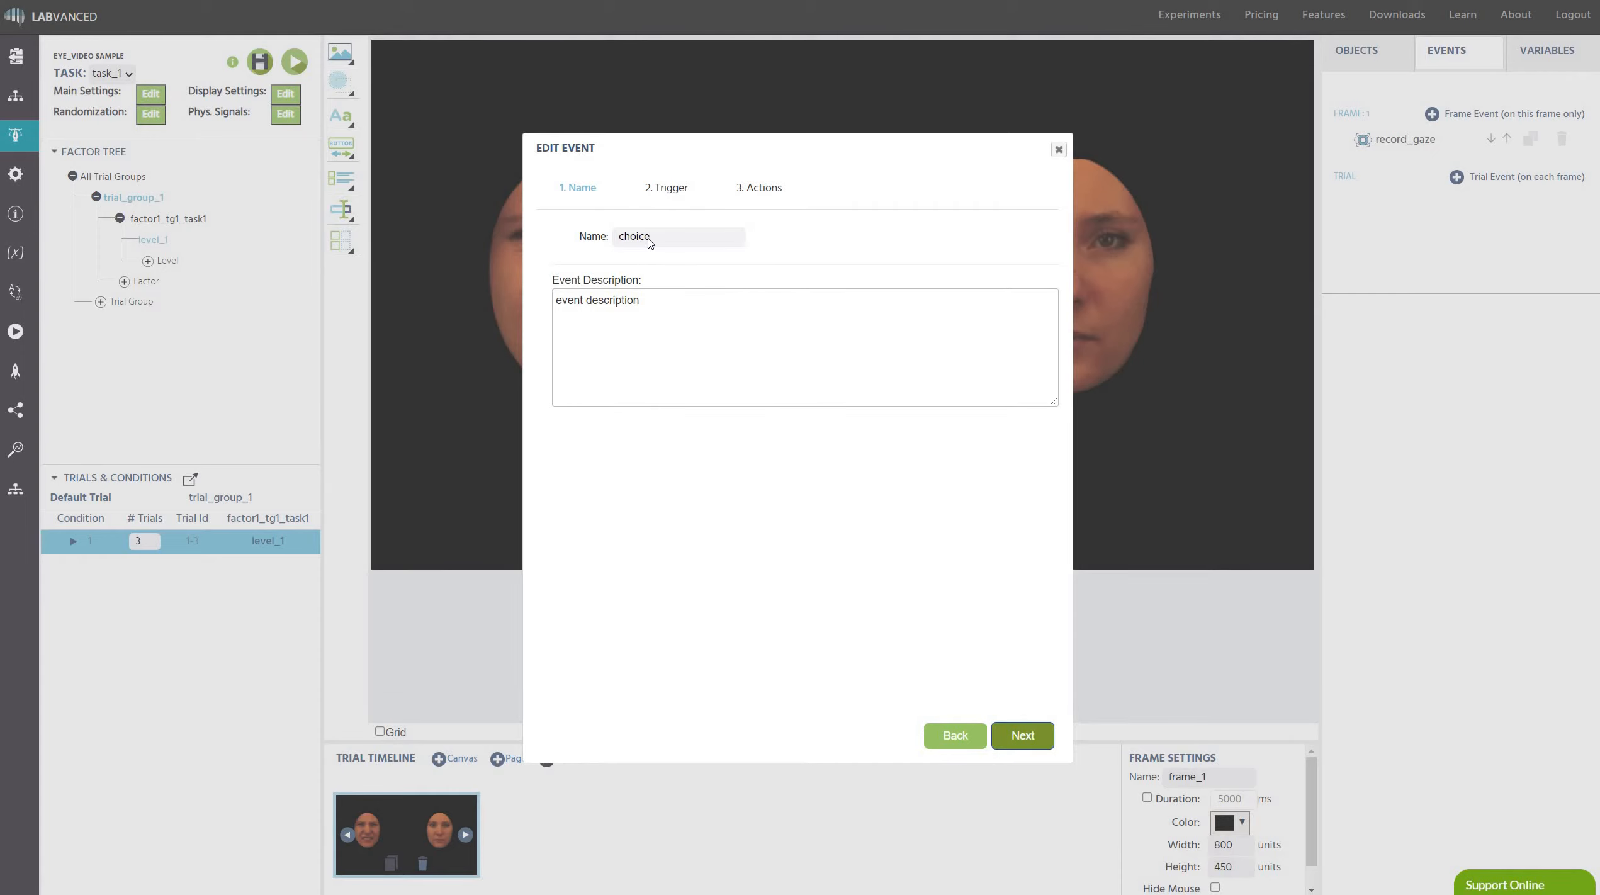
left_click(1022, 736)
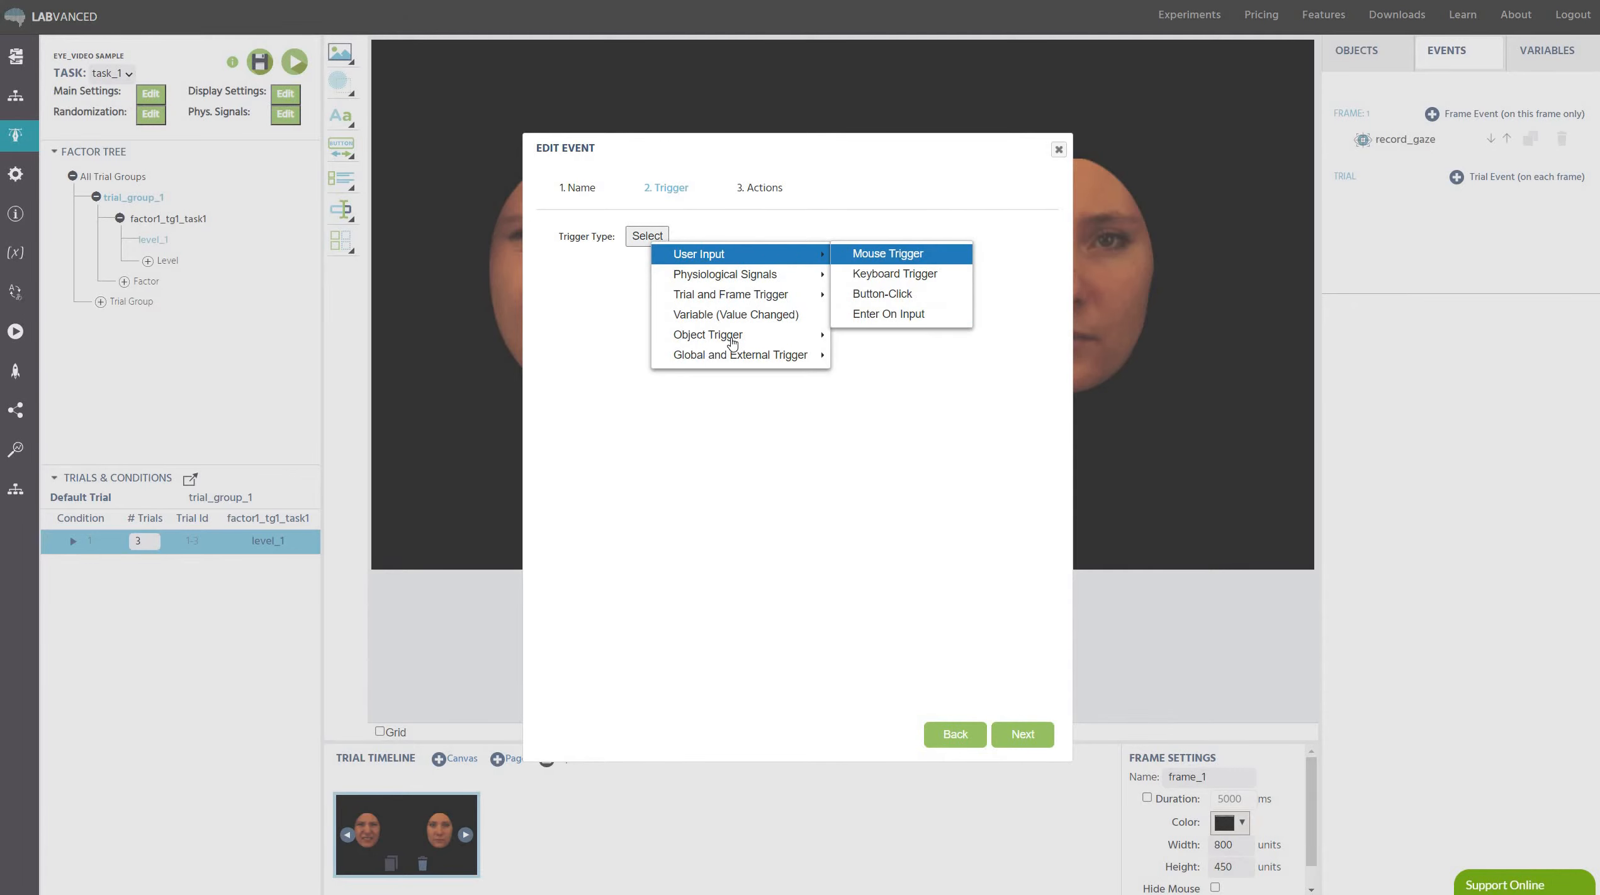
left_click(888, 255)
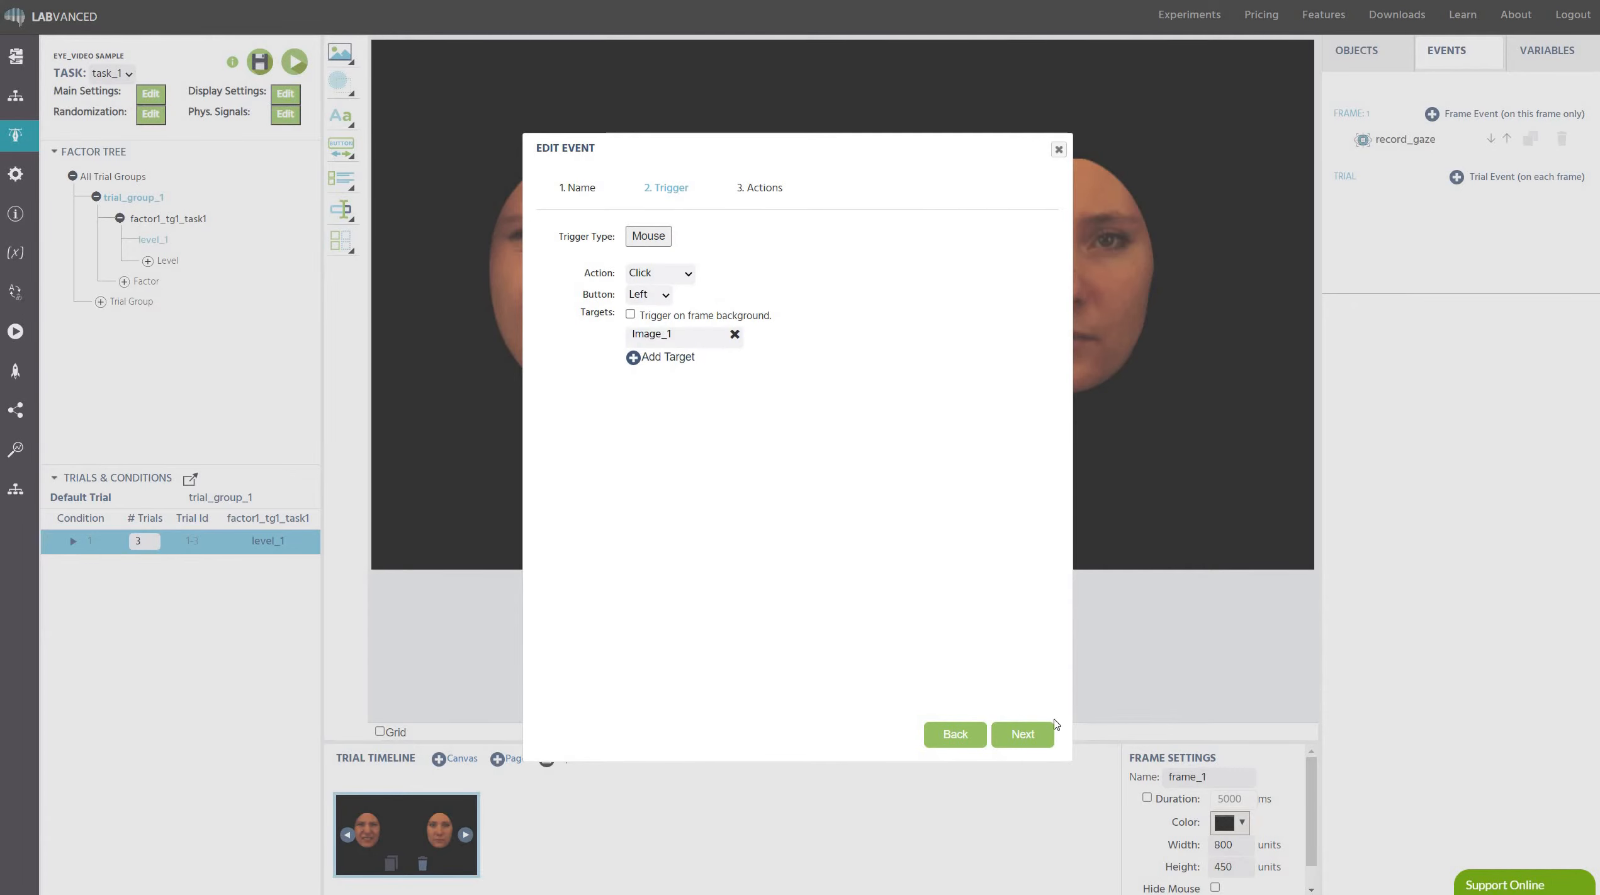
left_click(633, 356)
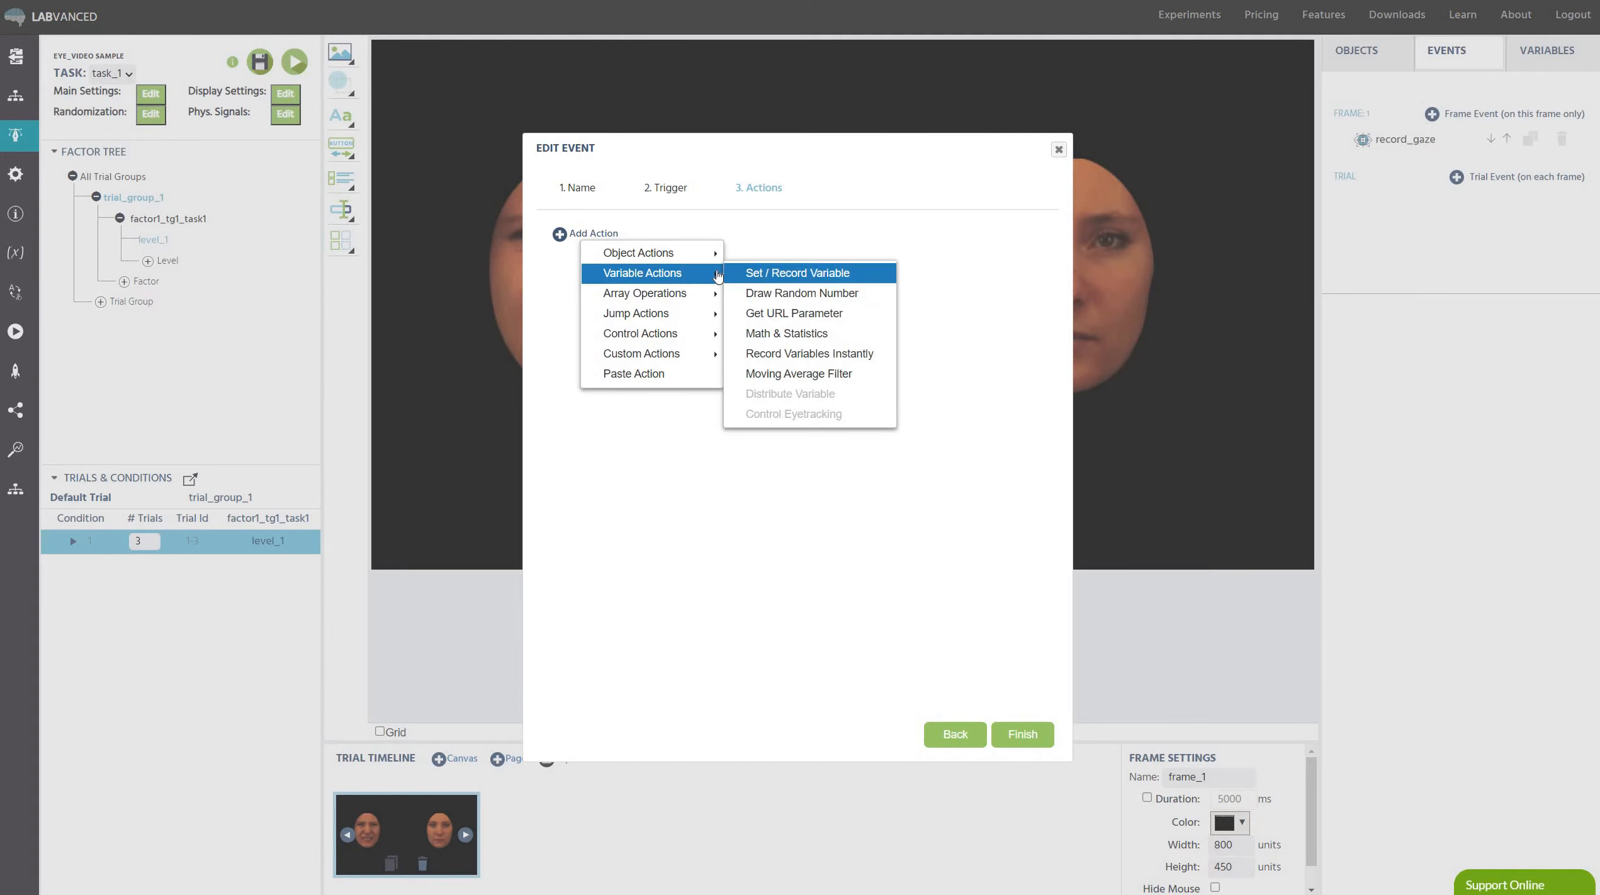
Add a Set / Record Variable action writing into a new variable named click_choice.
left_click(809, 273)
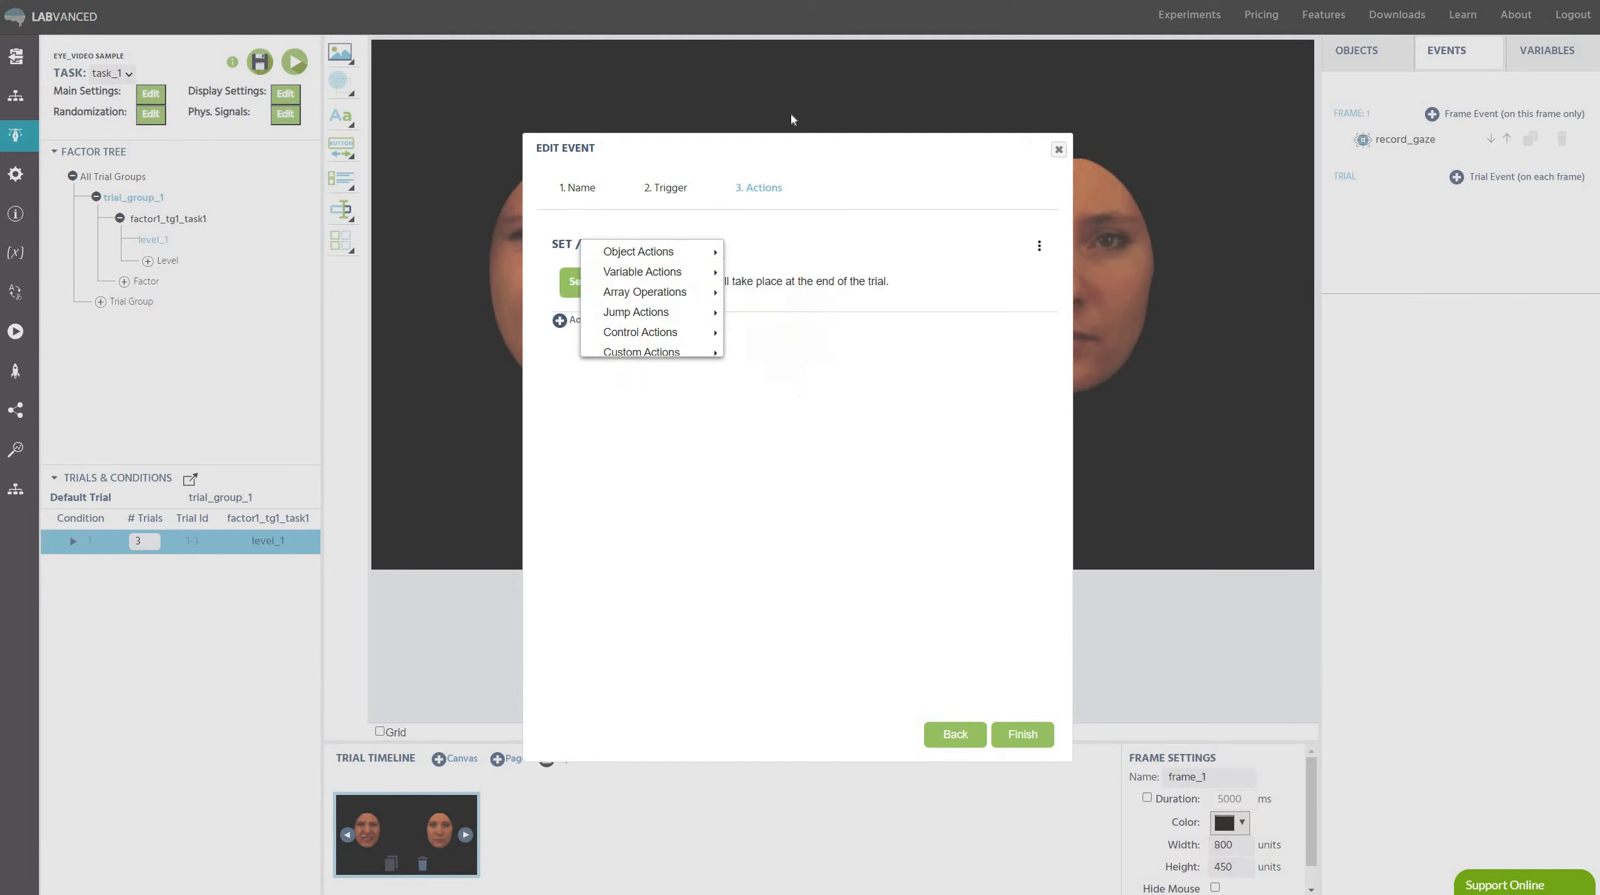
left_click(642, 272)
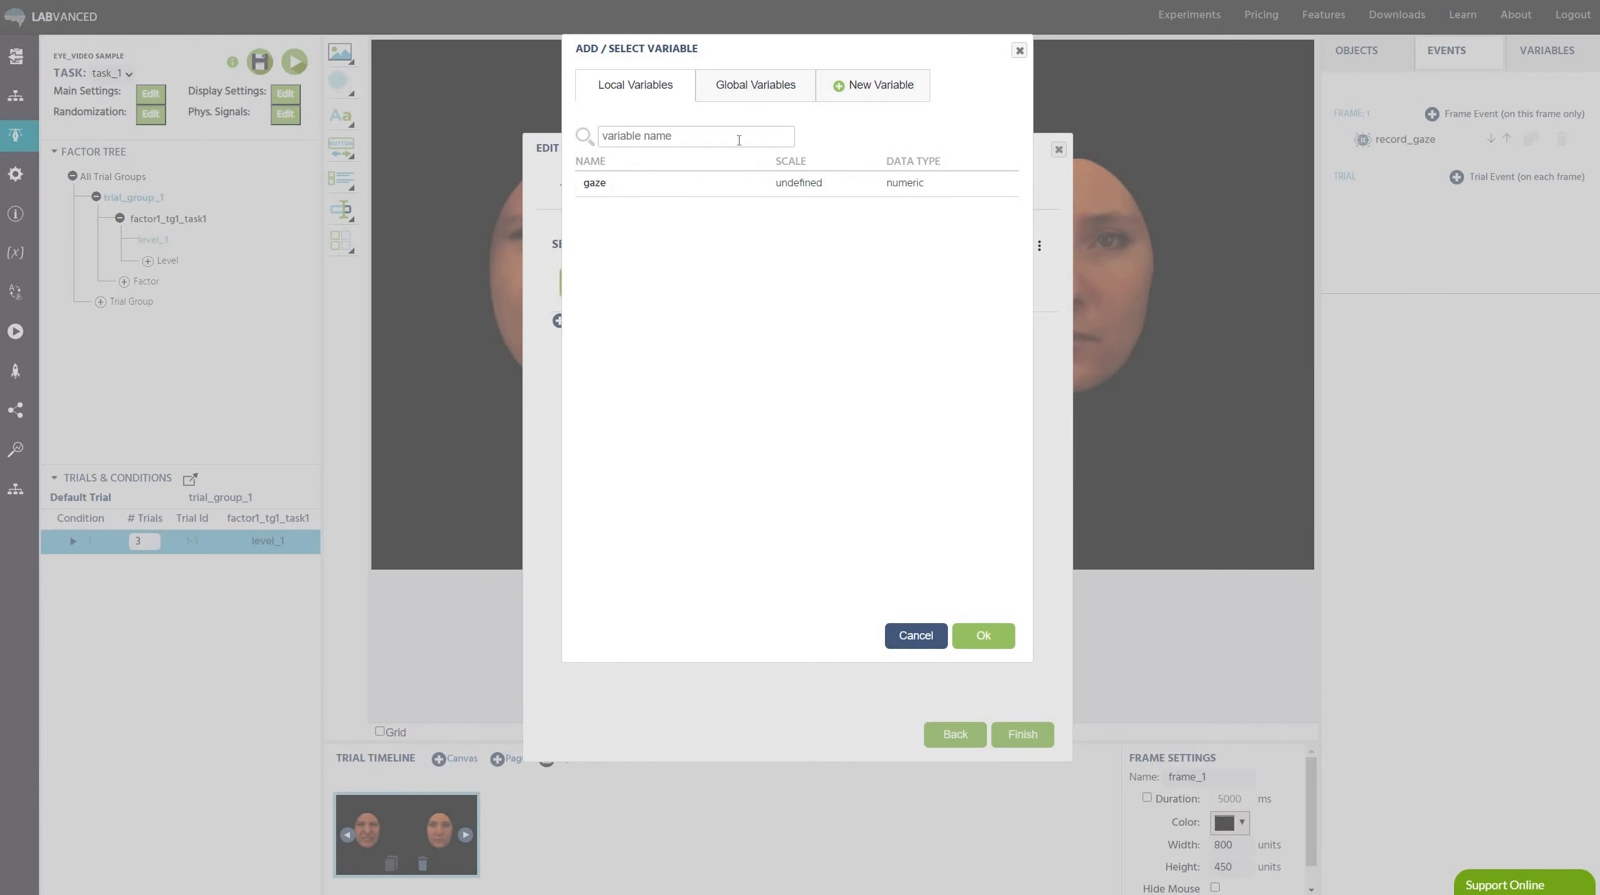
left_click(881, 85)
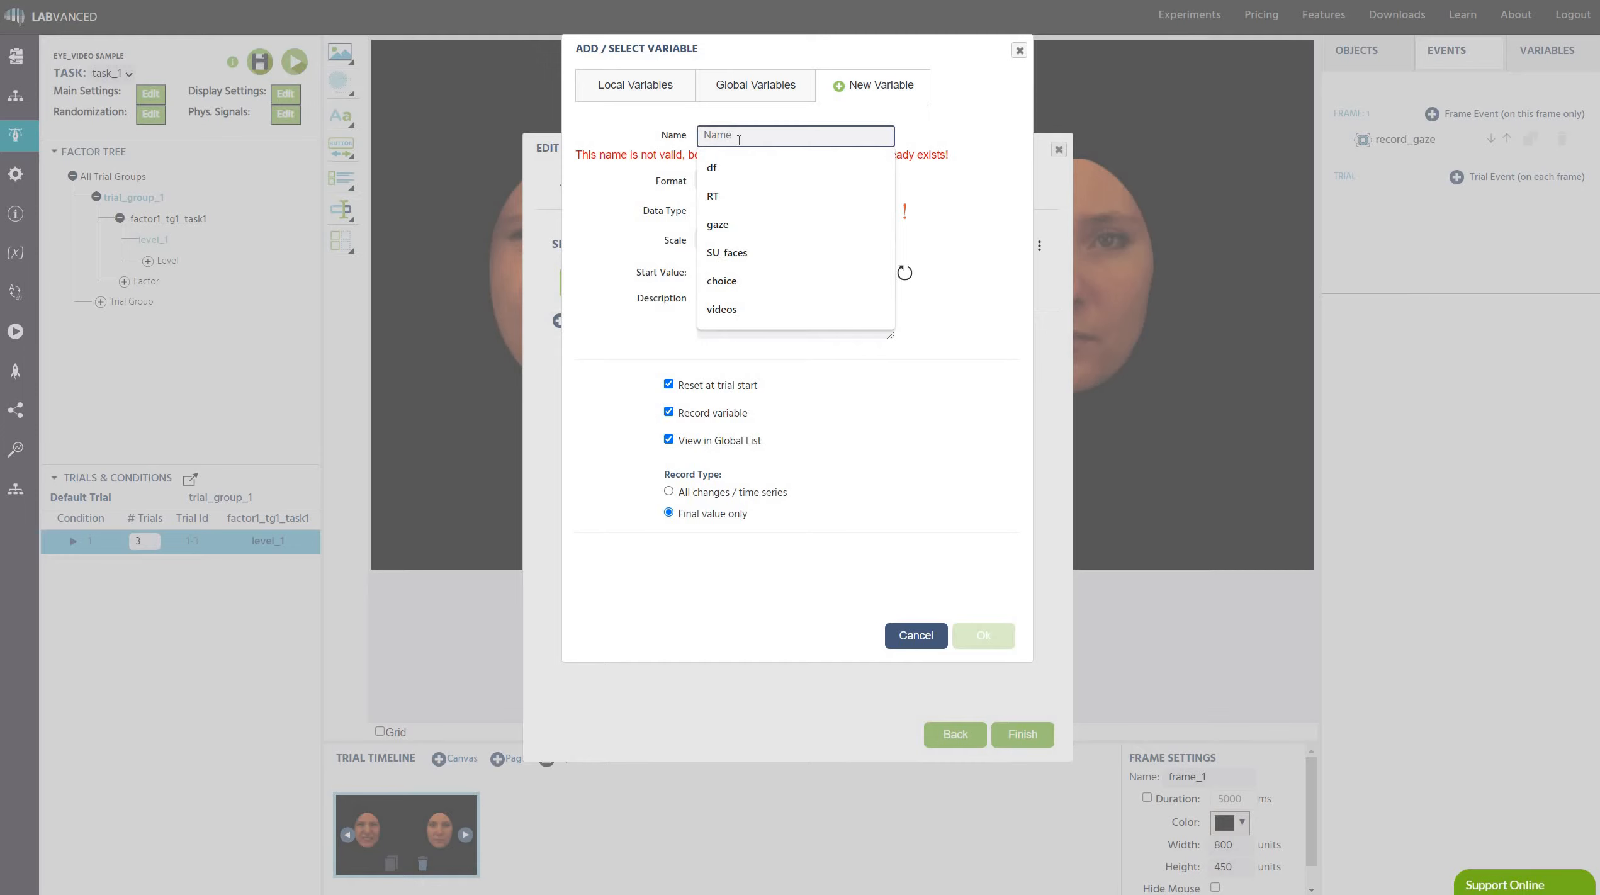
type("click_choice")
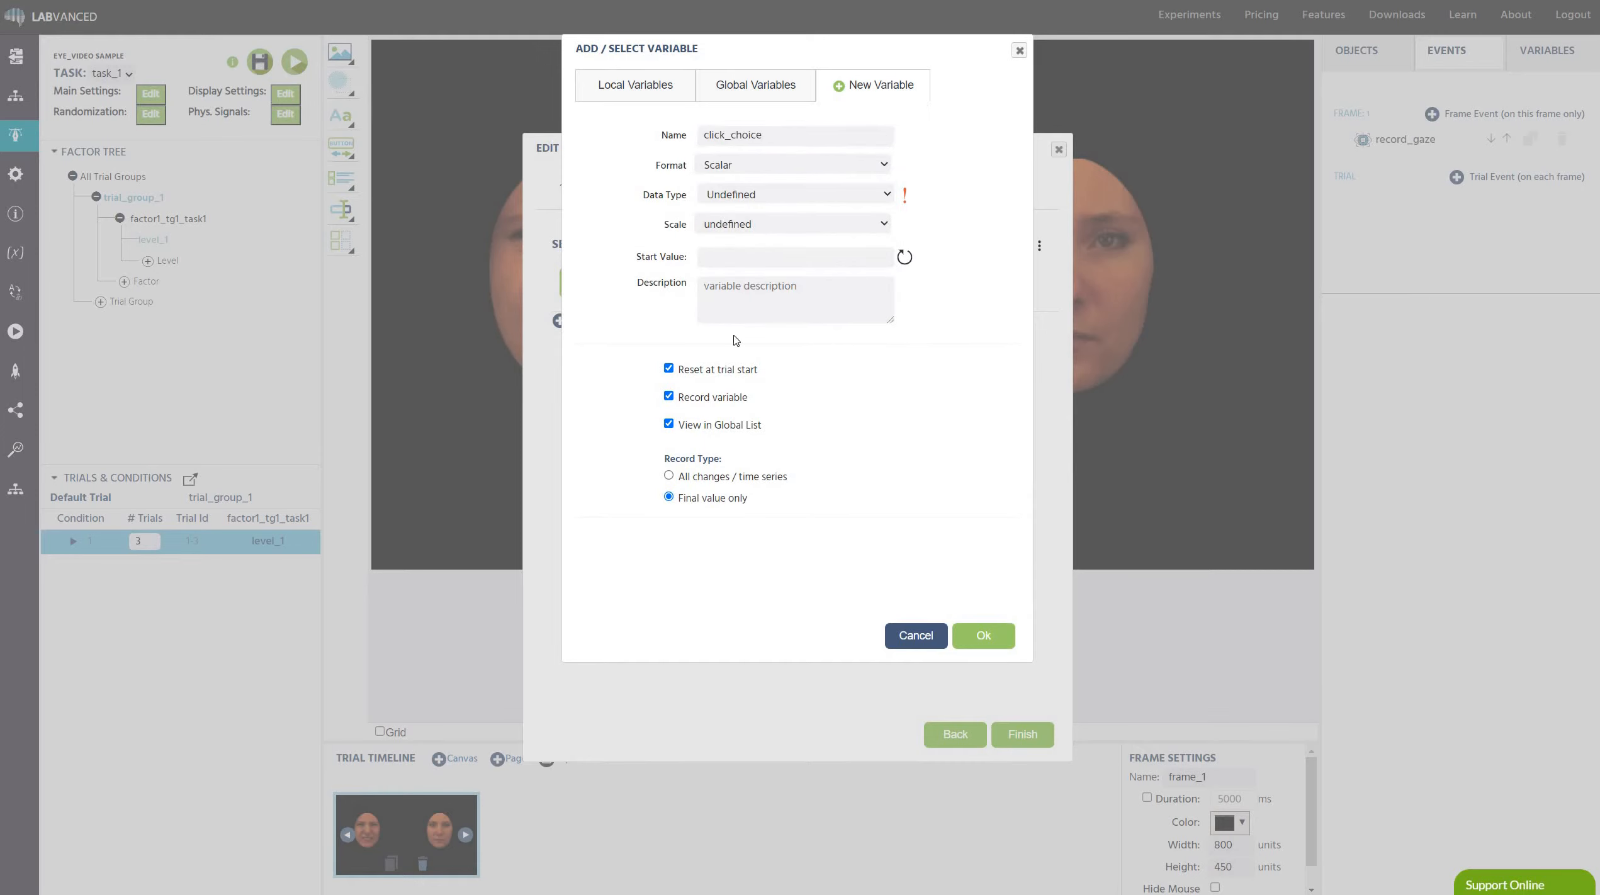
left_click(795, 194)
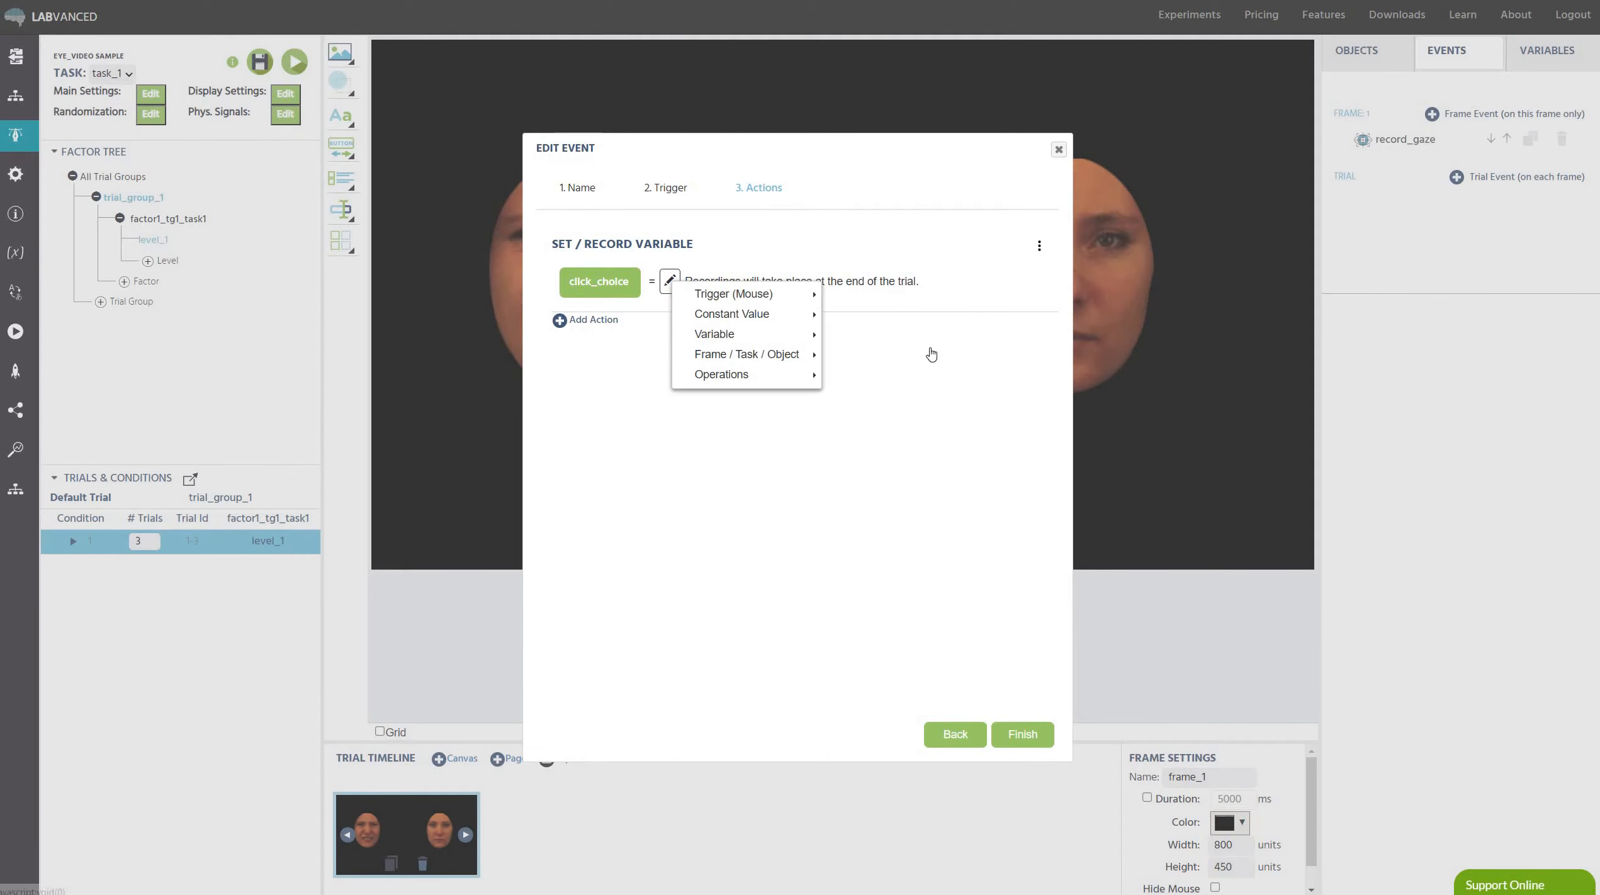
mouse_move(732, 295)
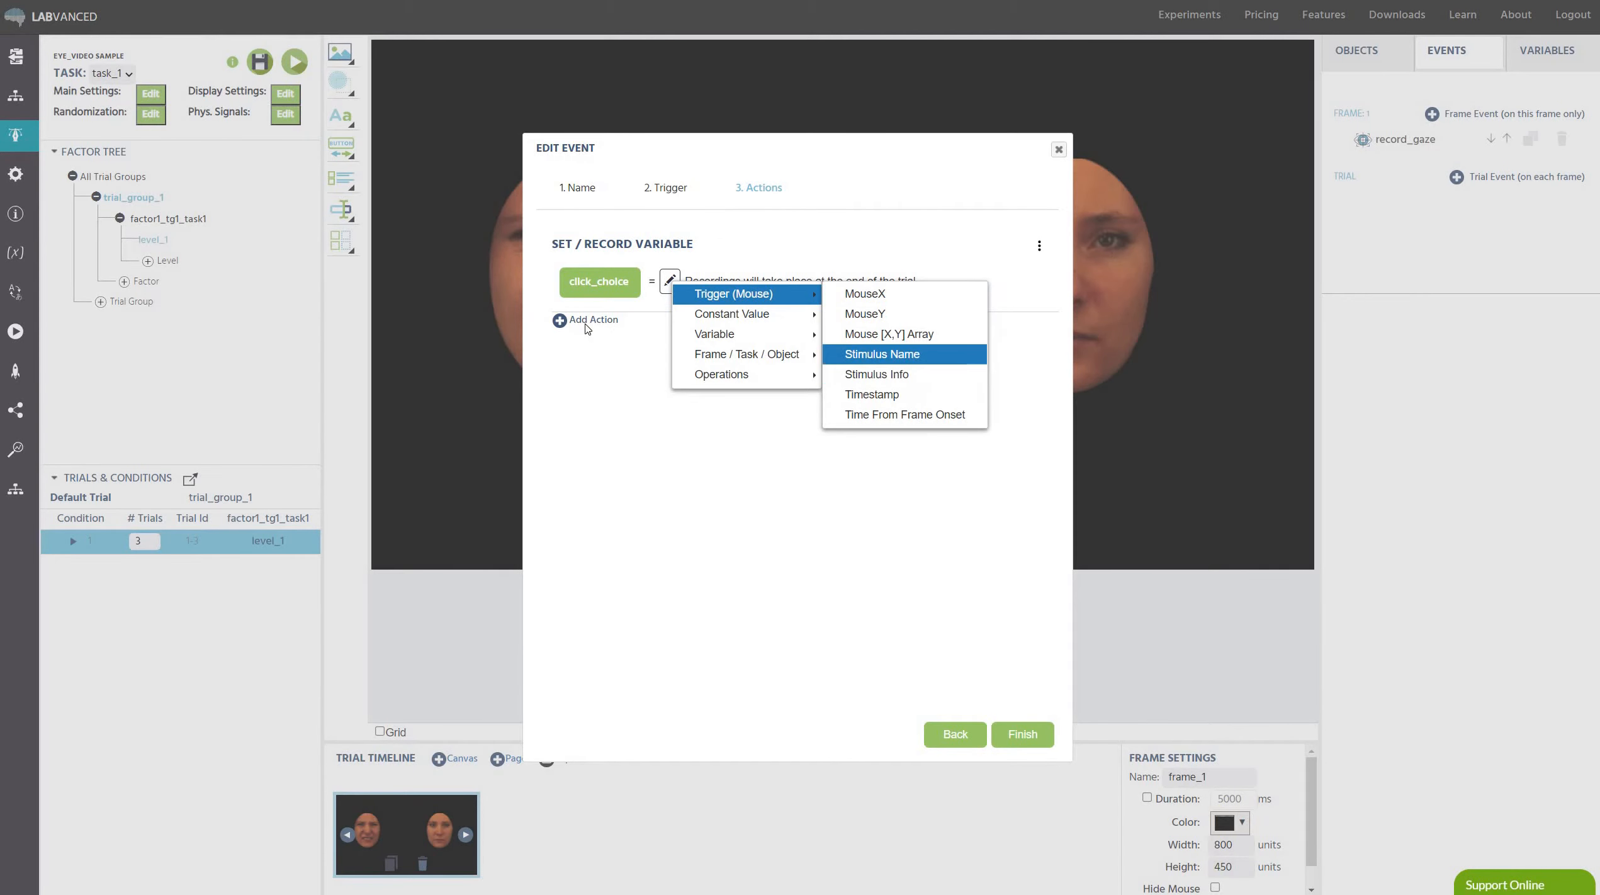
Record the clicked Stimulus Name into click_choice, add Jump To Next Trial, and finish the event.
left_click(881, 354)
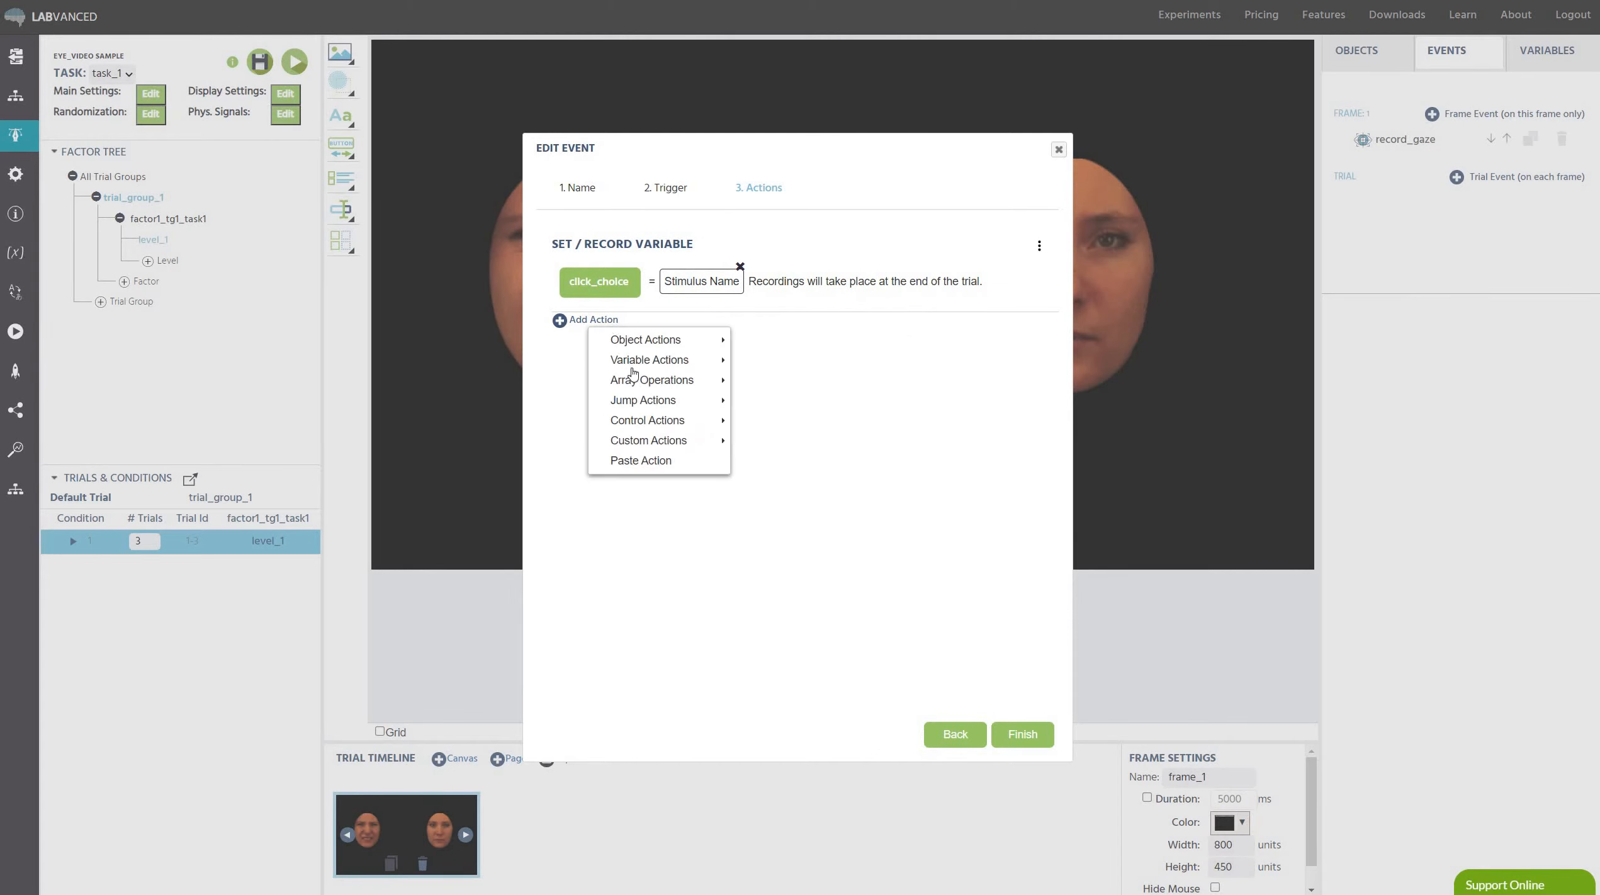
mouse_move(658, 400)
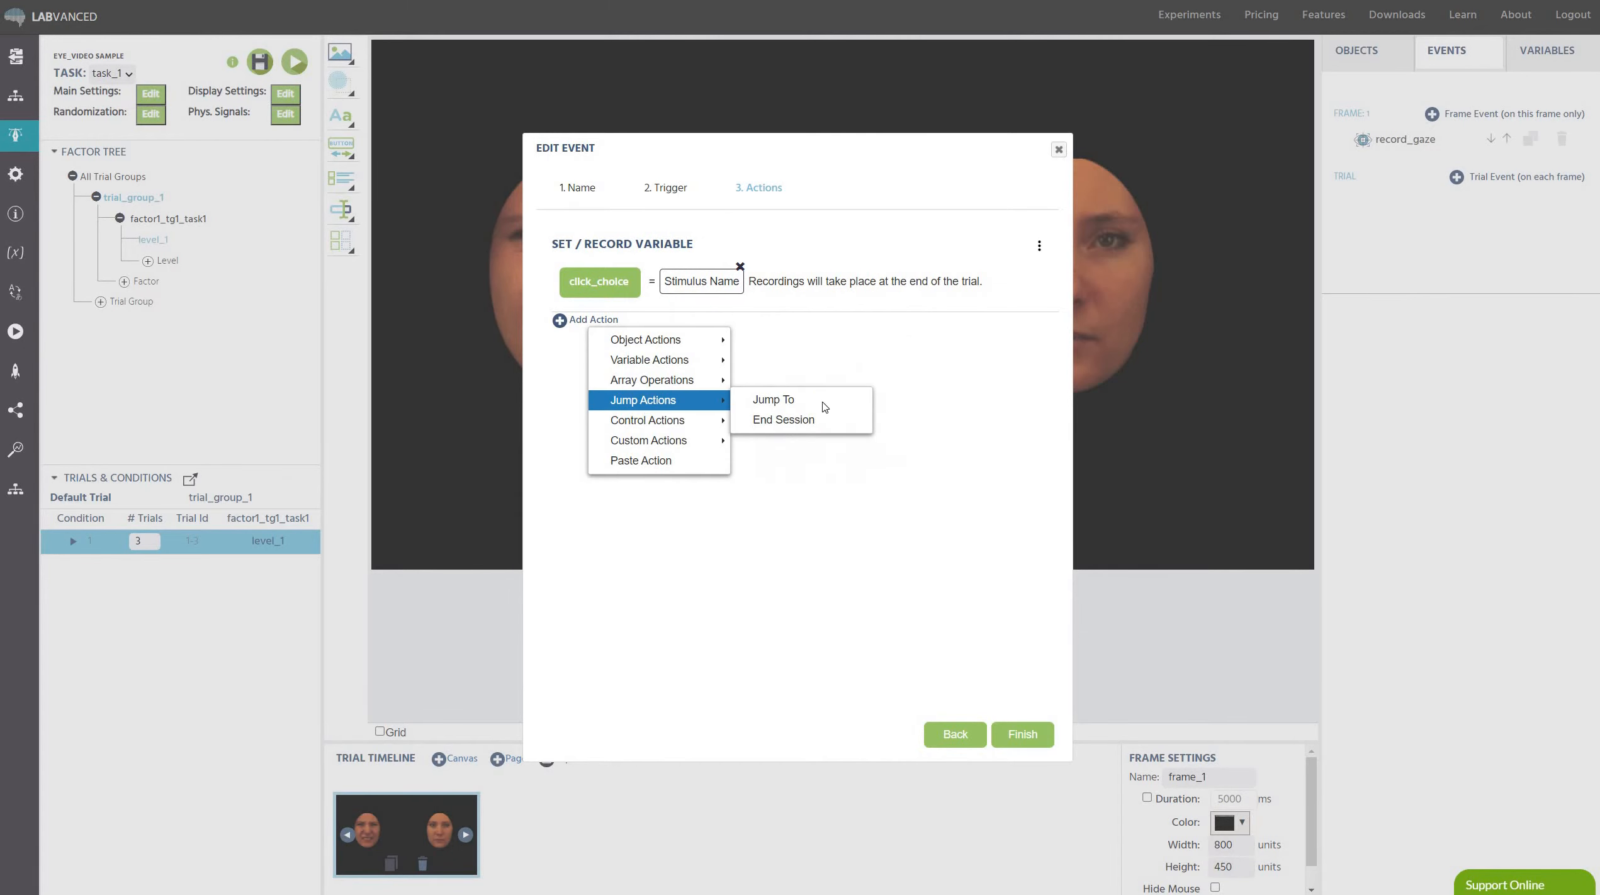
left_click(773, 401)
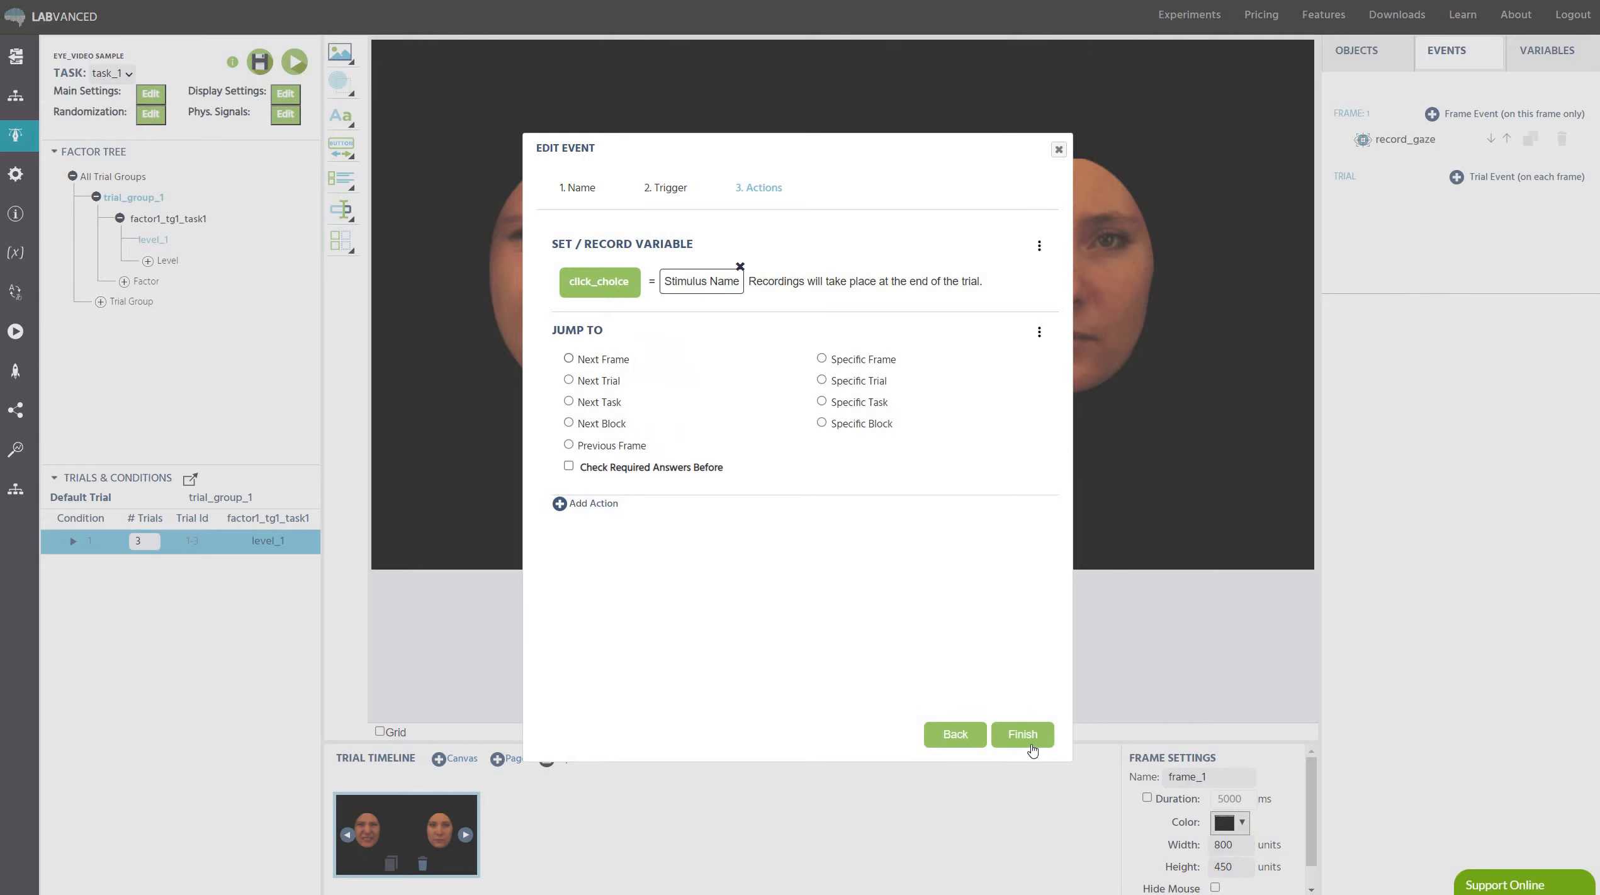
left_click(569, 380)
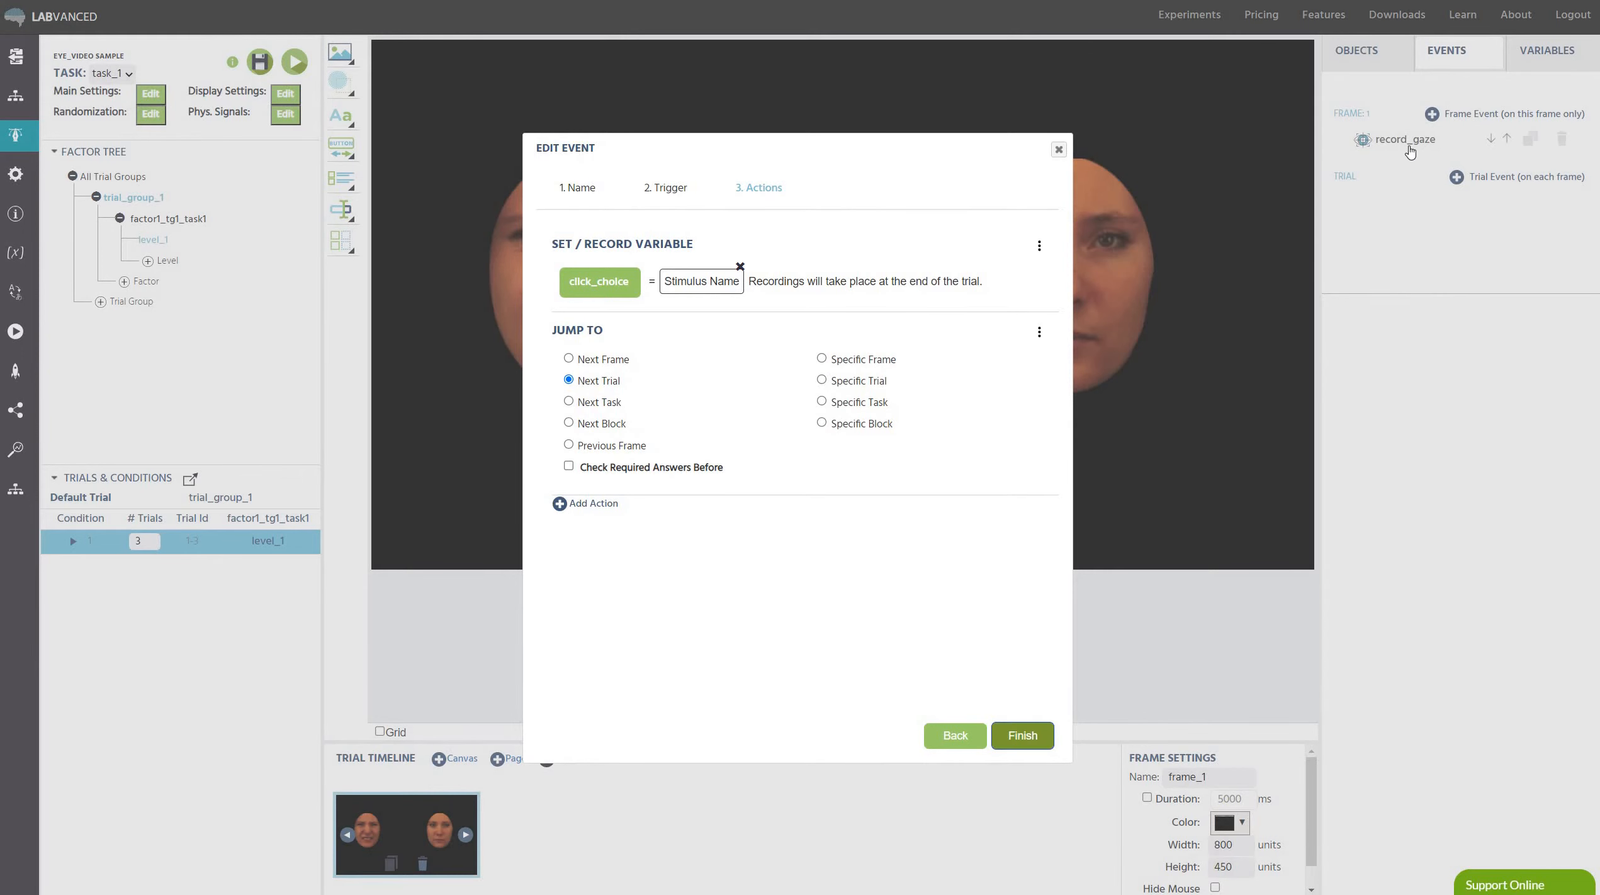
left_click(1022, 737)
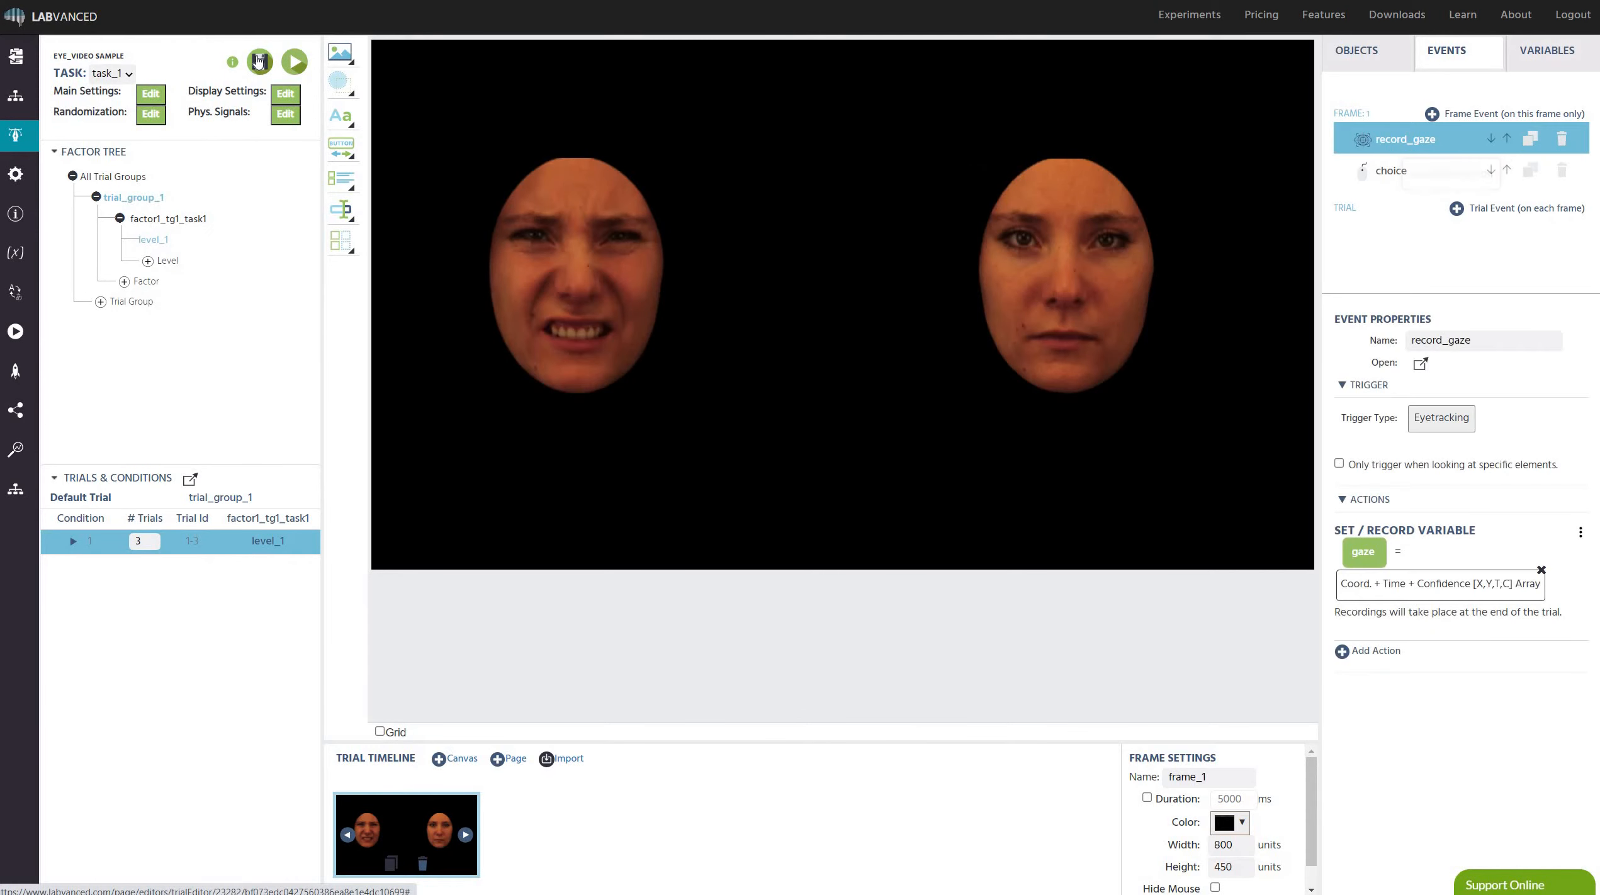
Save the task with the record_gaze and choice frame events.
left_click(259, 61)
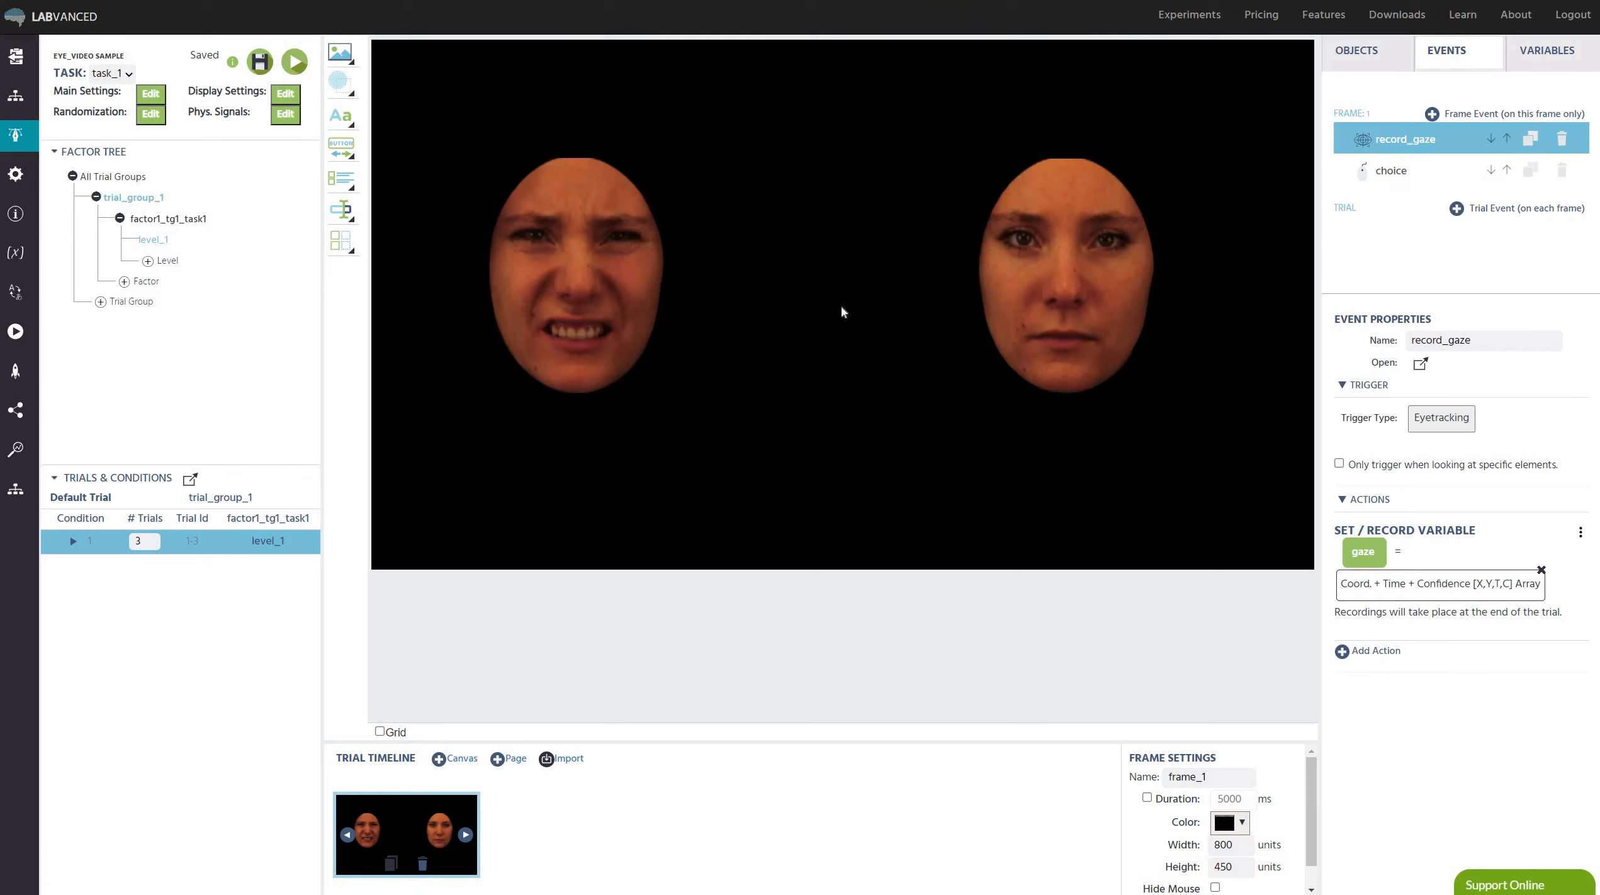
mouse_move(525, 203)
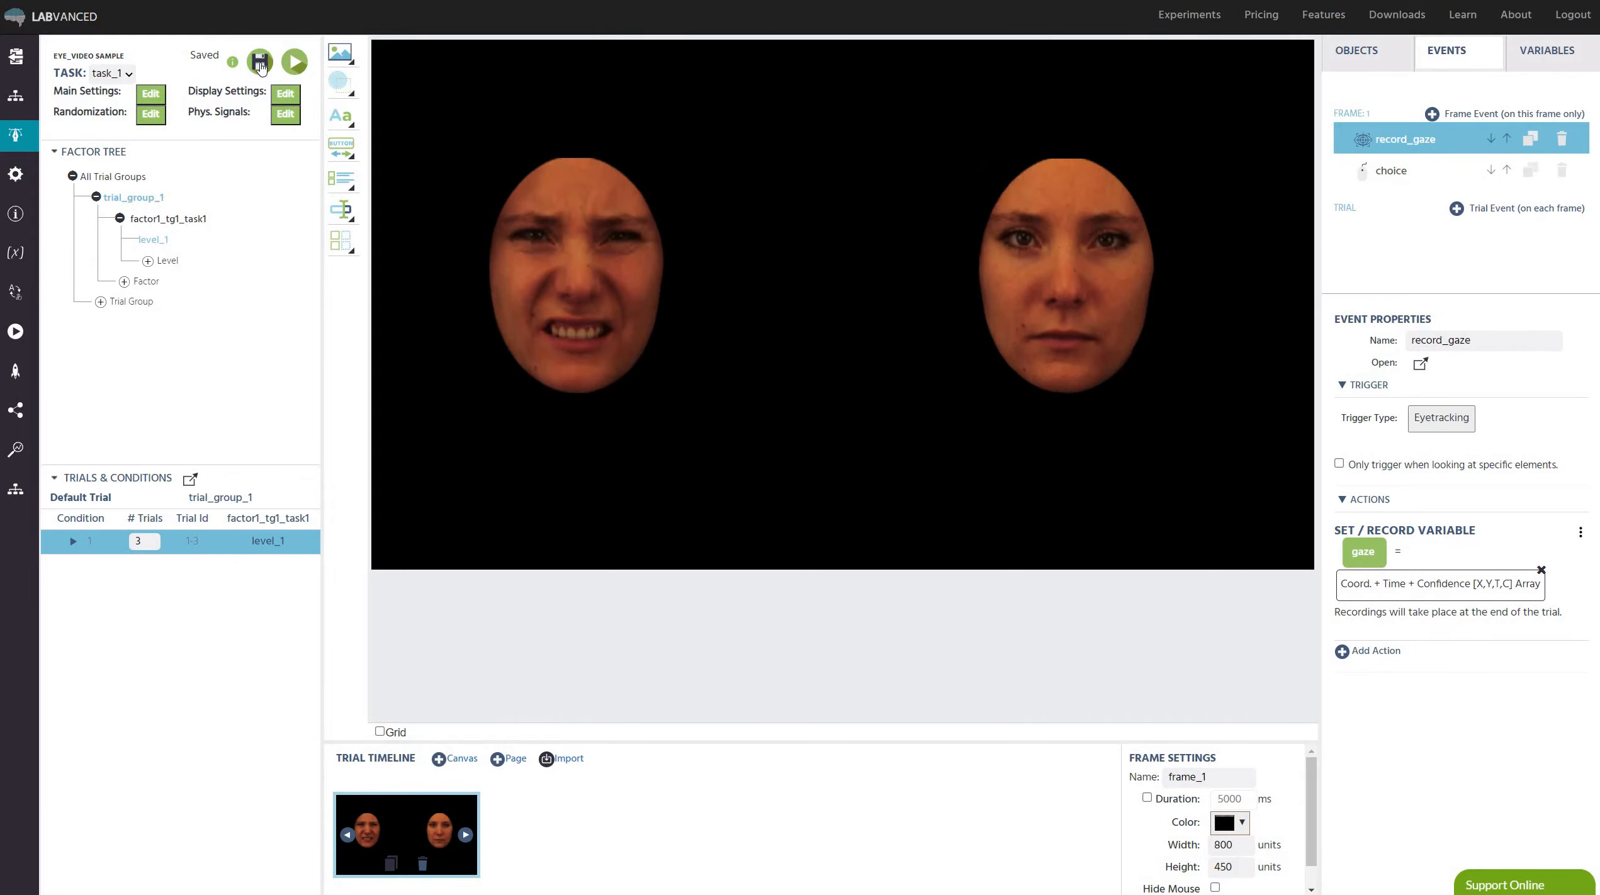
mouse_move(851, 434)
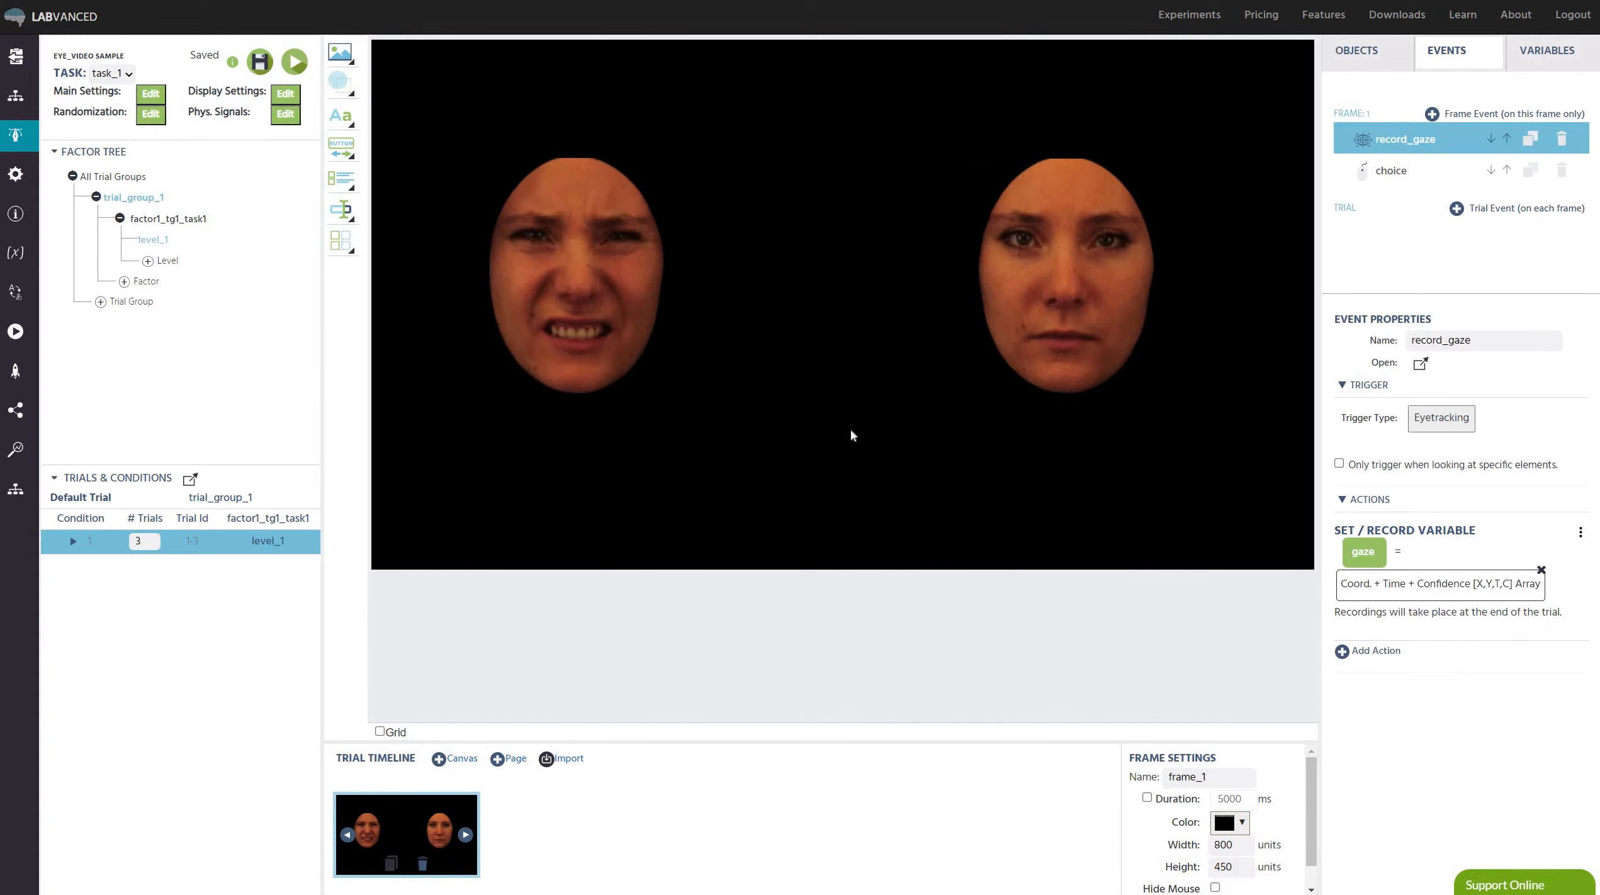
mouse_move(138, 103)
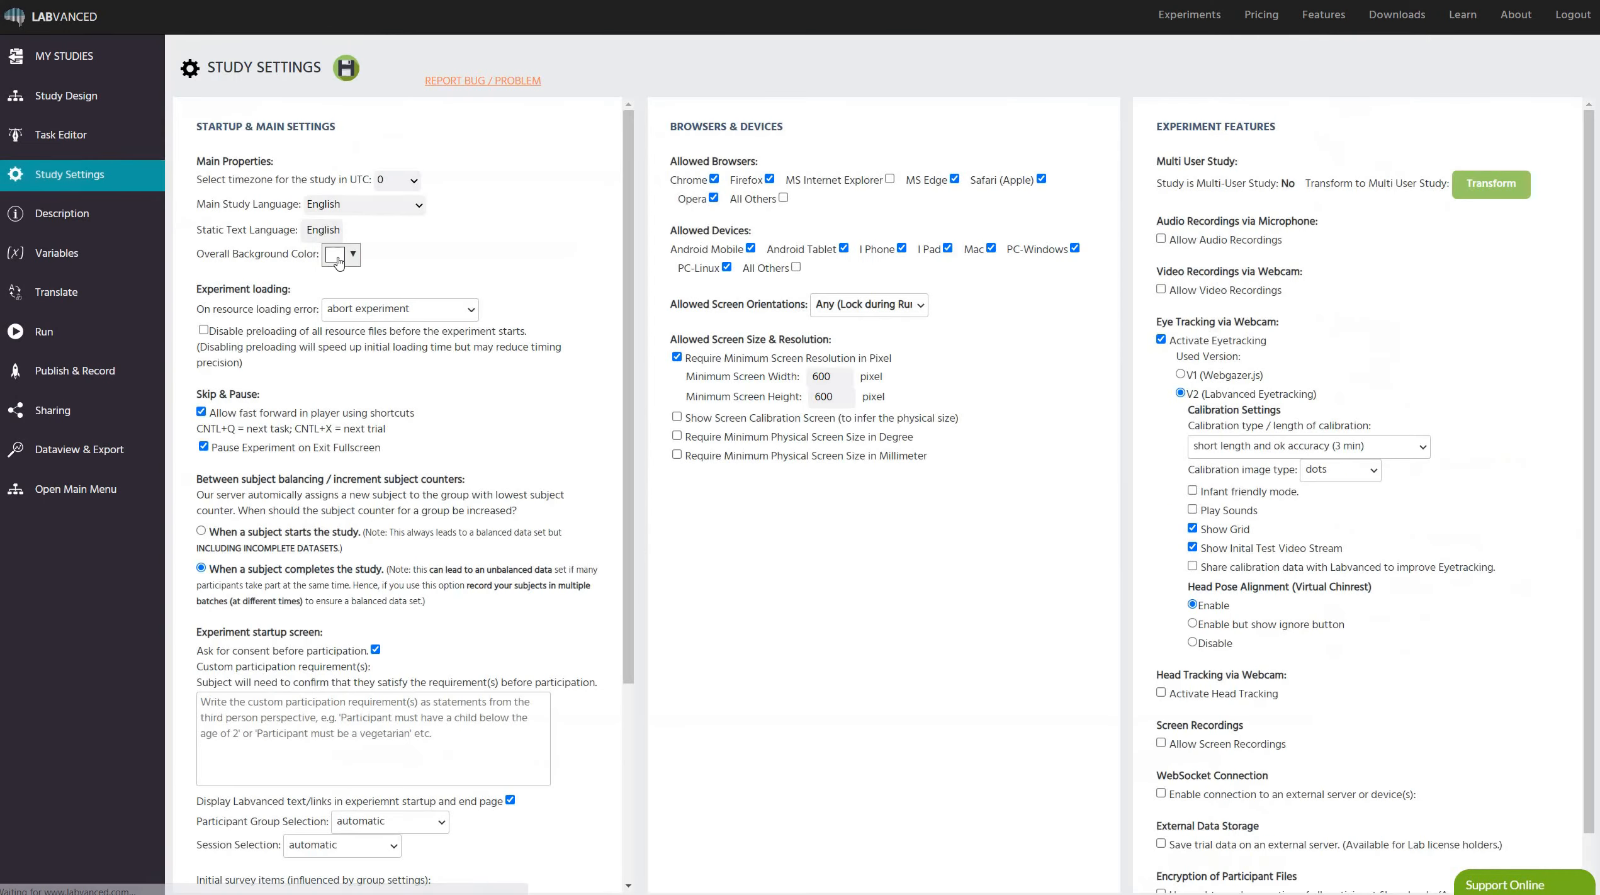
Set the study's Overall Background Color to #000000 and save the setting.
left_click(335, 254)
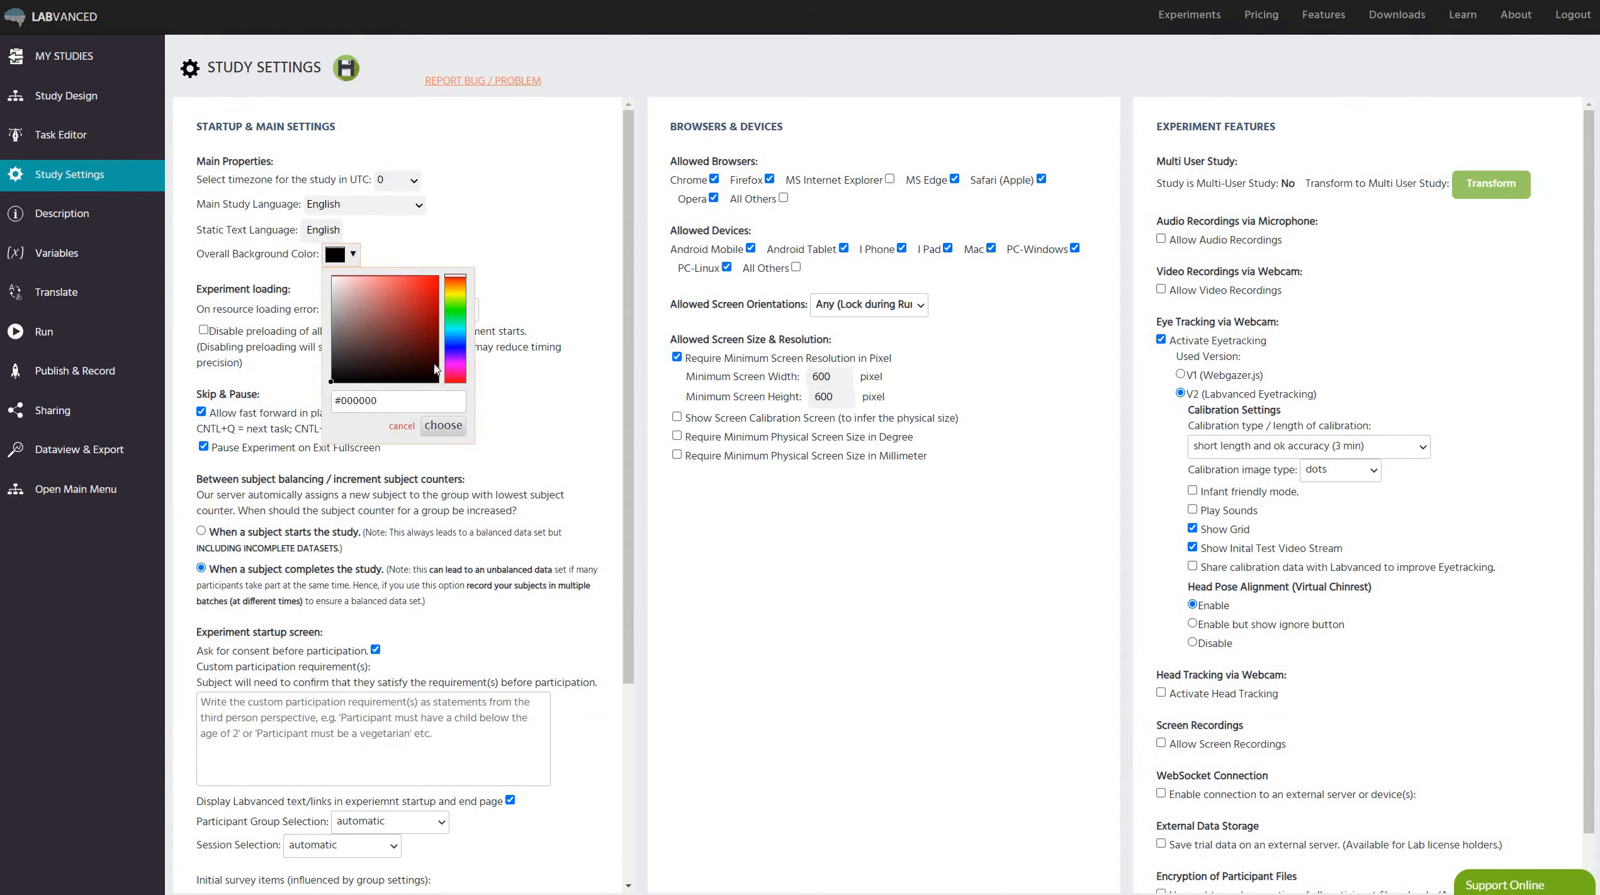
mouse_move(273, 259)
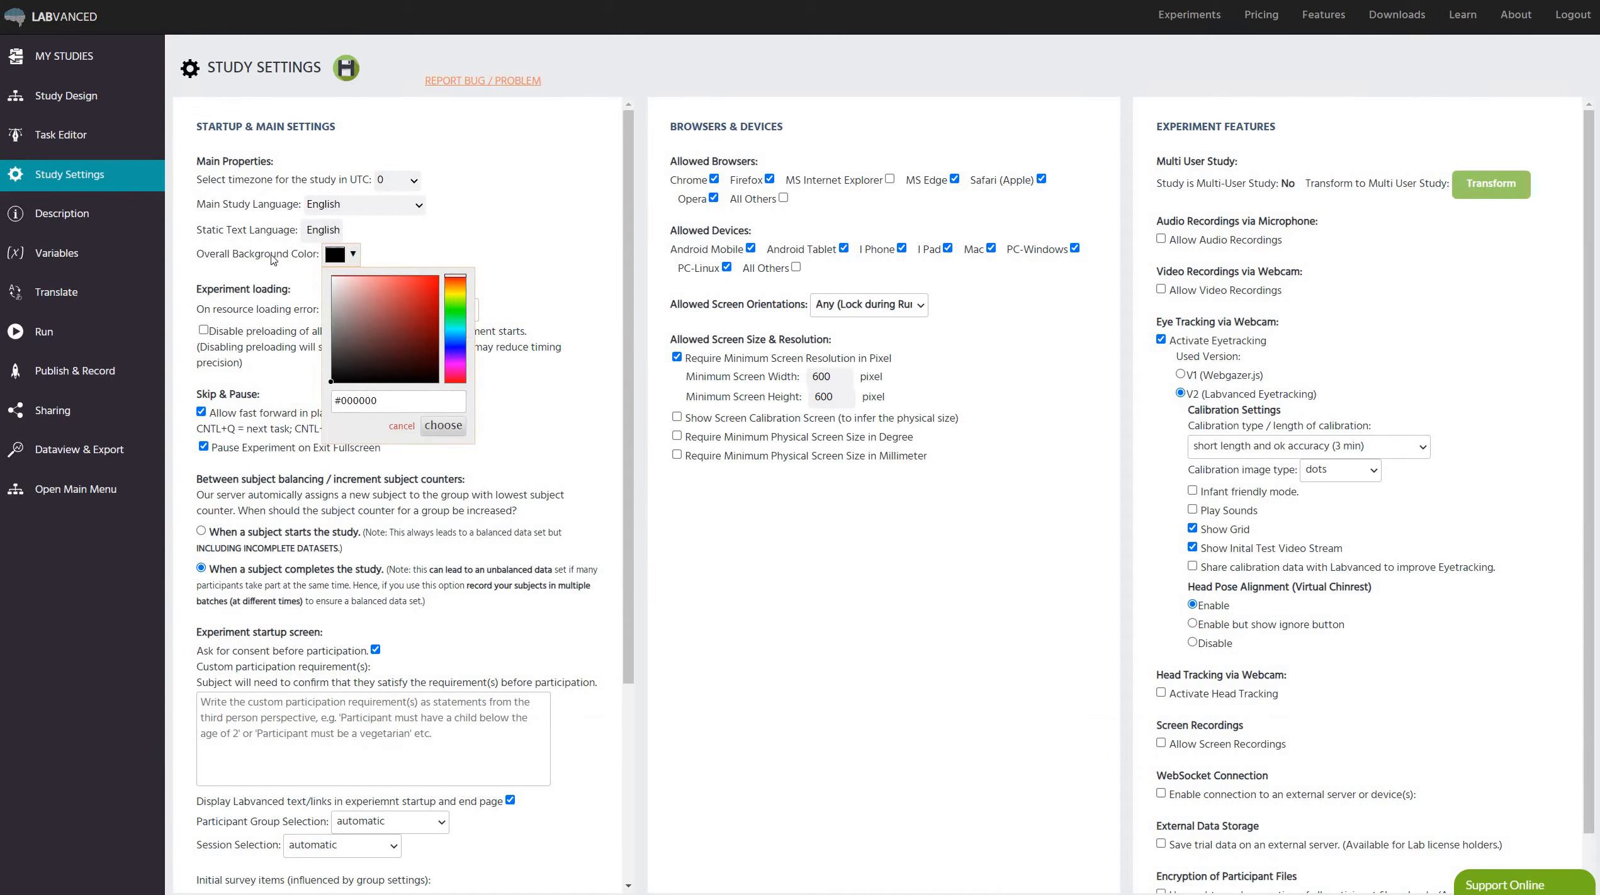
double_click(257, 255)
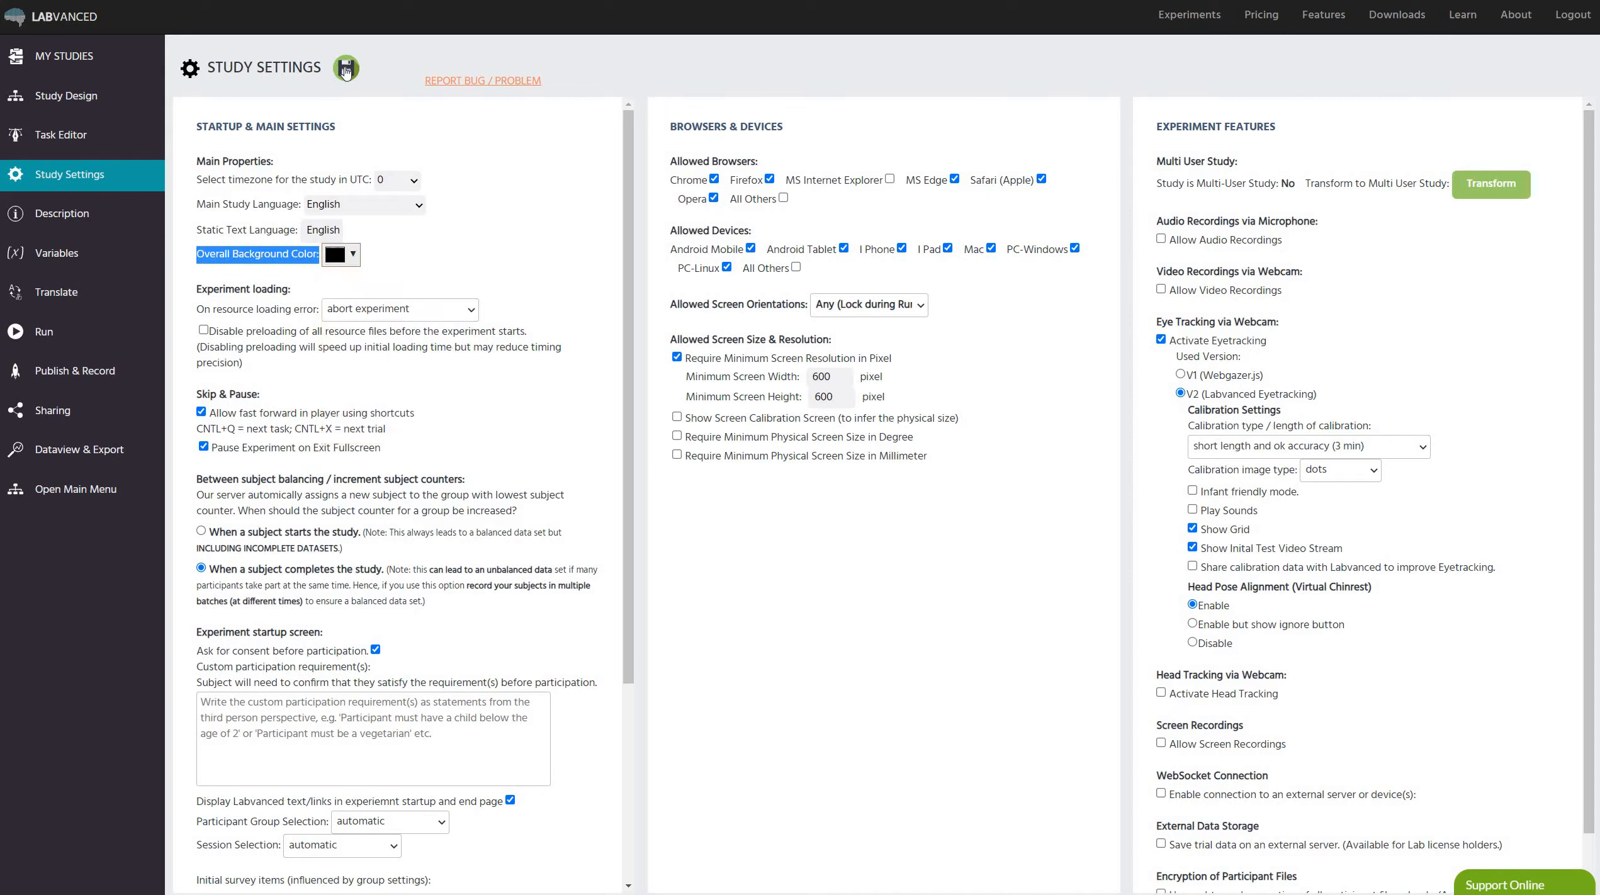
left_click(345, 68)
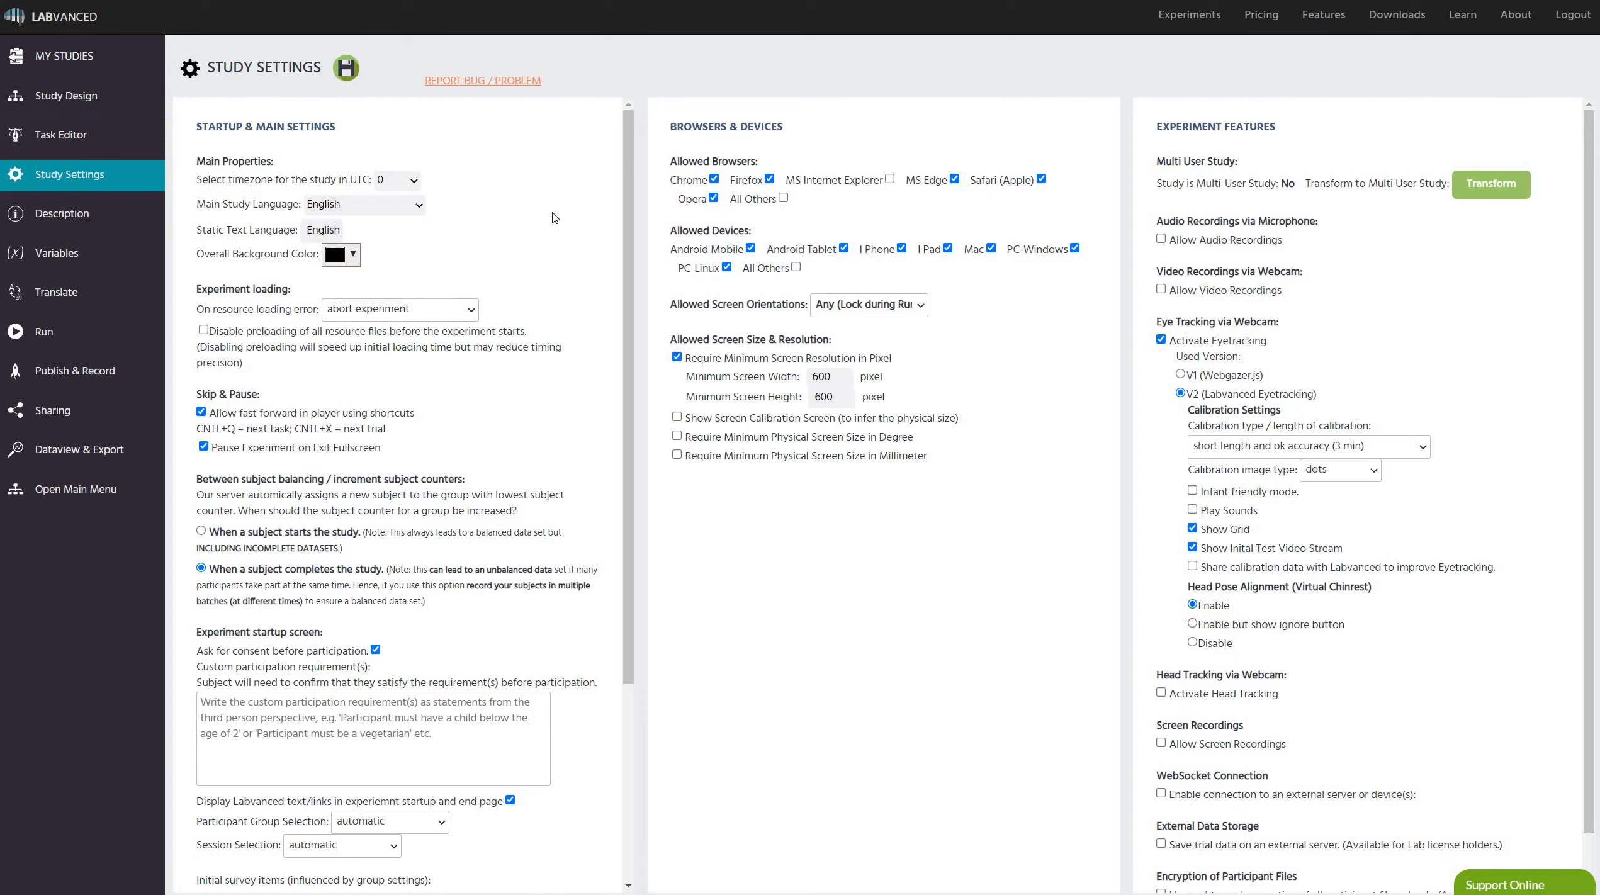
mouse_move(767, 301)
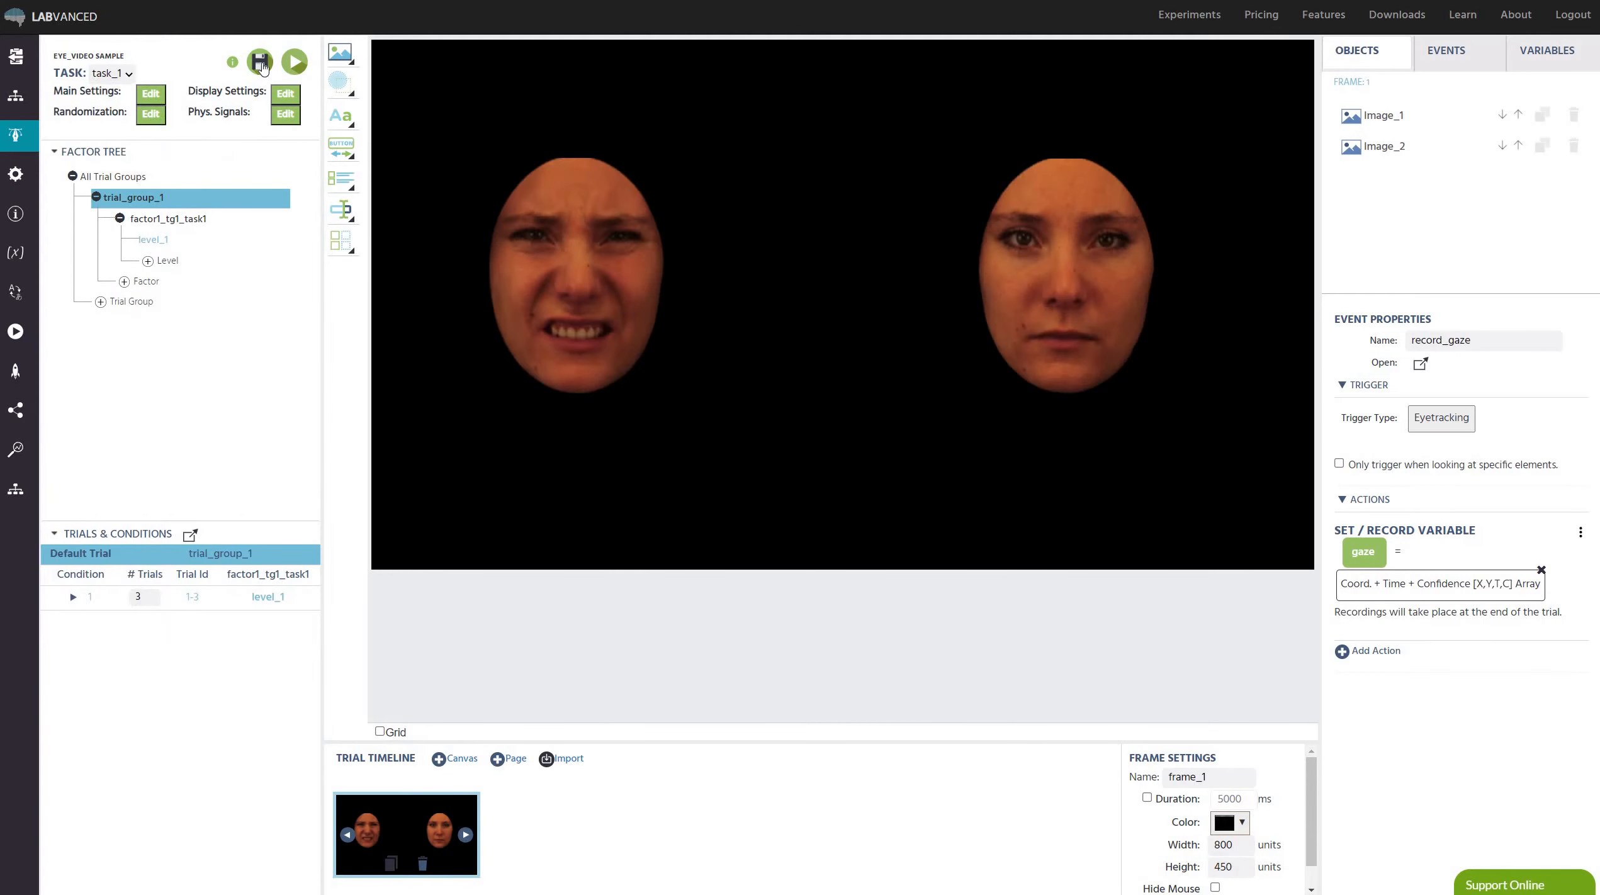
Save the task again and reopen the Study Settings page.
left_click(259, 62)
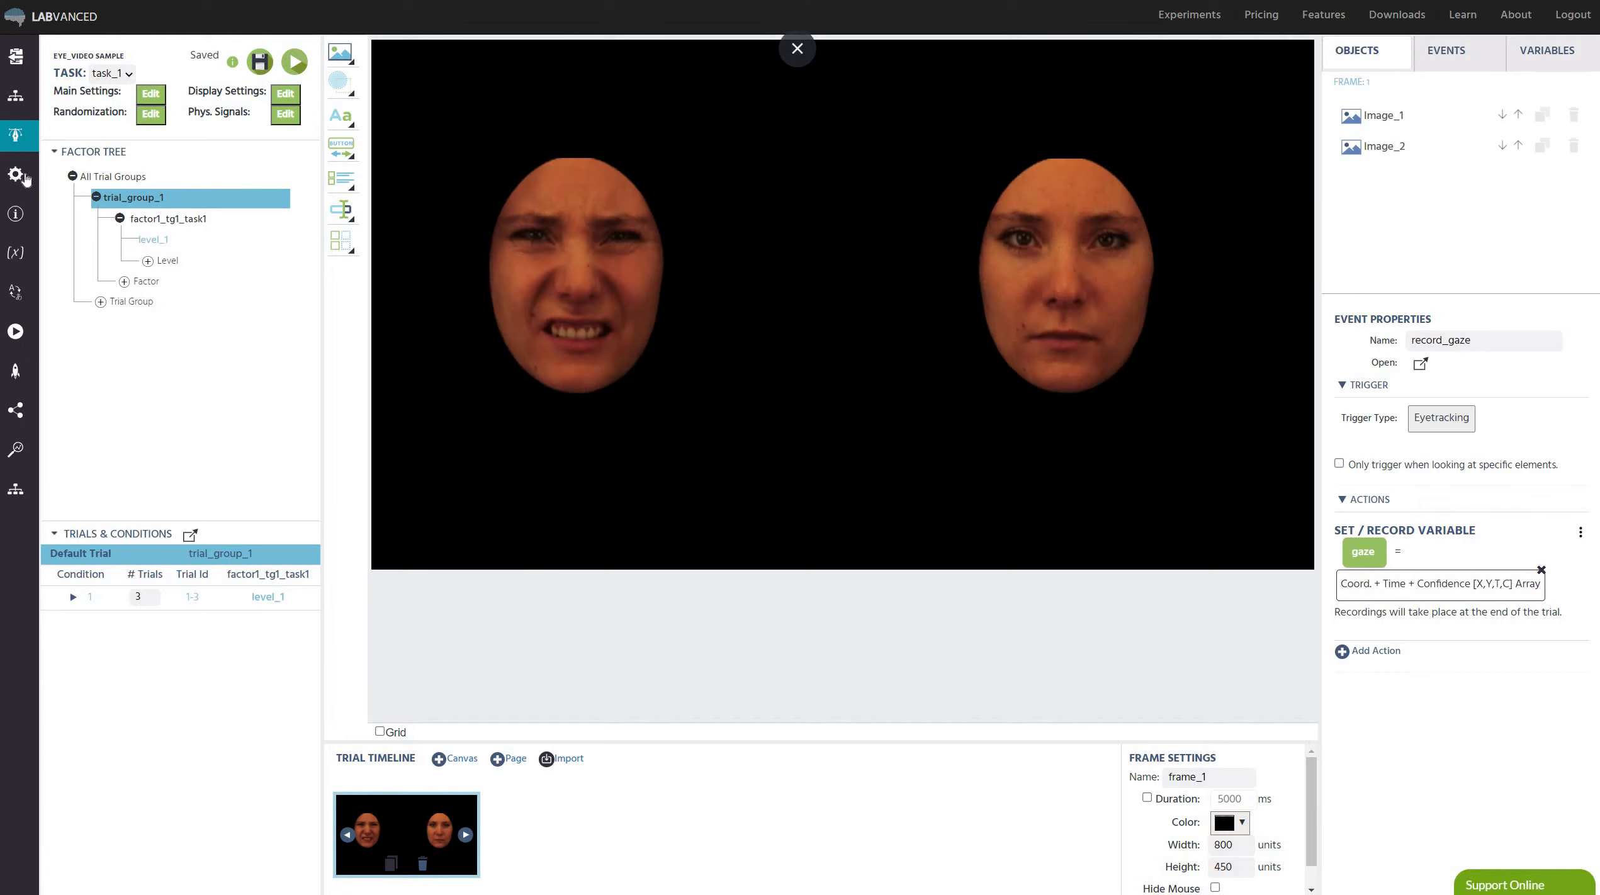
left_click(16, 175)
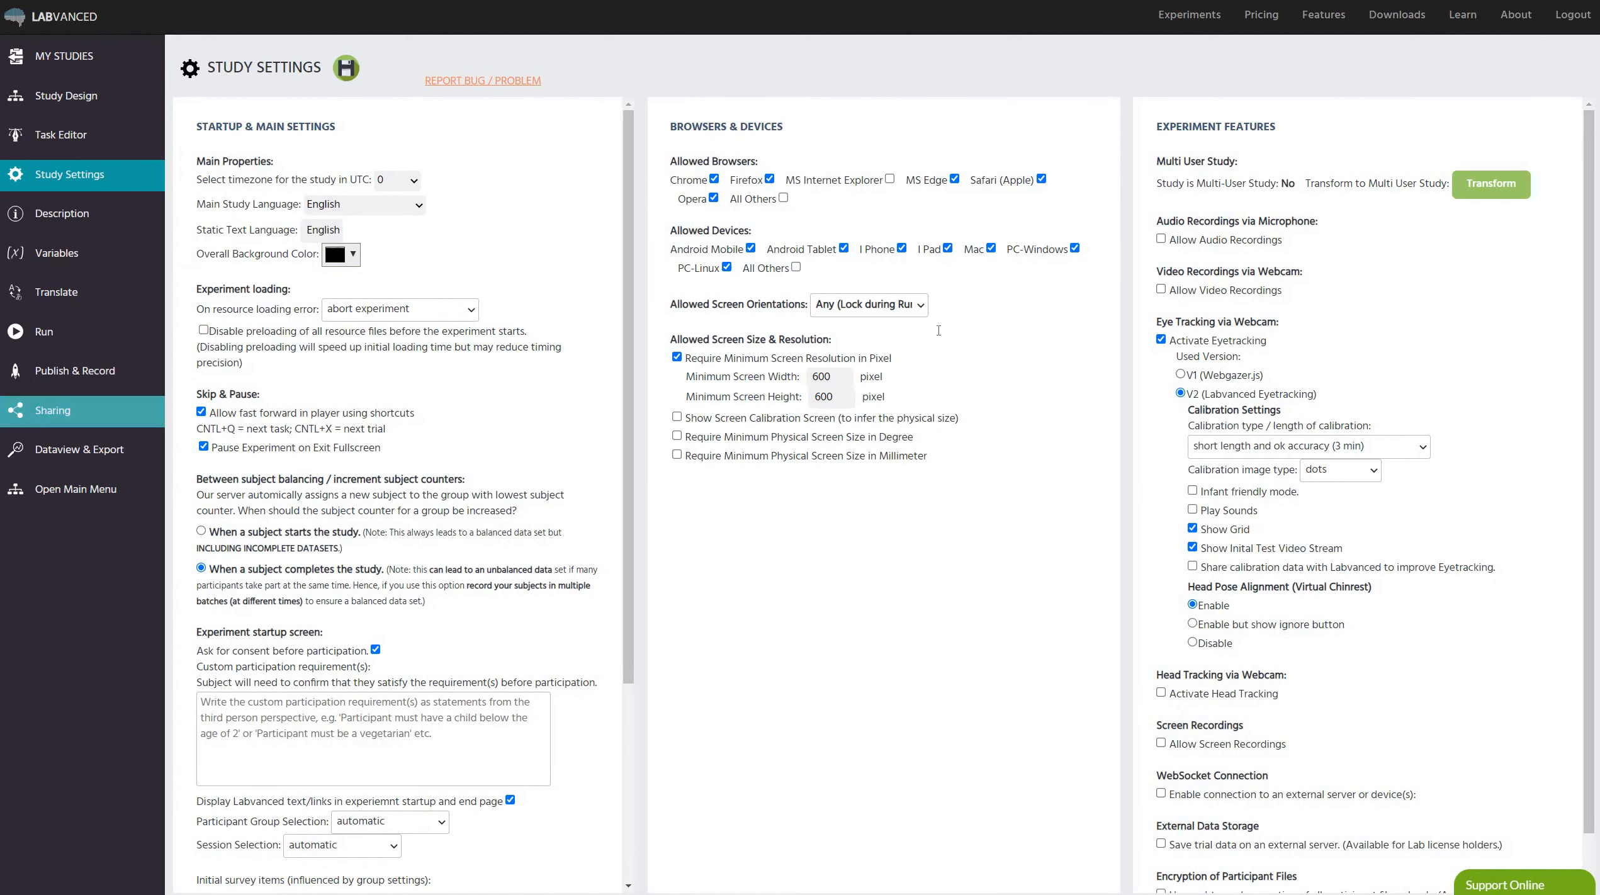
Enable data recording on the Run page and start a recorded session of eye_video.
left_click(44, 333)
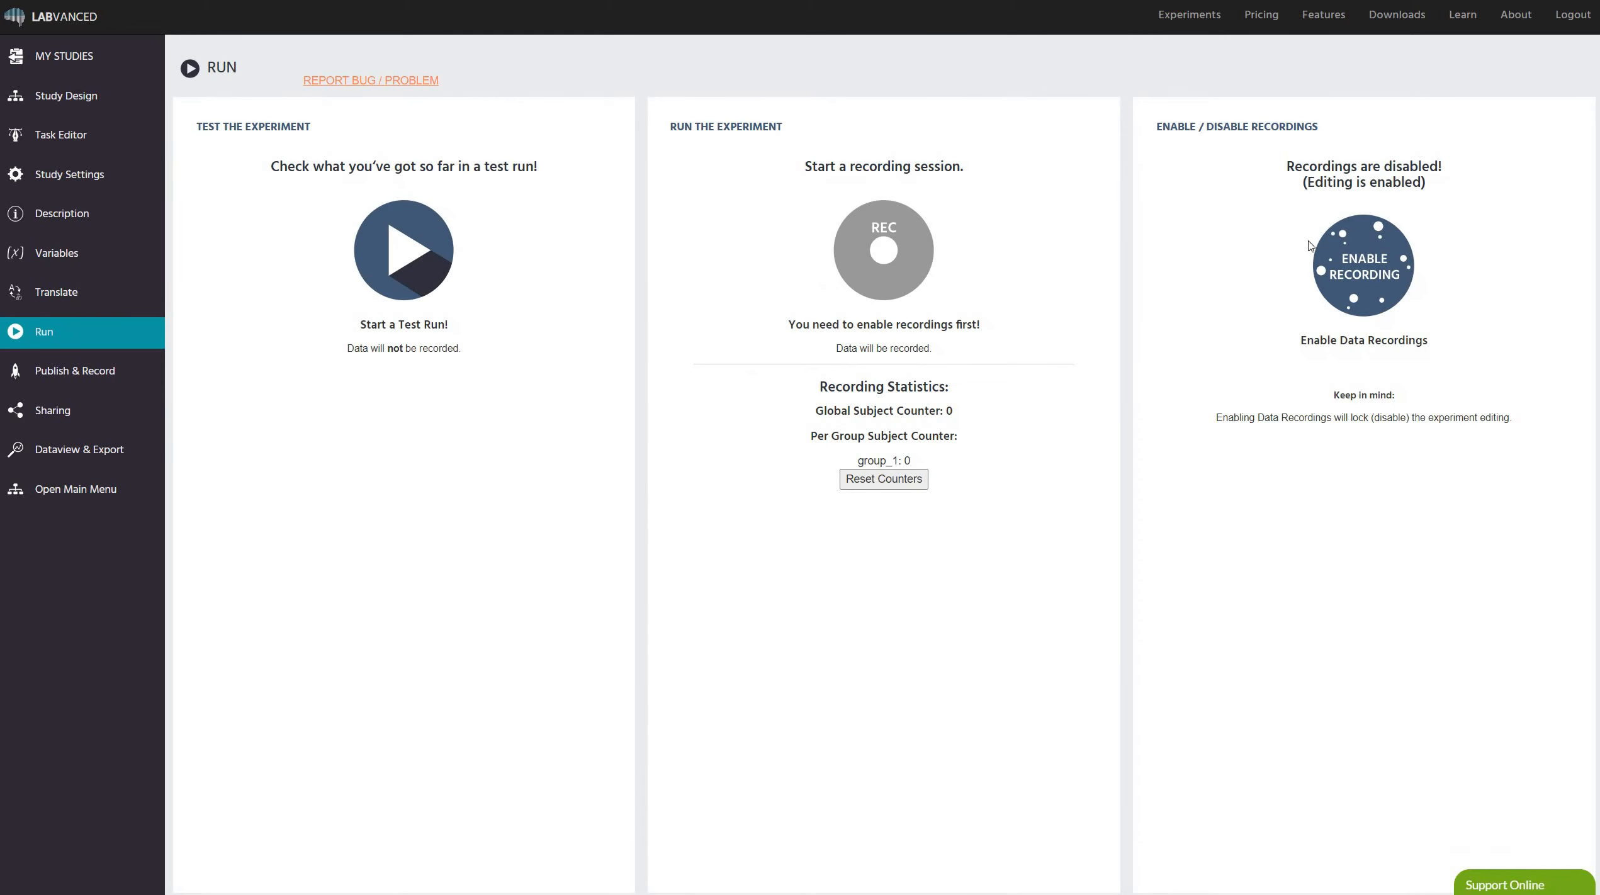
mouse_move(648, 295)
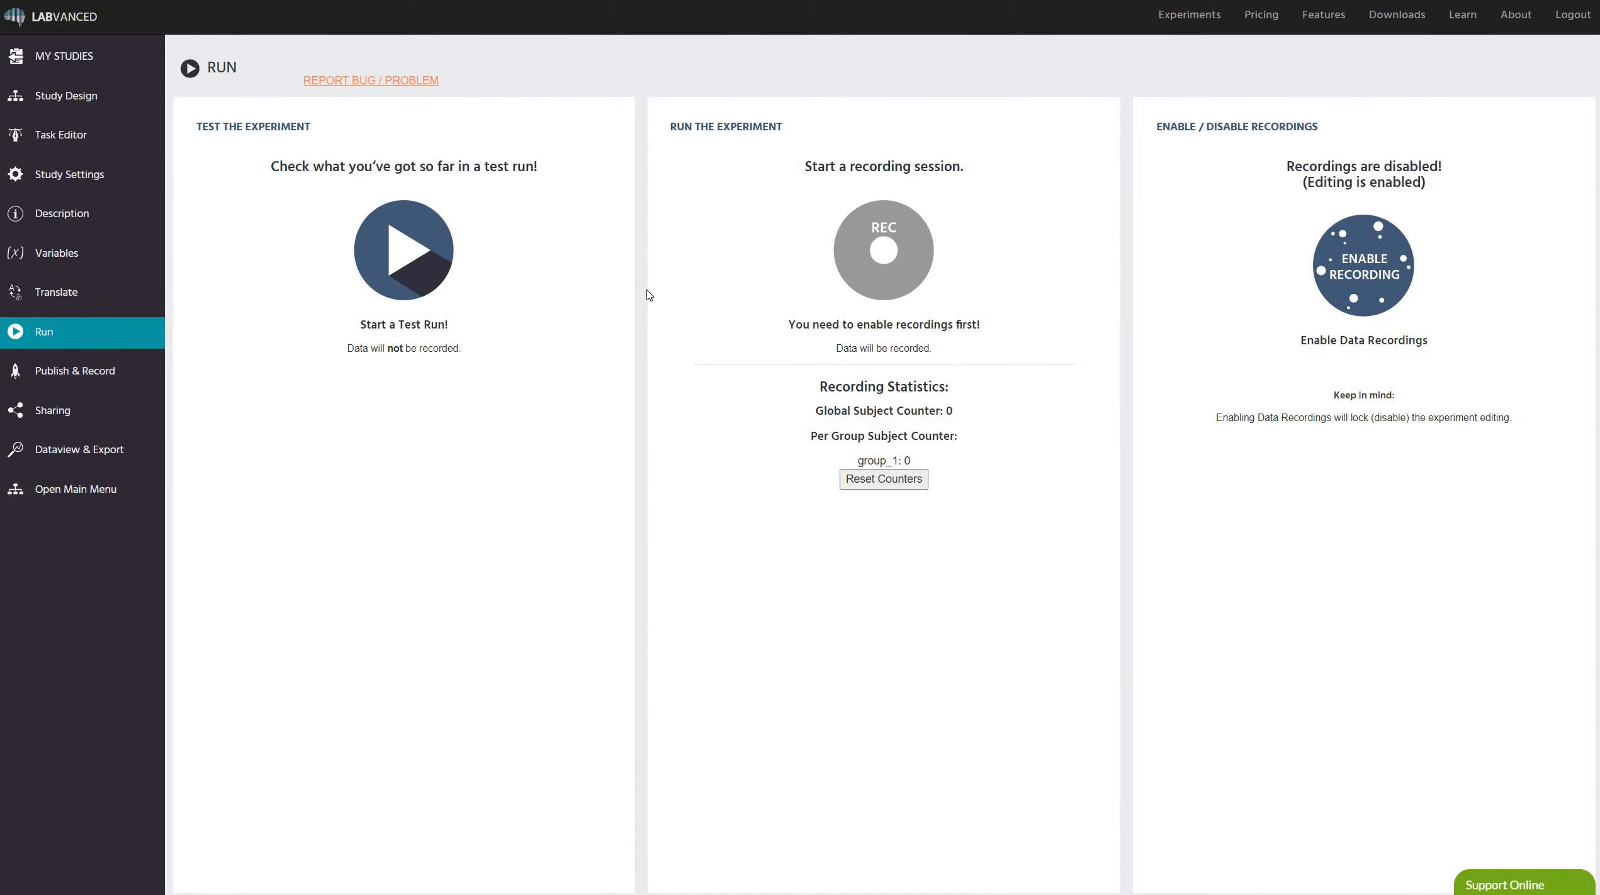
left_click(1364, 266)
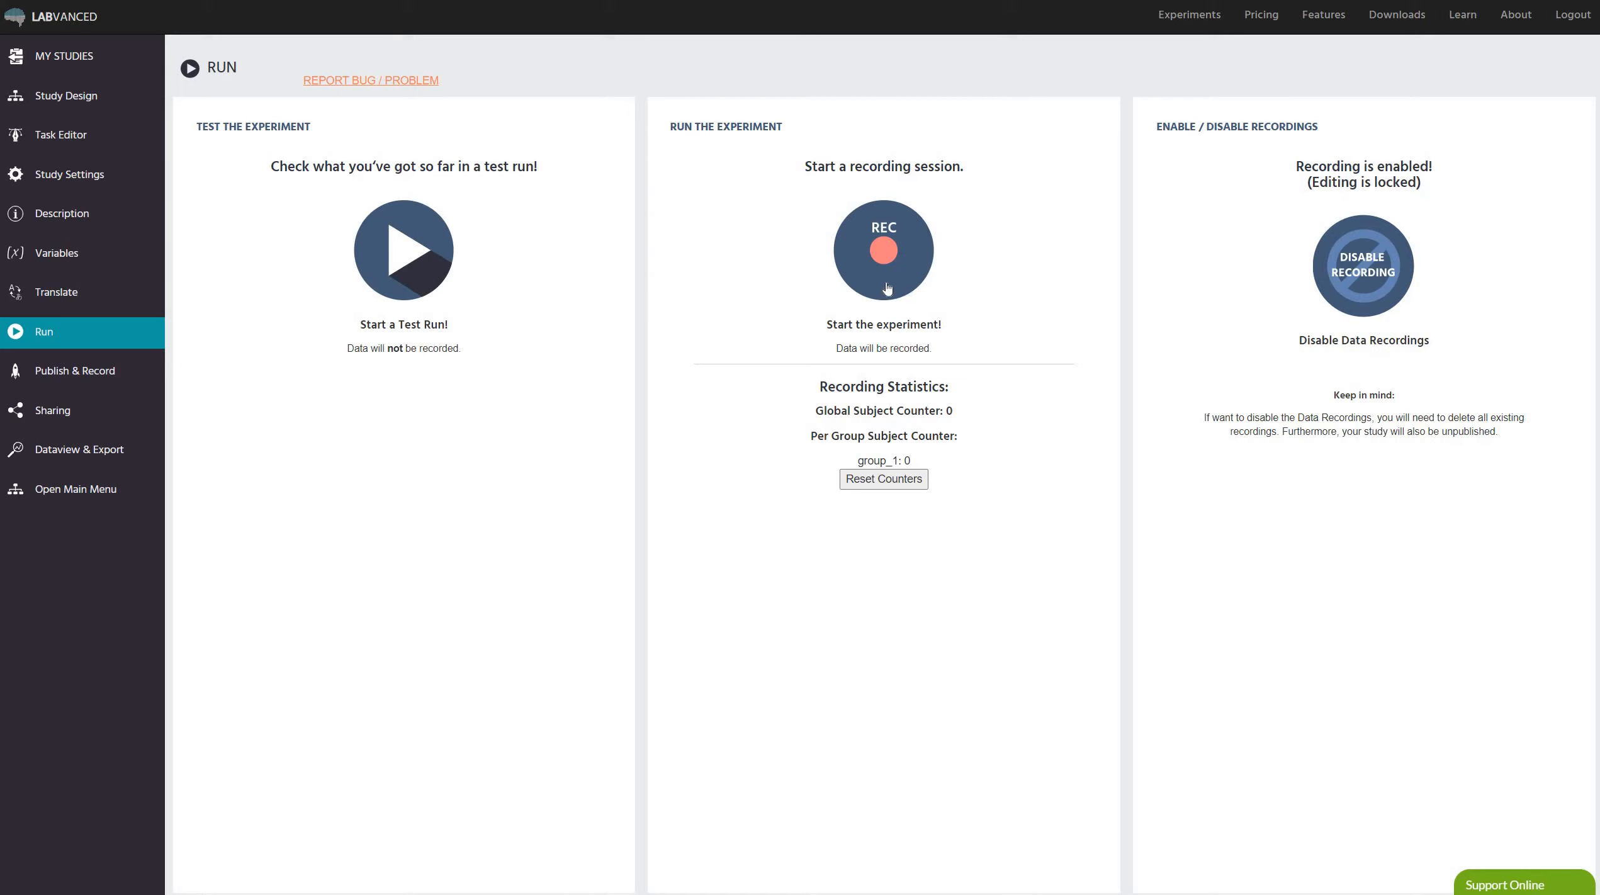
mouse_move(893, 282)
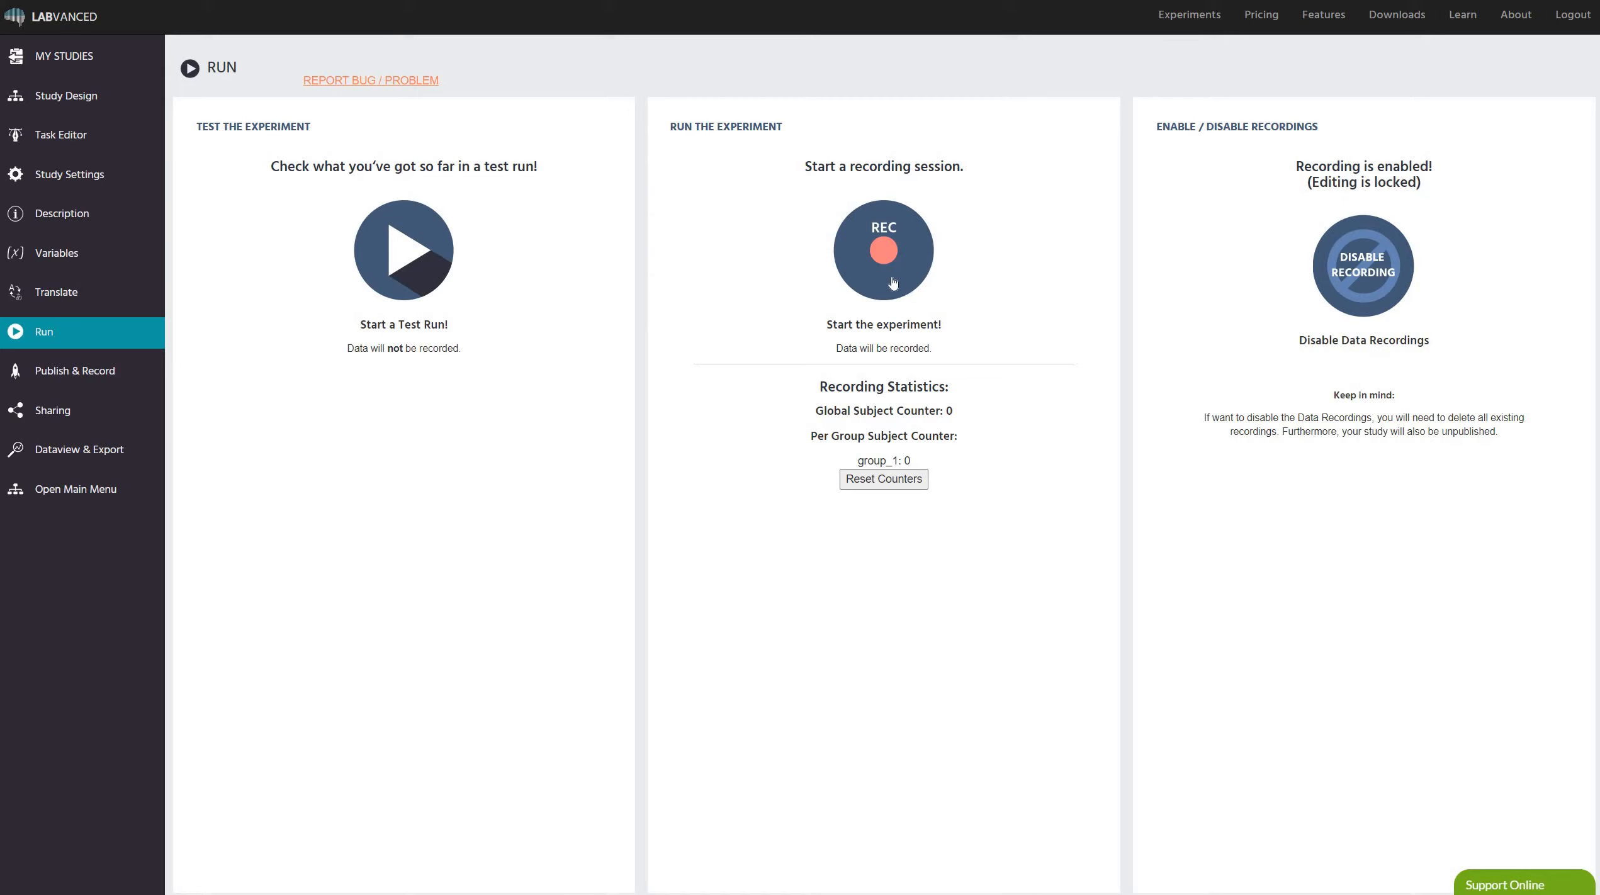
mouse_move(969, 489)
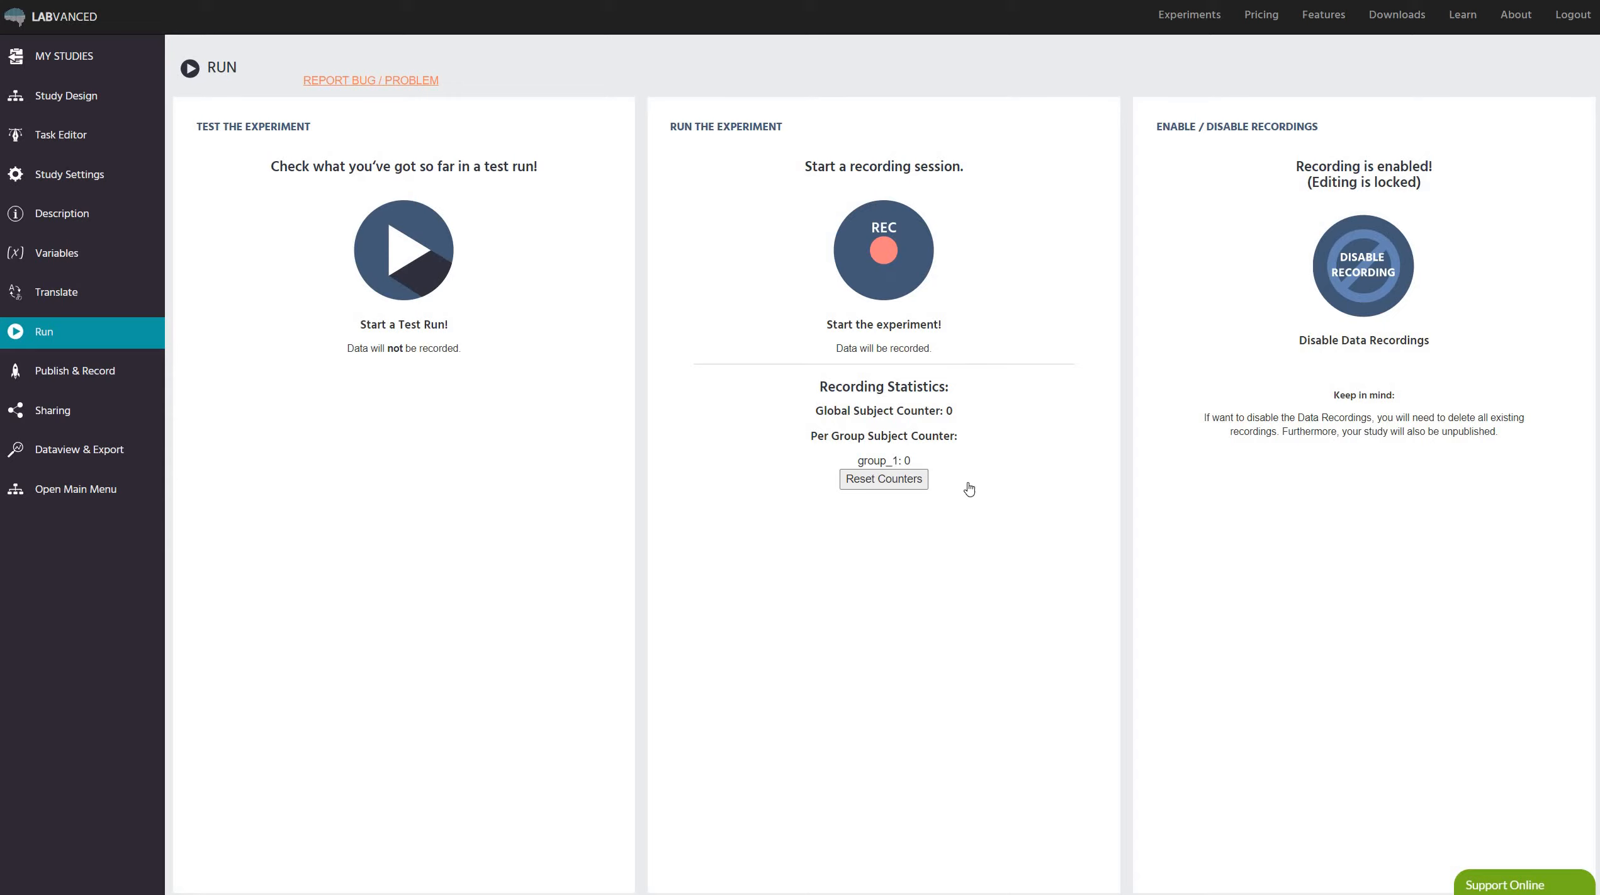
left_click(883, 251)
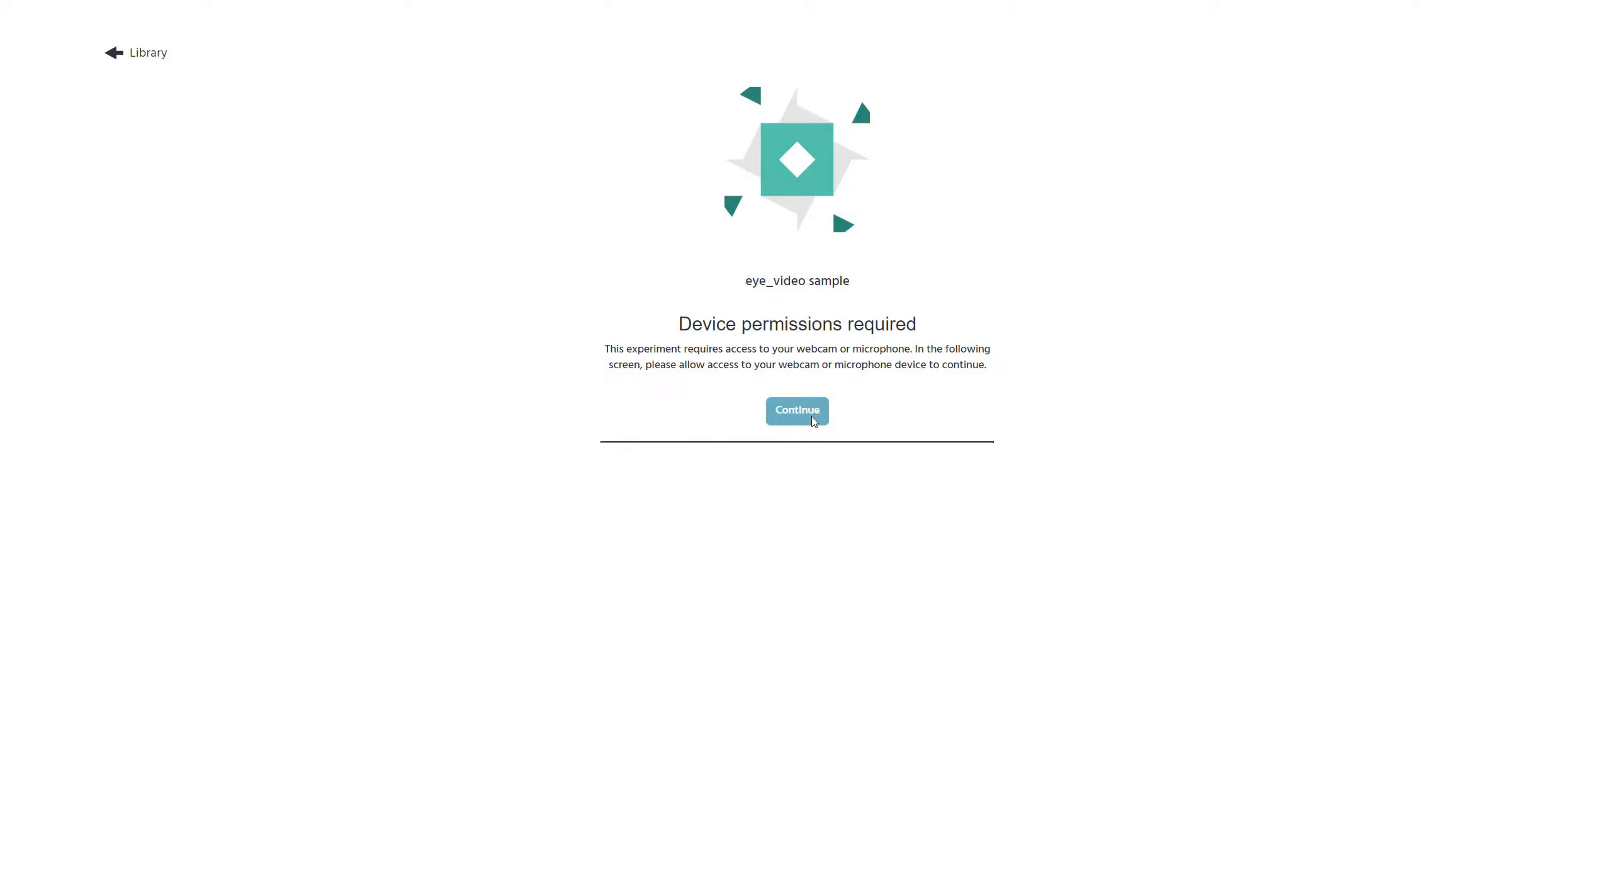
Accept the device permissions notice and confirm the webcam feed and face mesh work well.
left_click(797, 410)
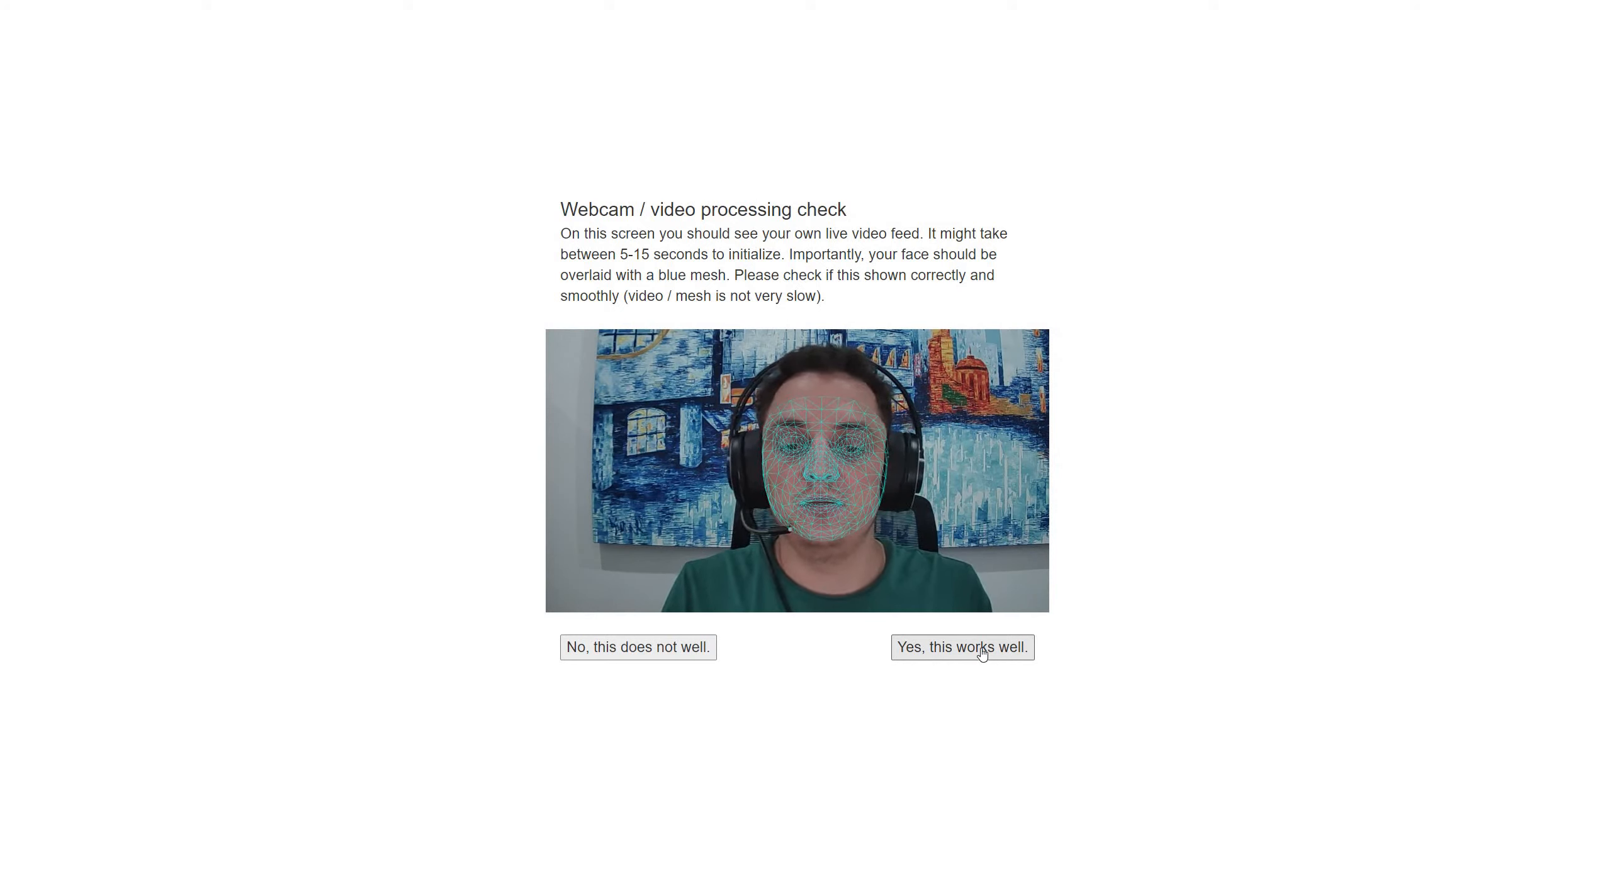
mouse_move(929, 570)
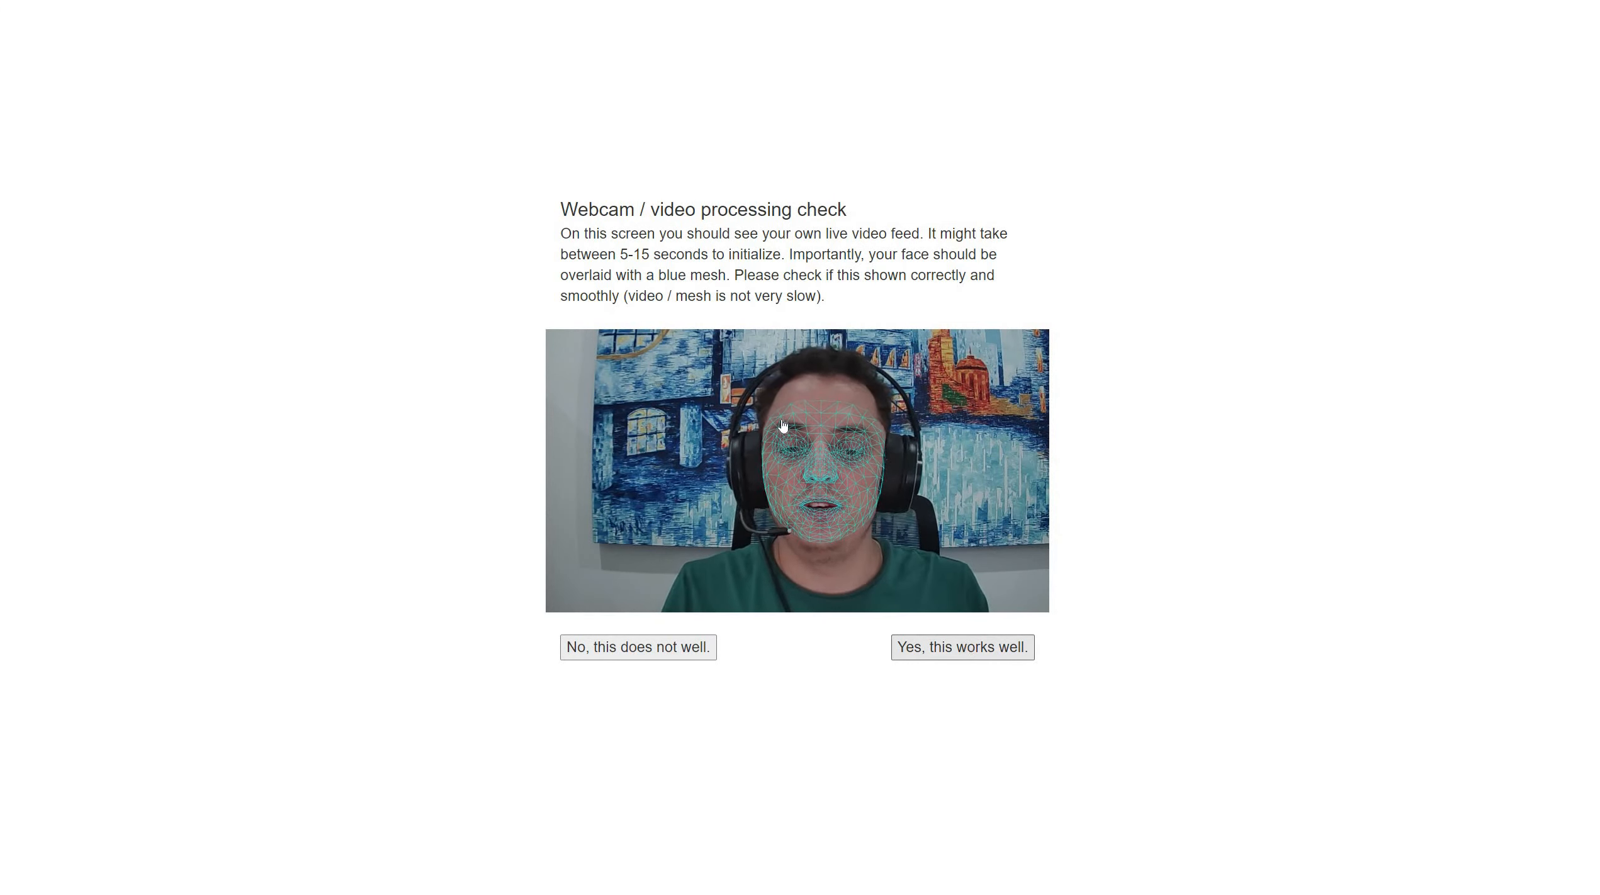
left_click(963, 647)
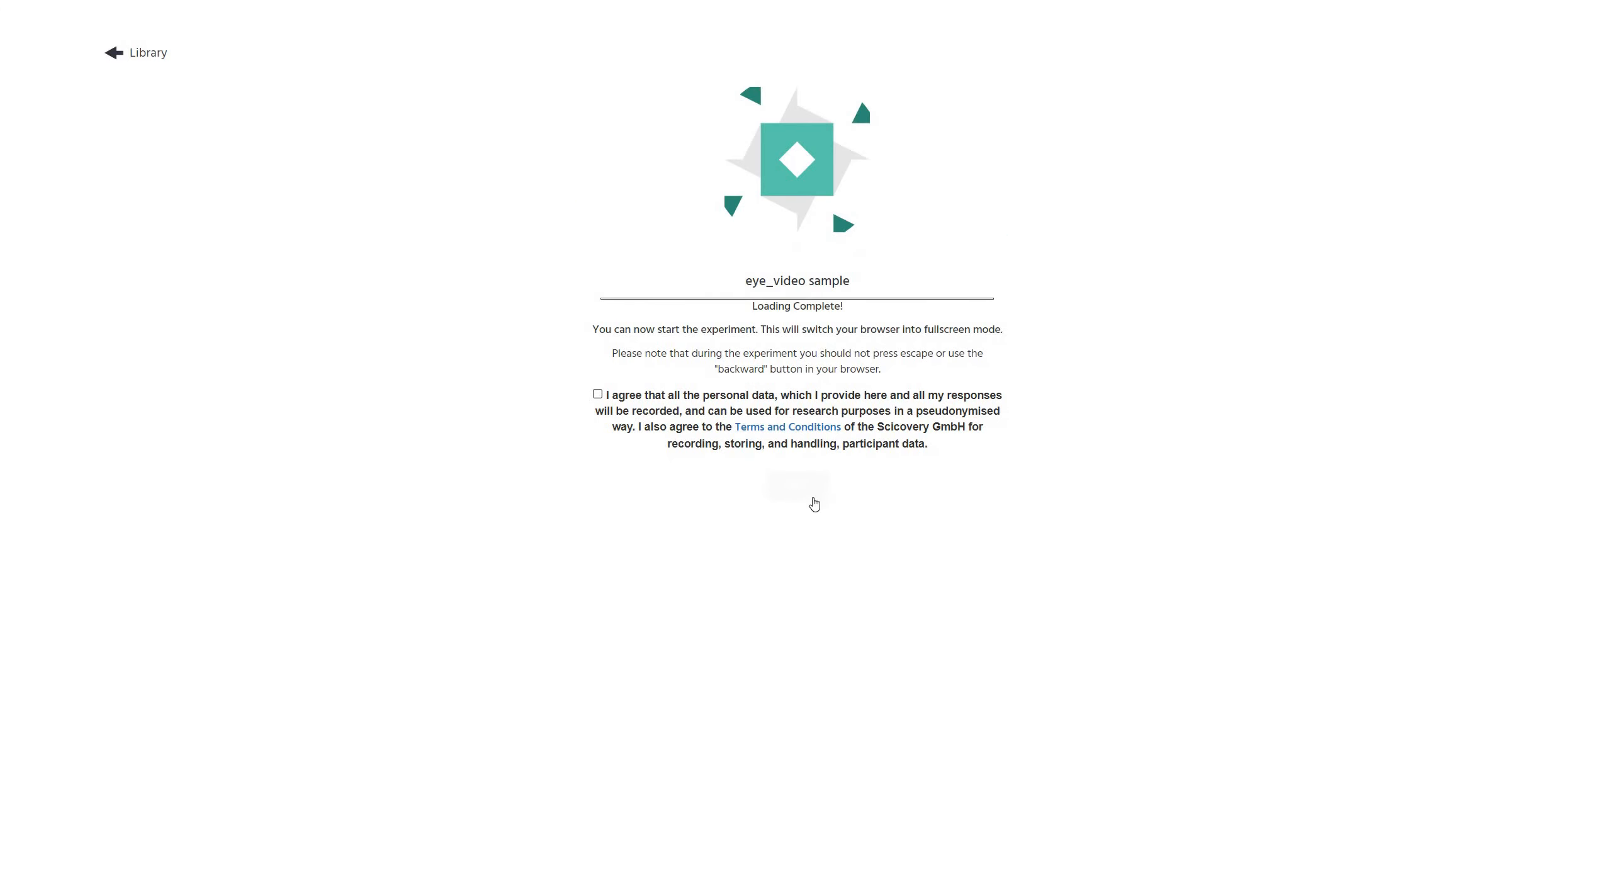
Agree to the data consent, start the experiment, and review the calibration no-glasses requirement.
left_click(596, 394)
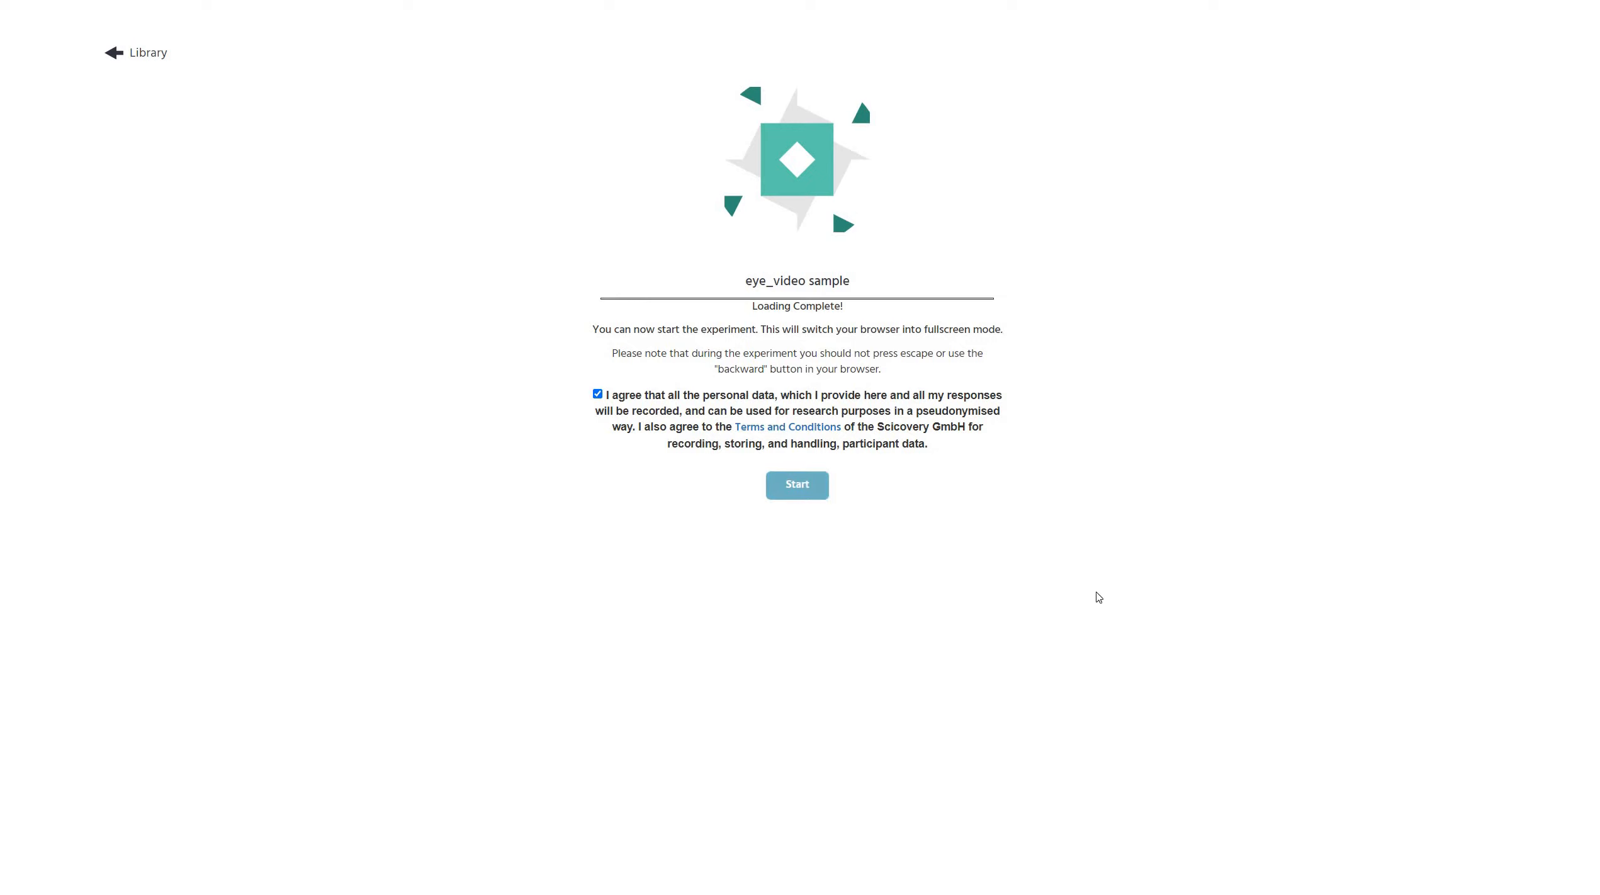
left_click(796, 485)
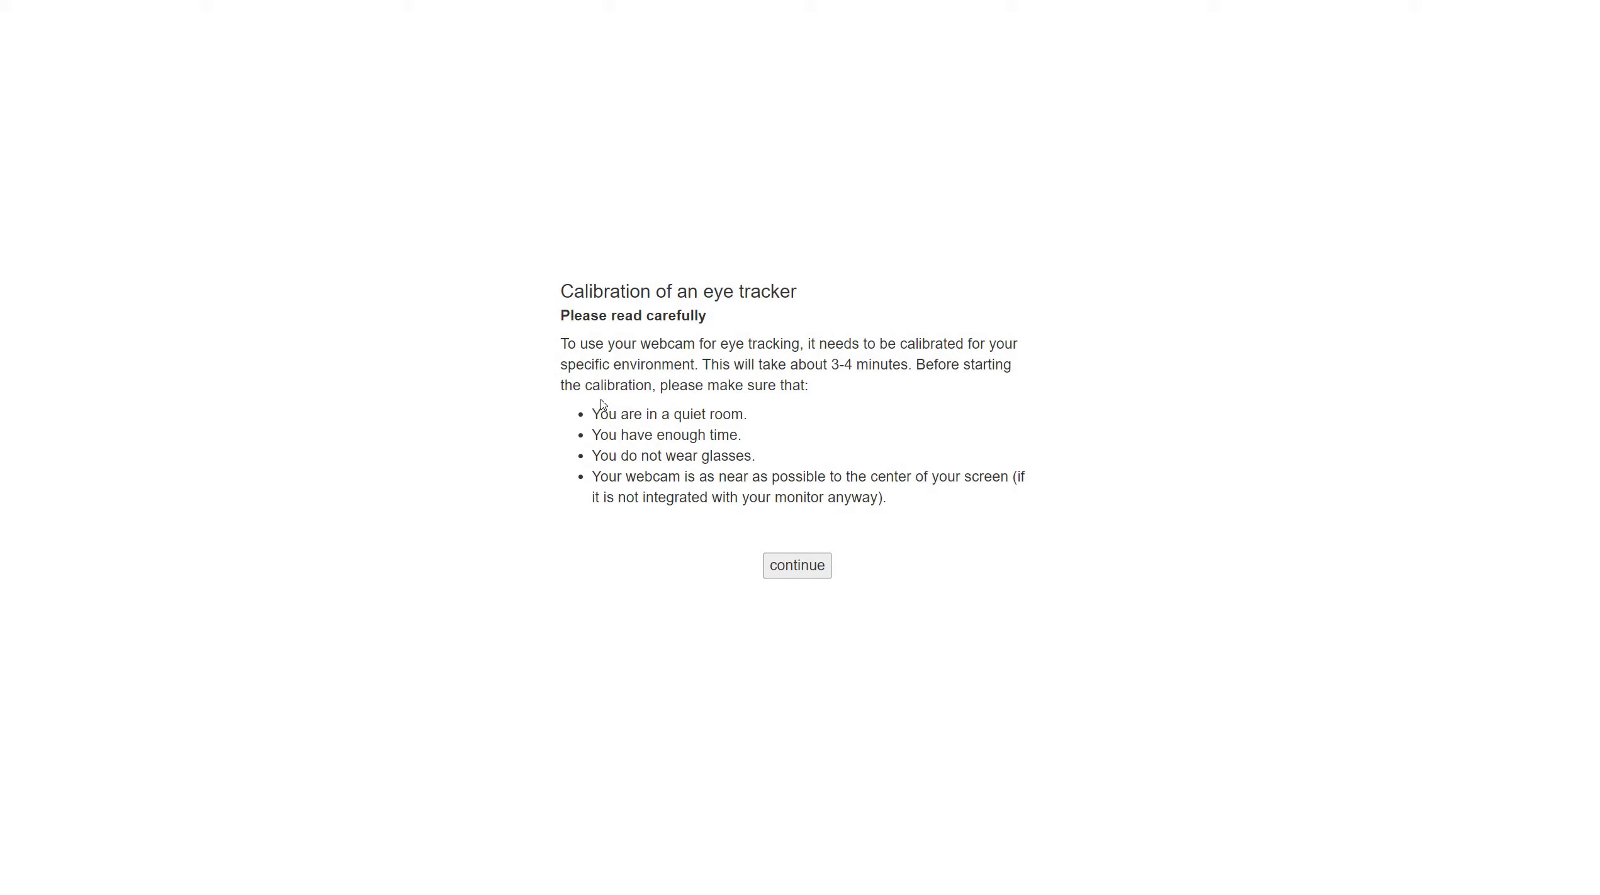
mouse_move(782, 343)
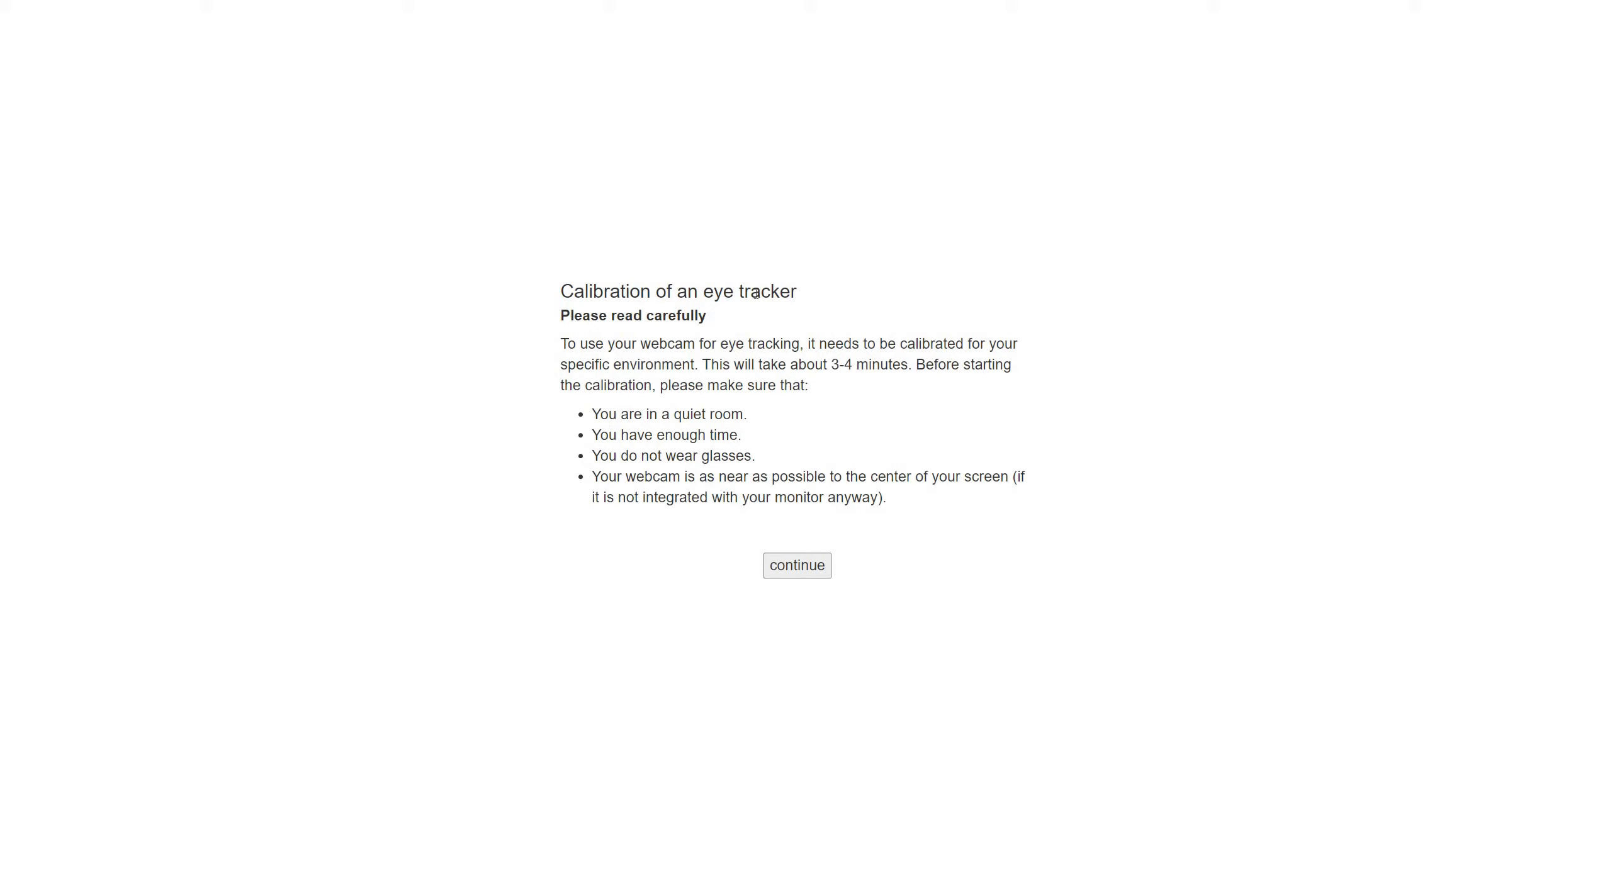
mouse_move(730, 341)
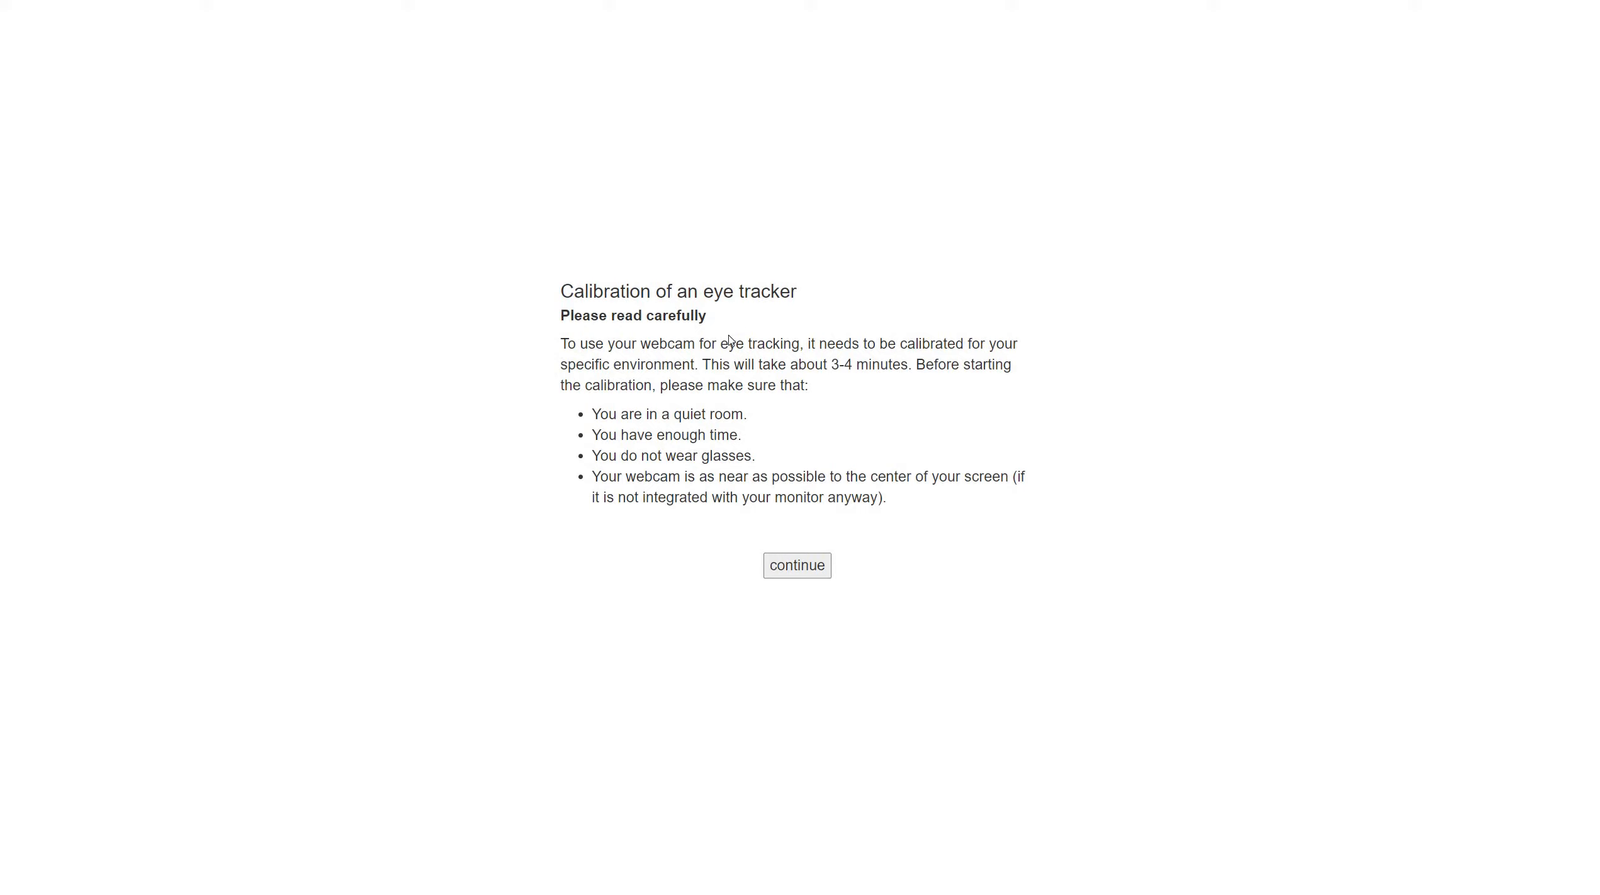
mouse_move(631, 476)
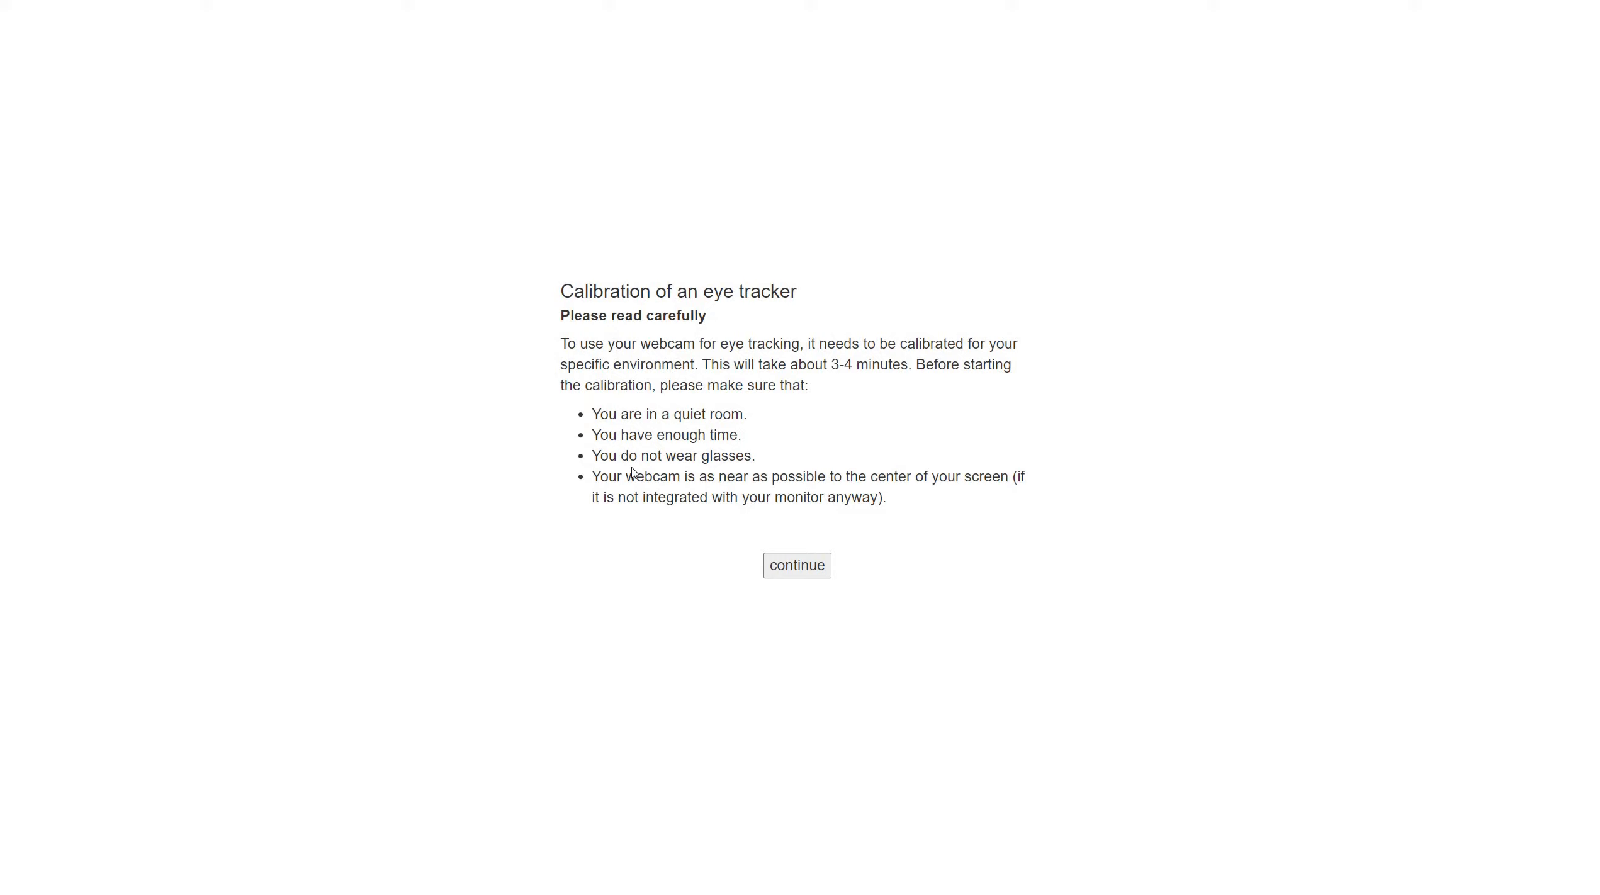
mouse_move(808, 517)
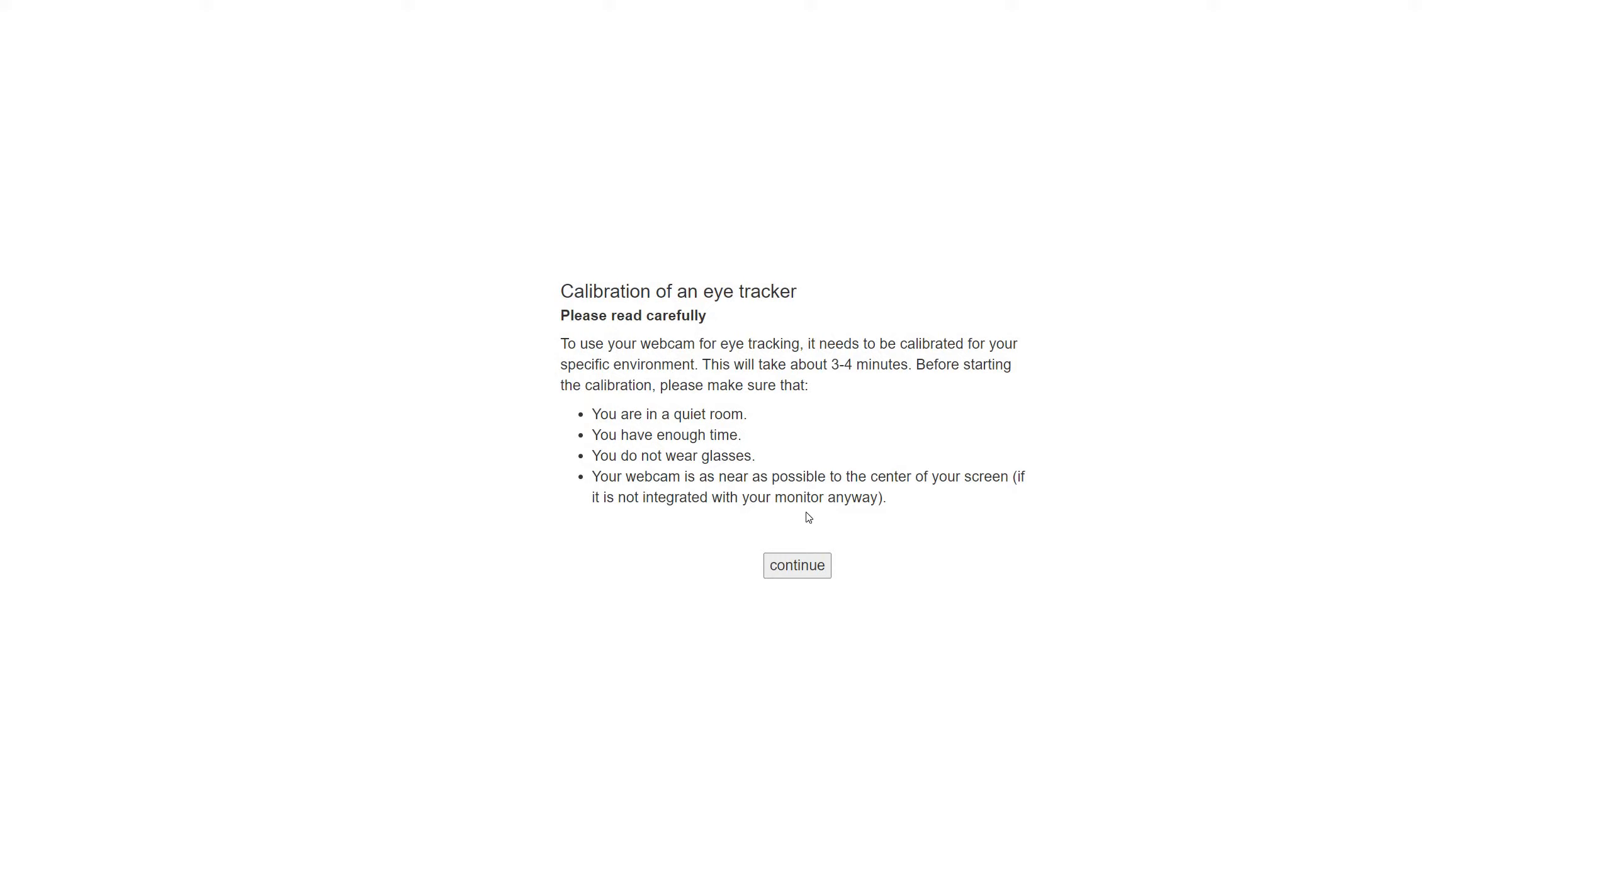
mouse_move(798, 454)
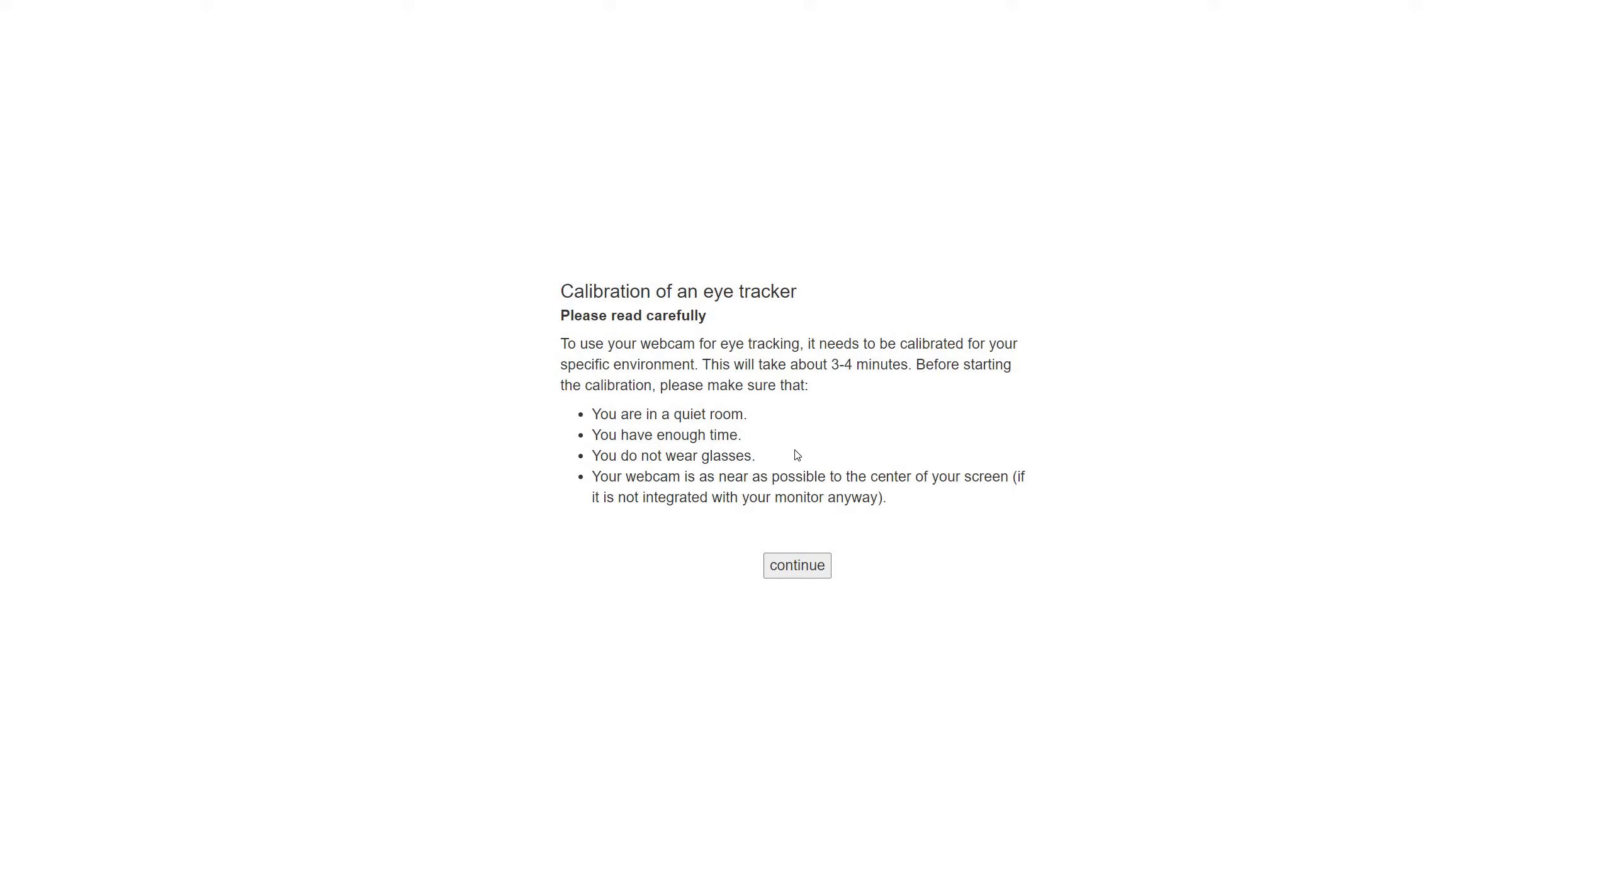
mouse_move(676, 407)
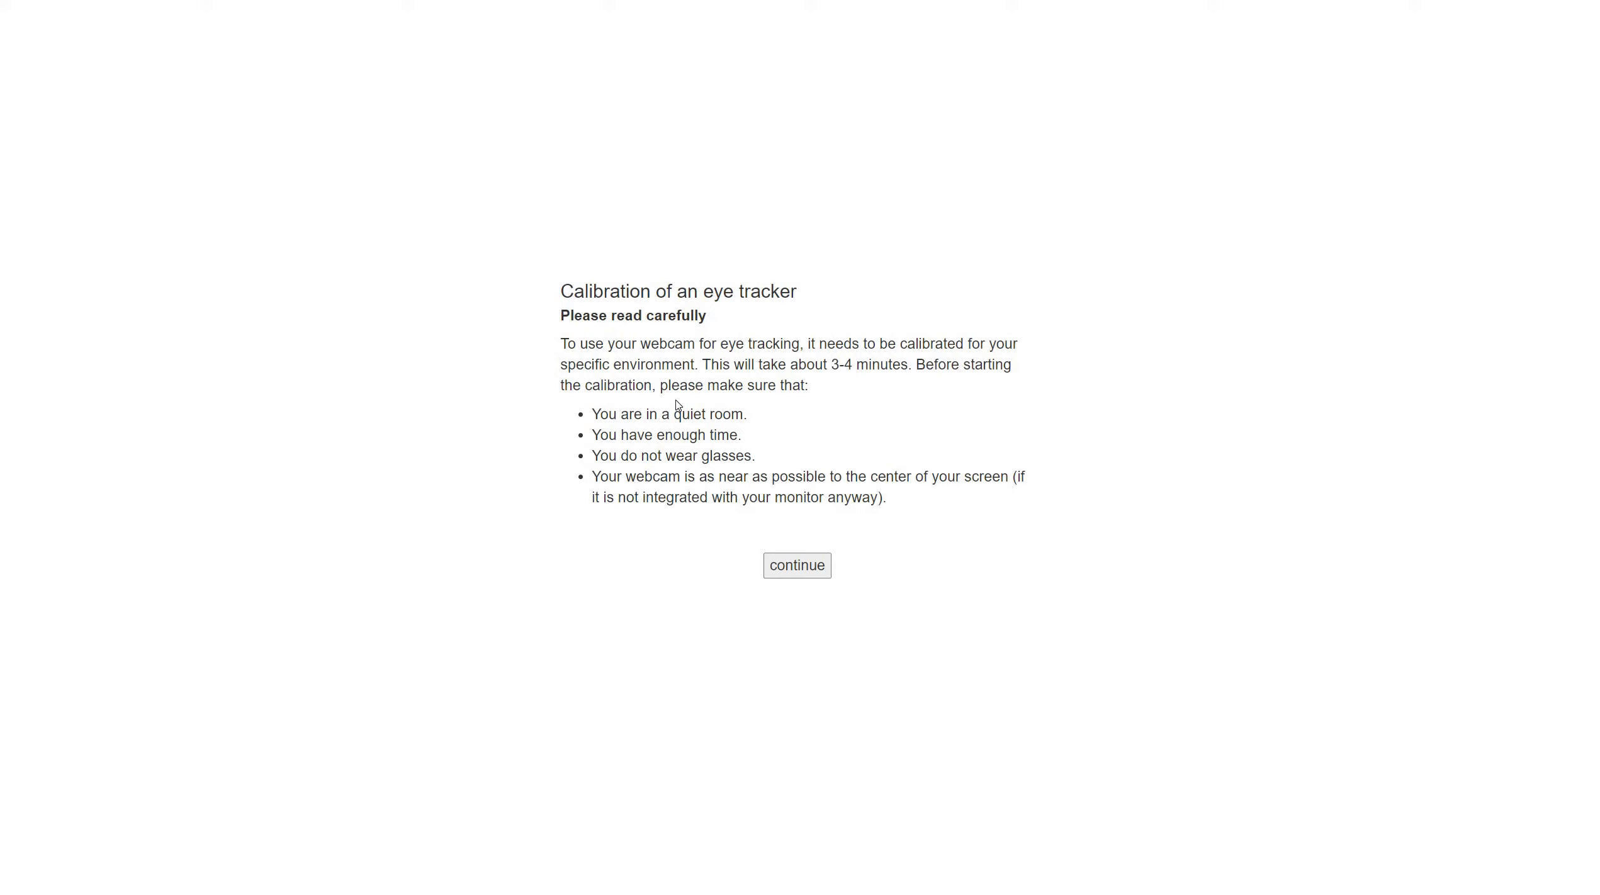
mouse_move(734, 538)
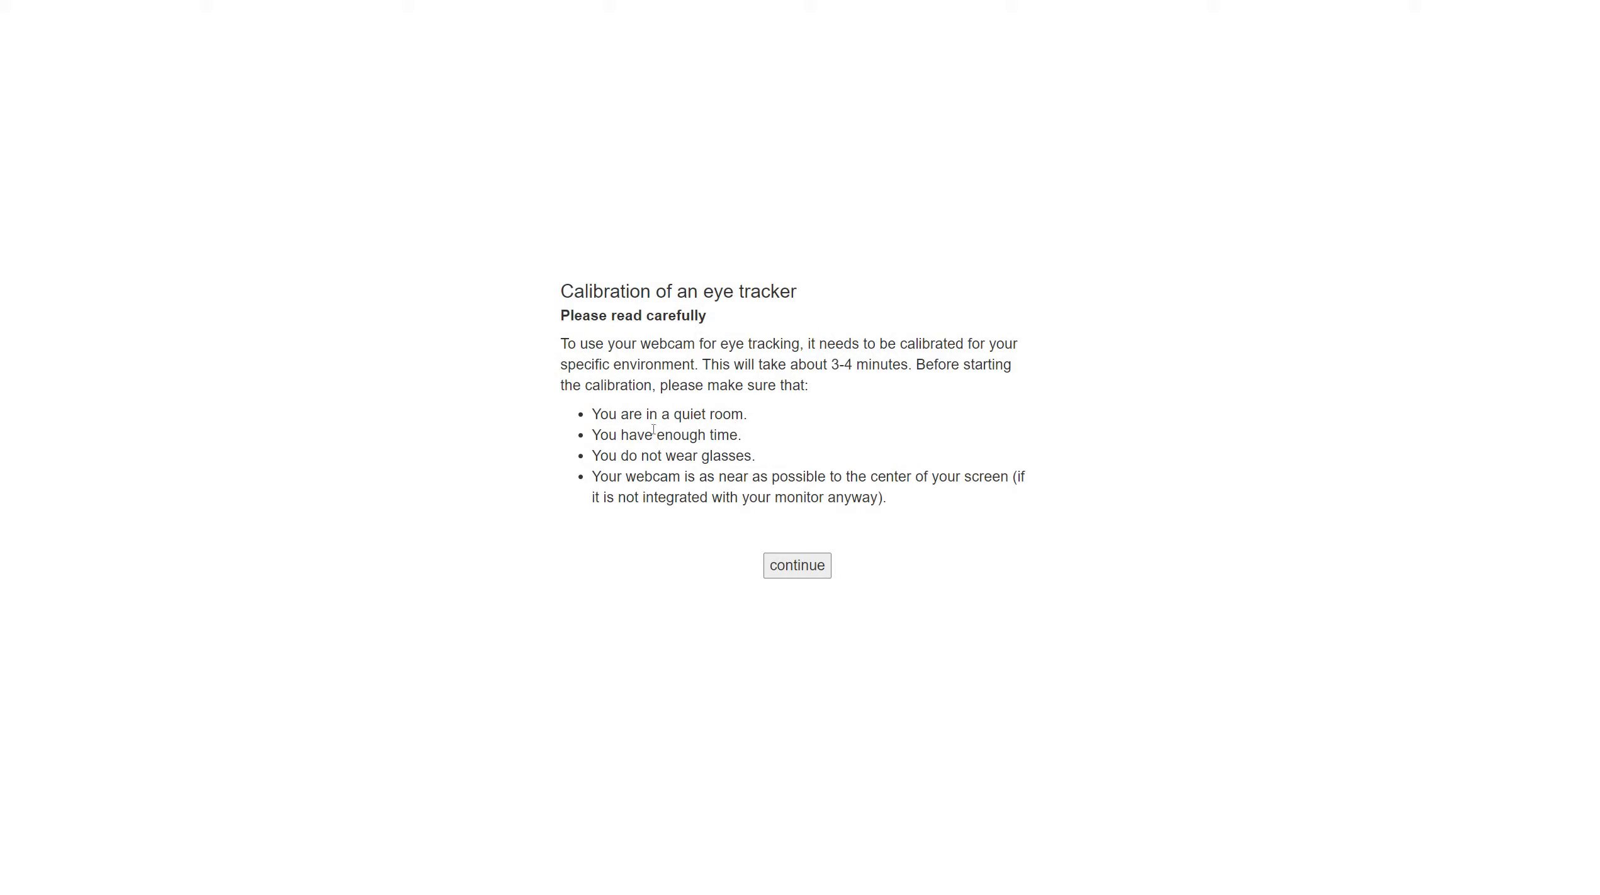
mouse_move(715, 473)
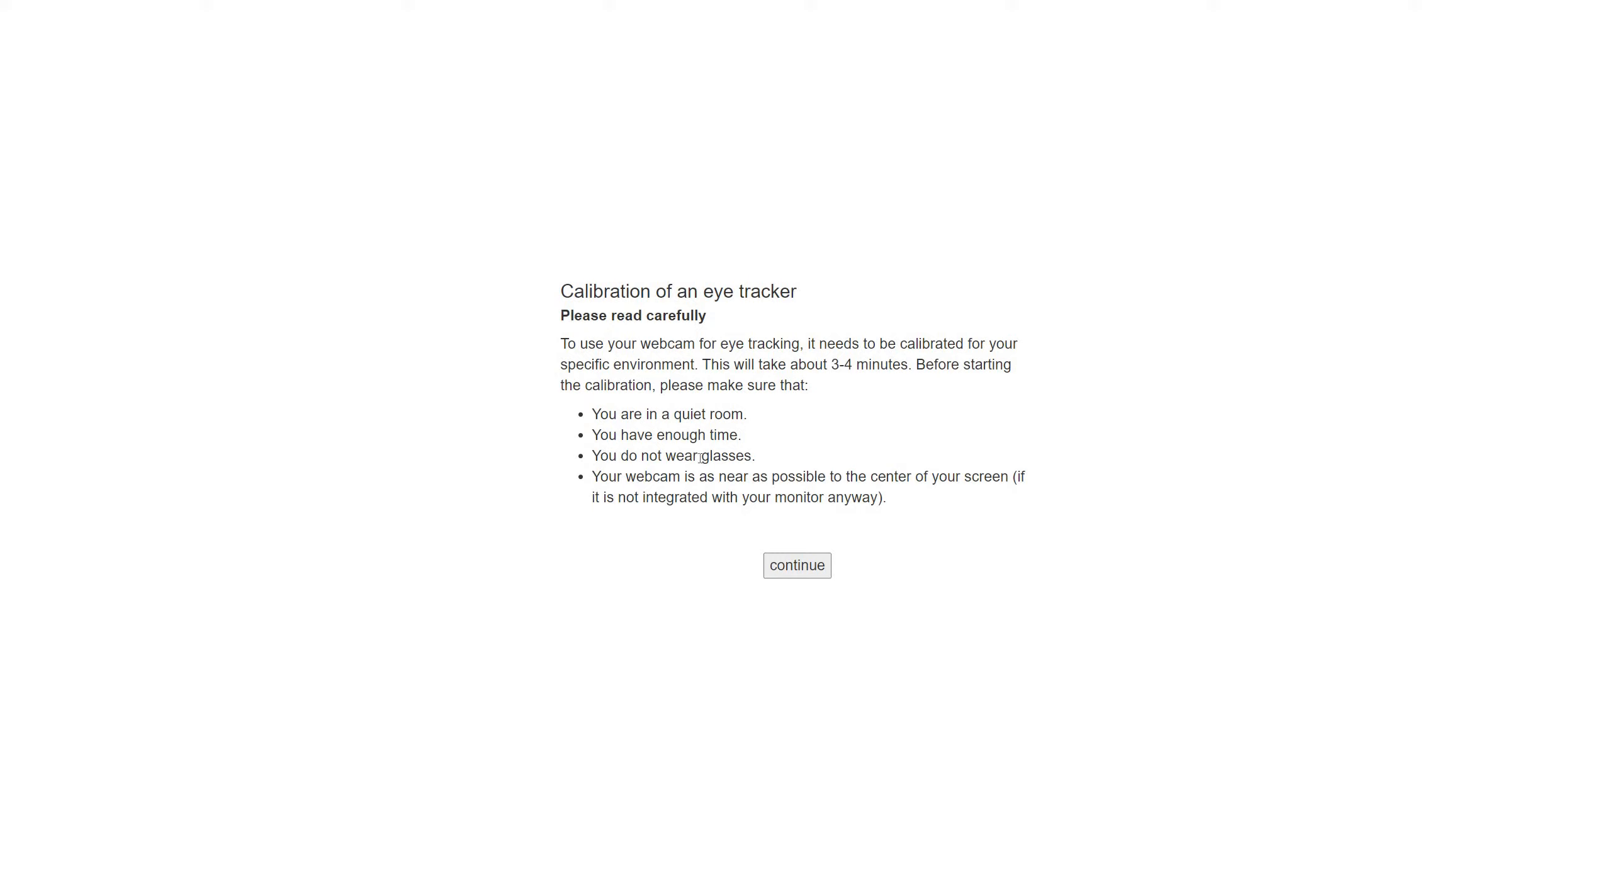
left_click_drag(598, 456, 756, 456)
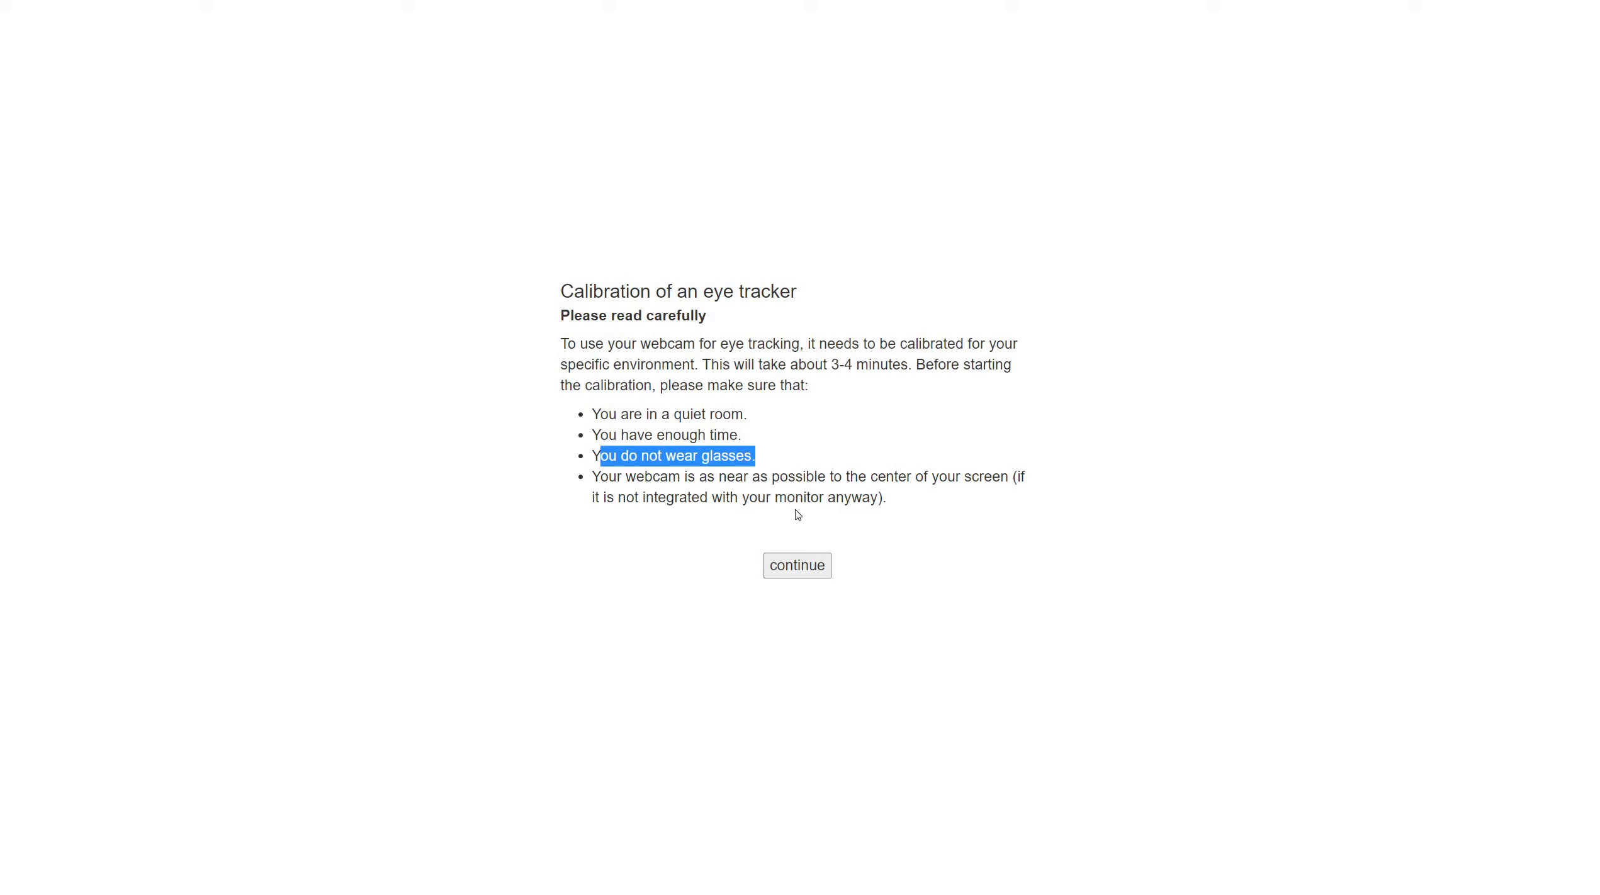
mouse_move(632, 492)
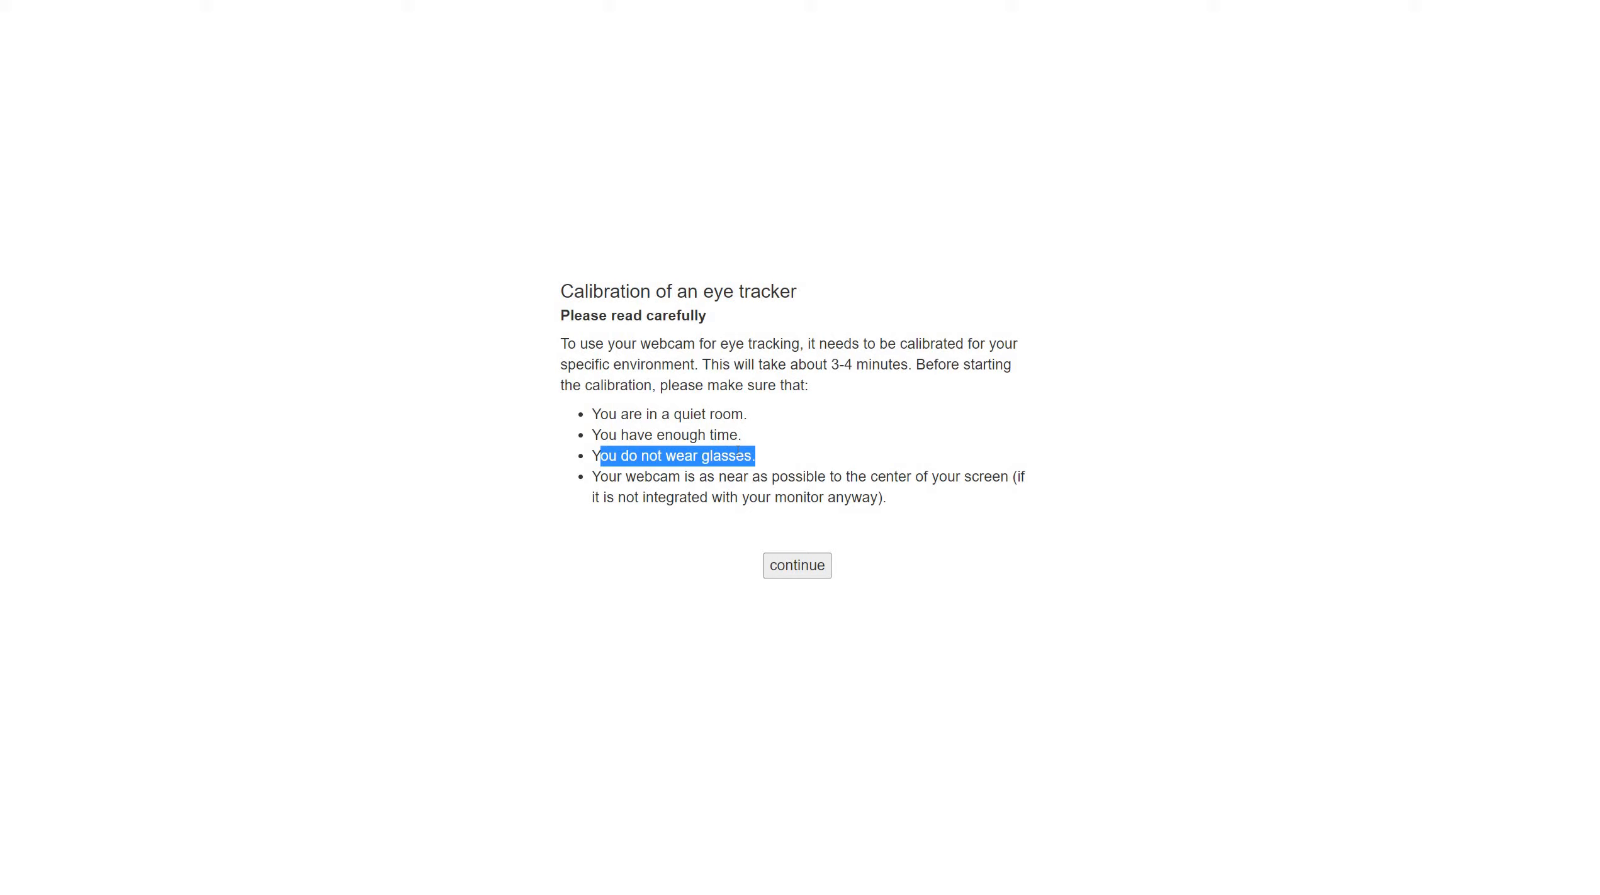
mouse_move(798, 570)
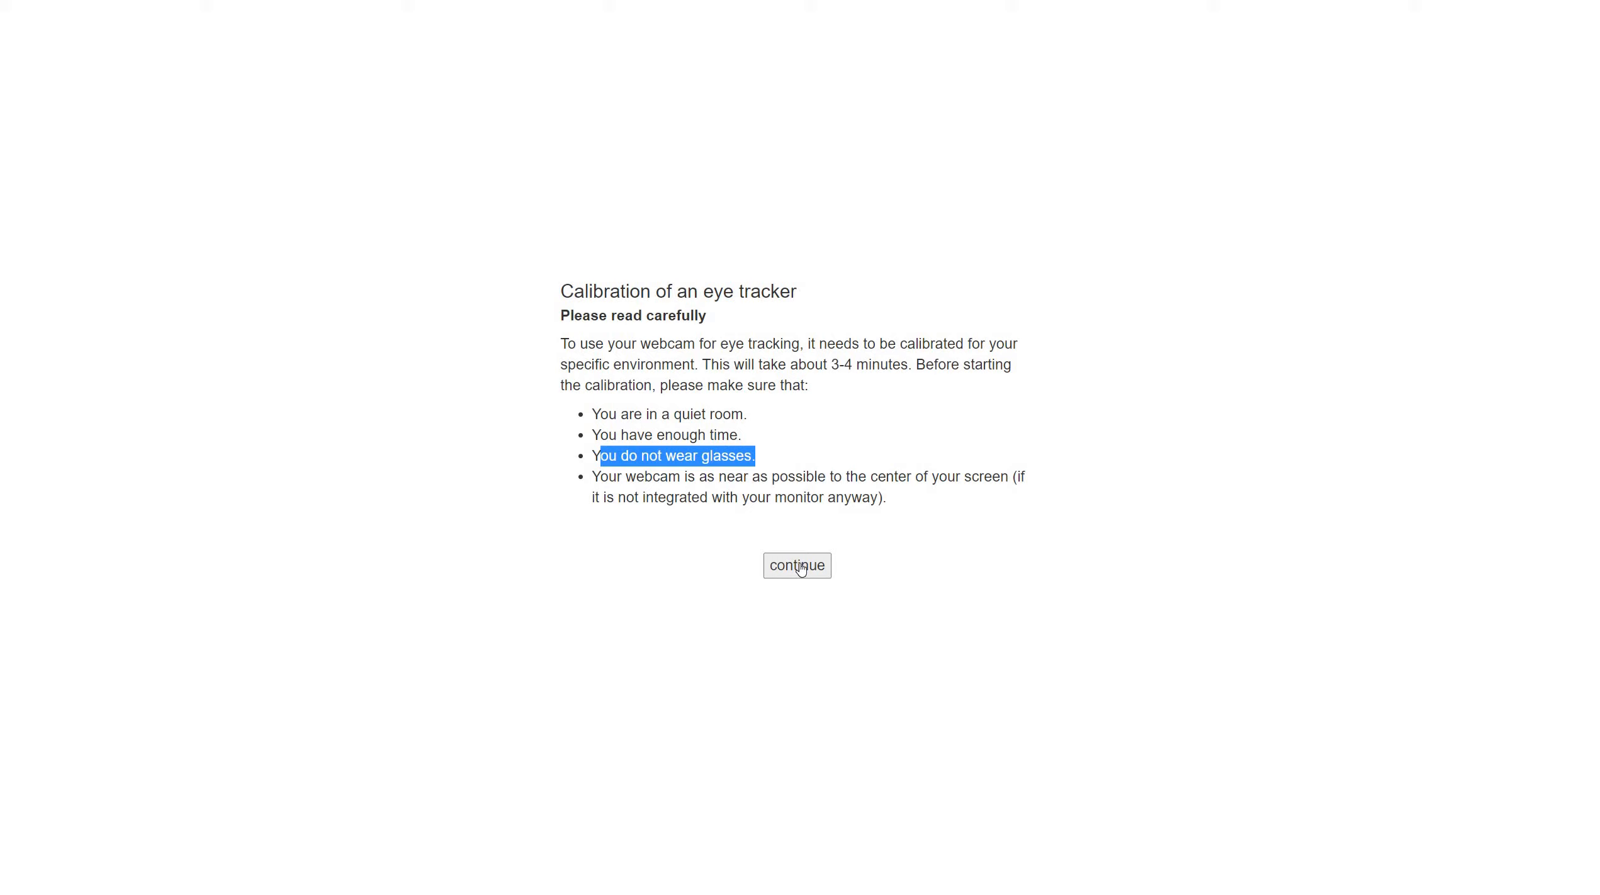
mouse_move(794, 578)
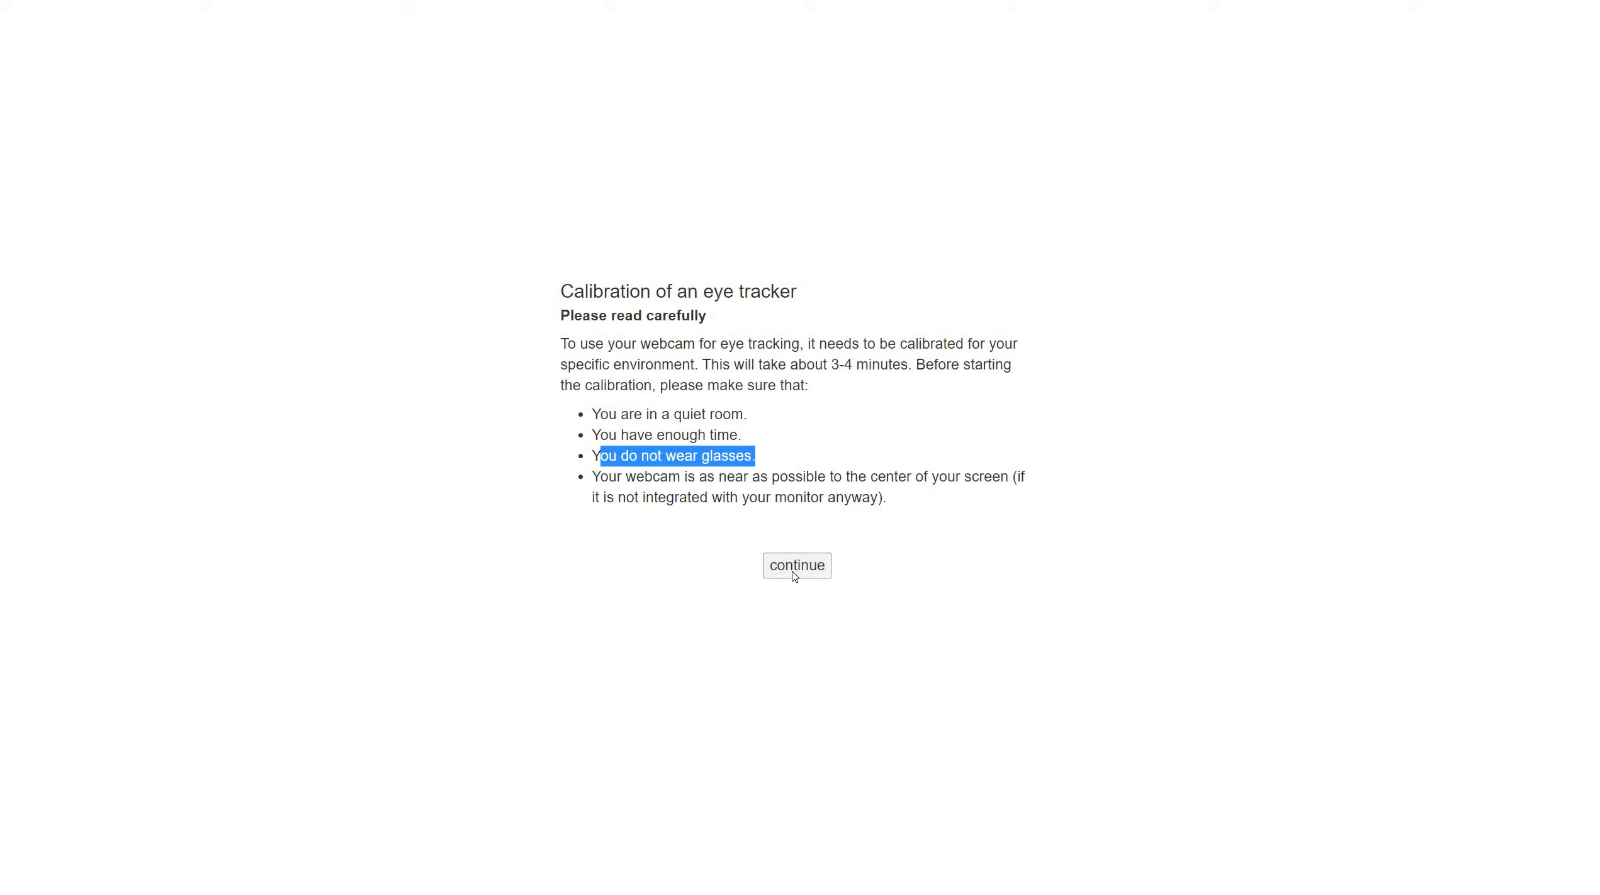
Continue past the calibration intro, check webcam illumination, and proceed to Set Center Pose.
left_click(797, 566)
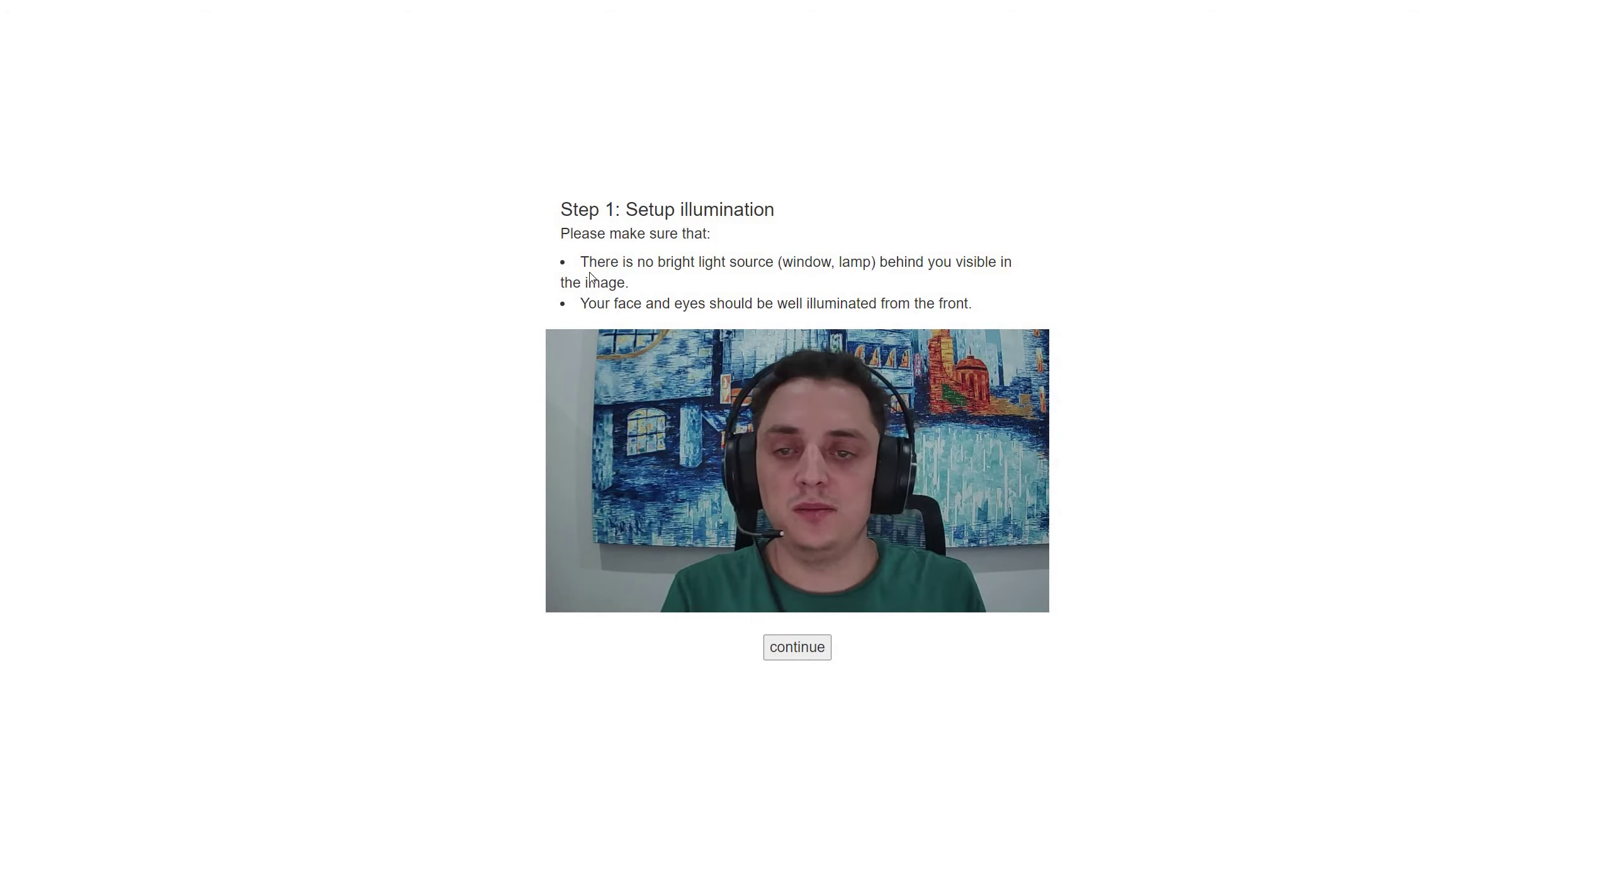
left_click_drag(586, 262, 726, 262)
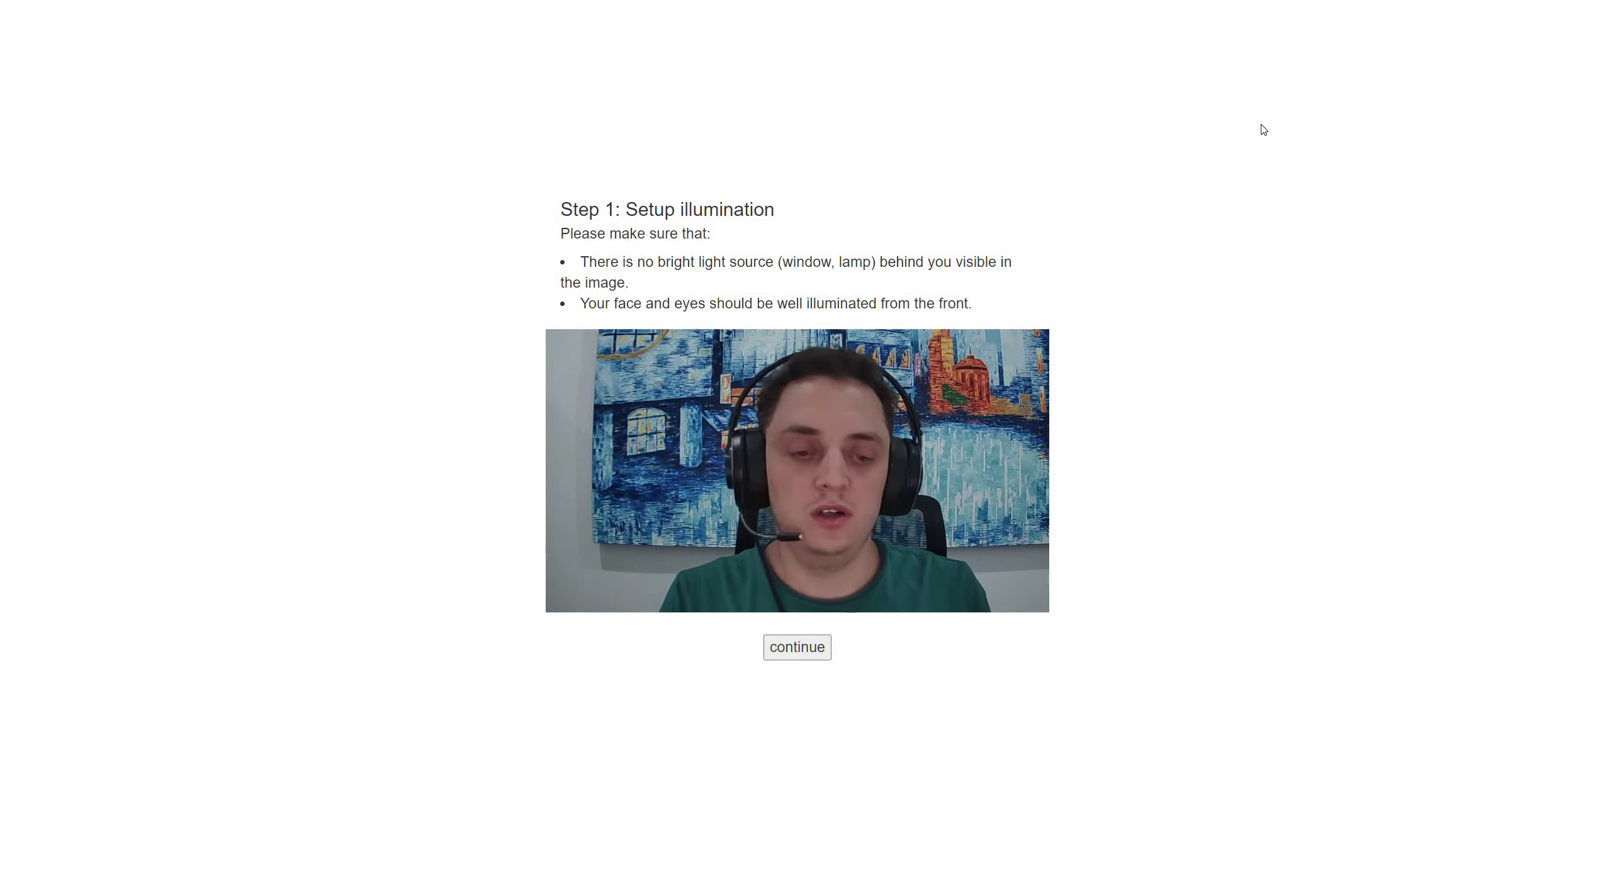
mouse_move(903, 615)
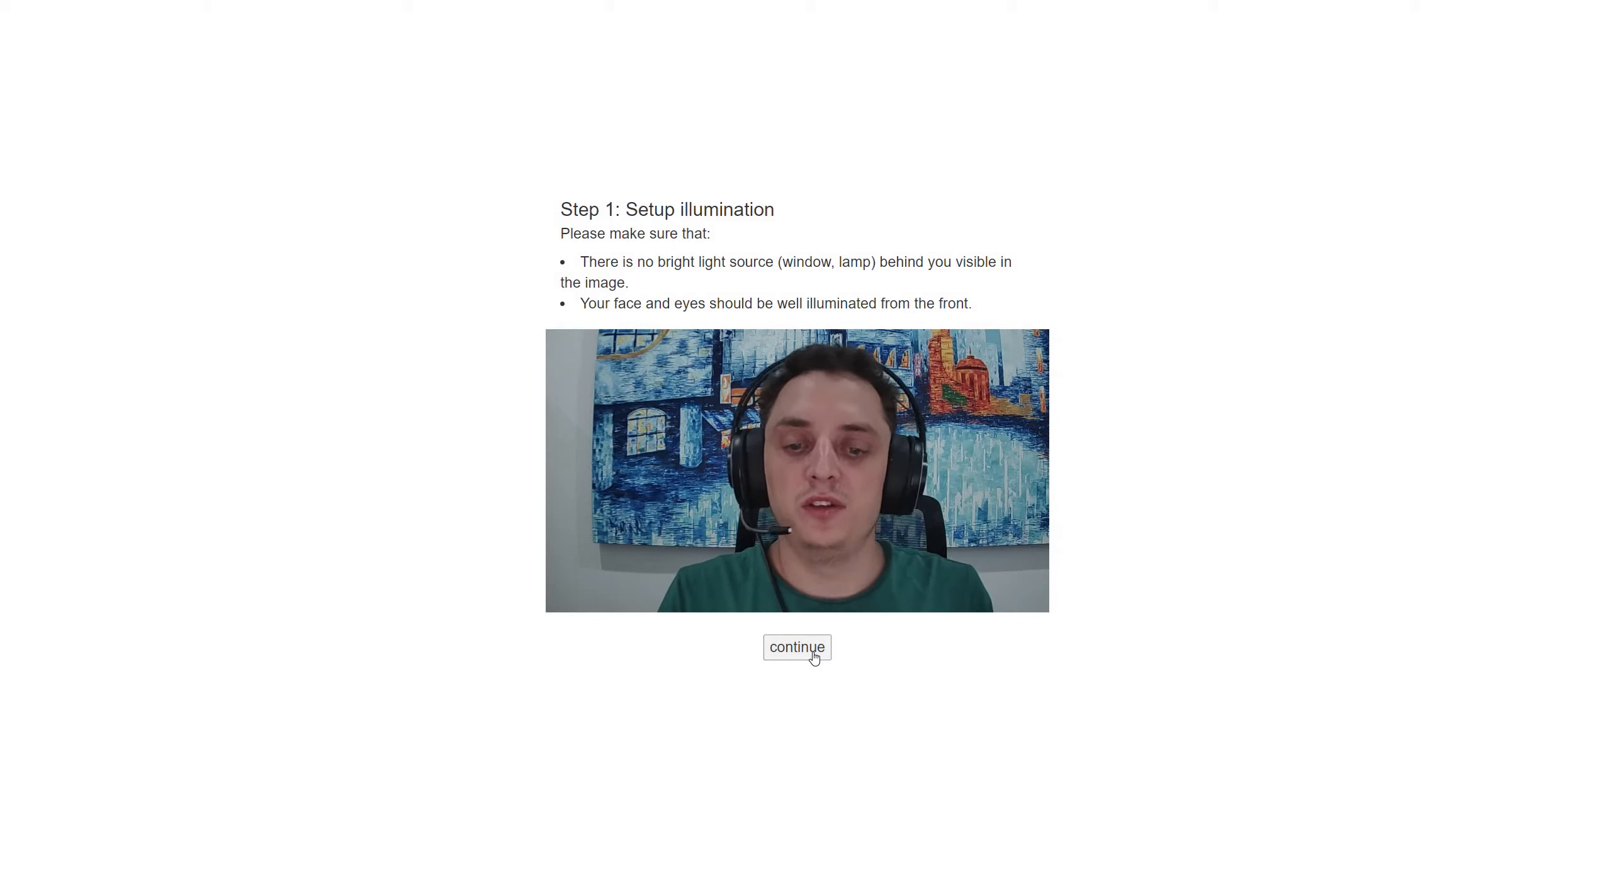
mouse_move(877, 628)
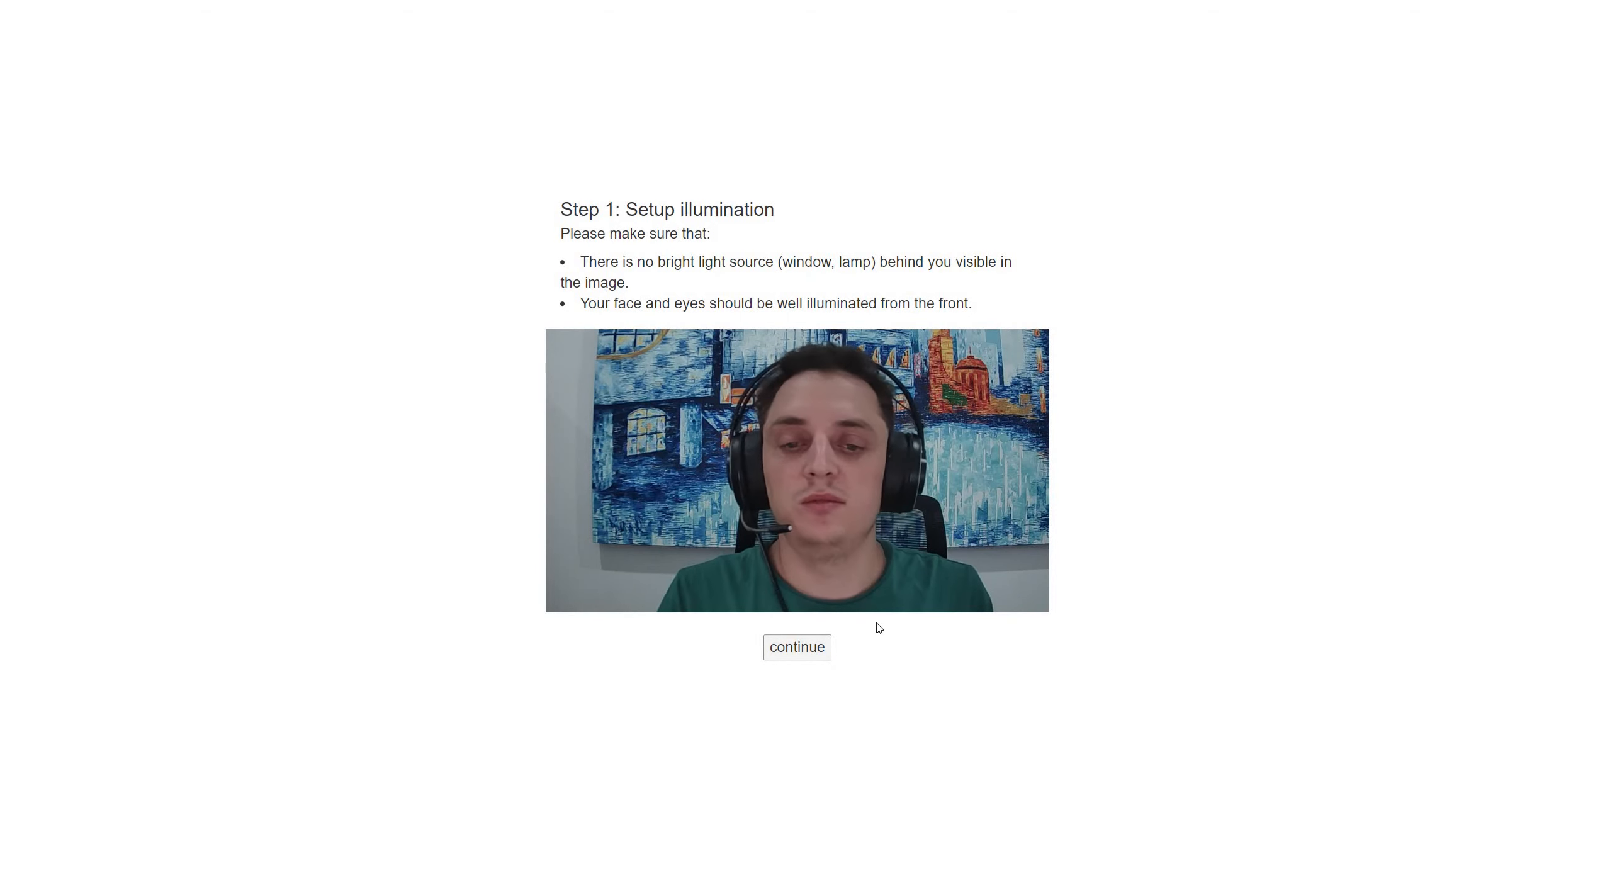
left_click(797, 647)
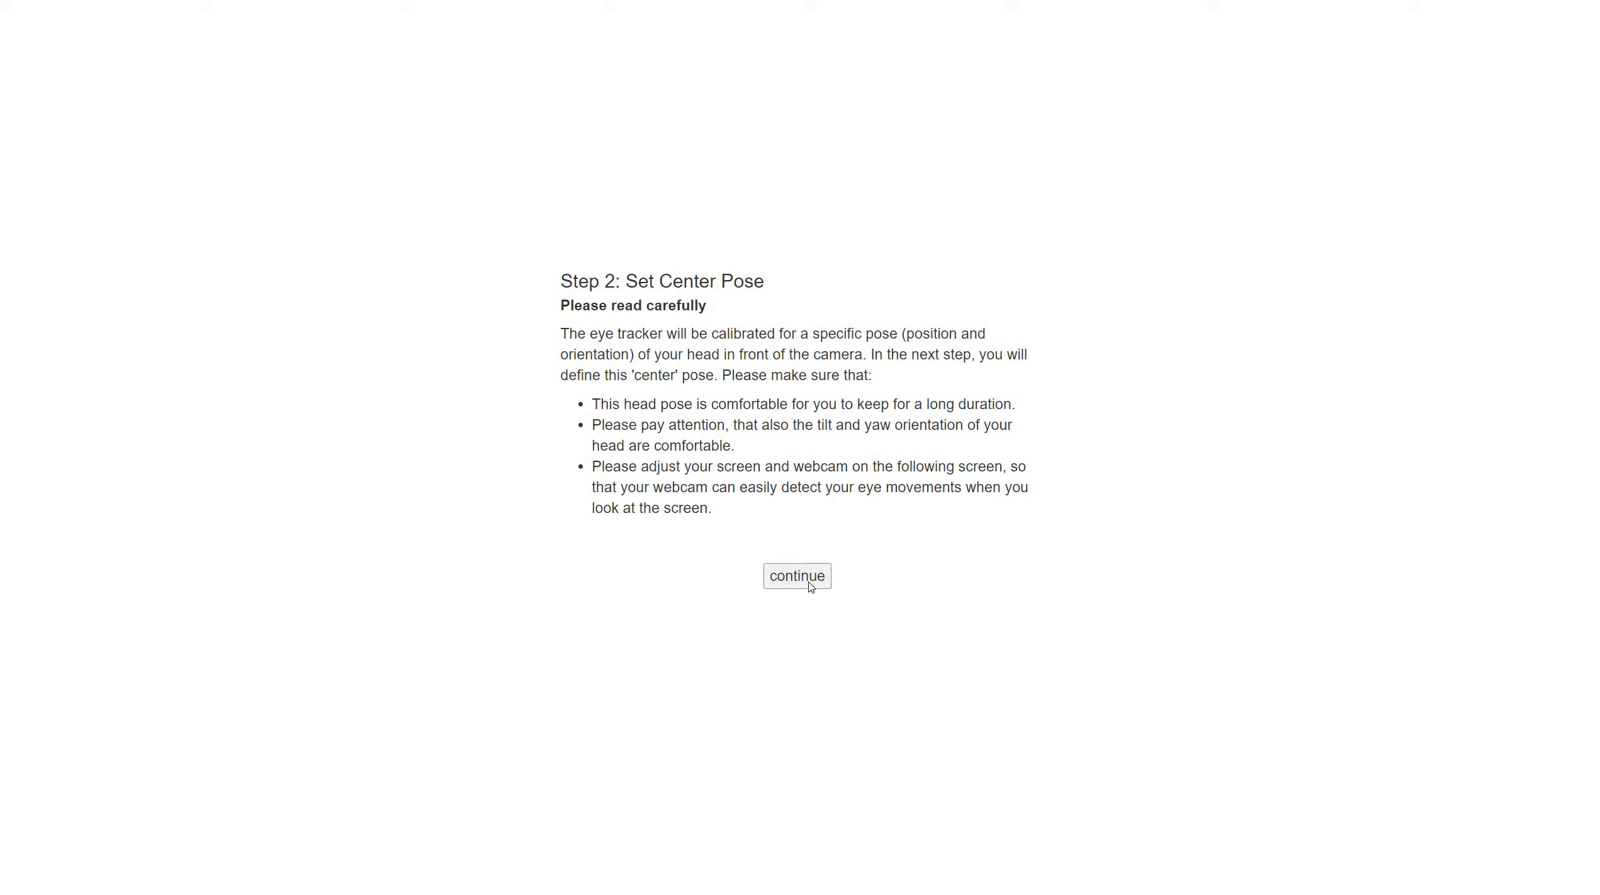
Capture the centre head pose and accept the green face mesh, reaching Step 3 Calibration.
left_click(797, 577)
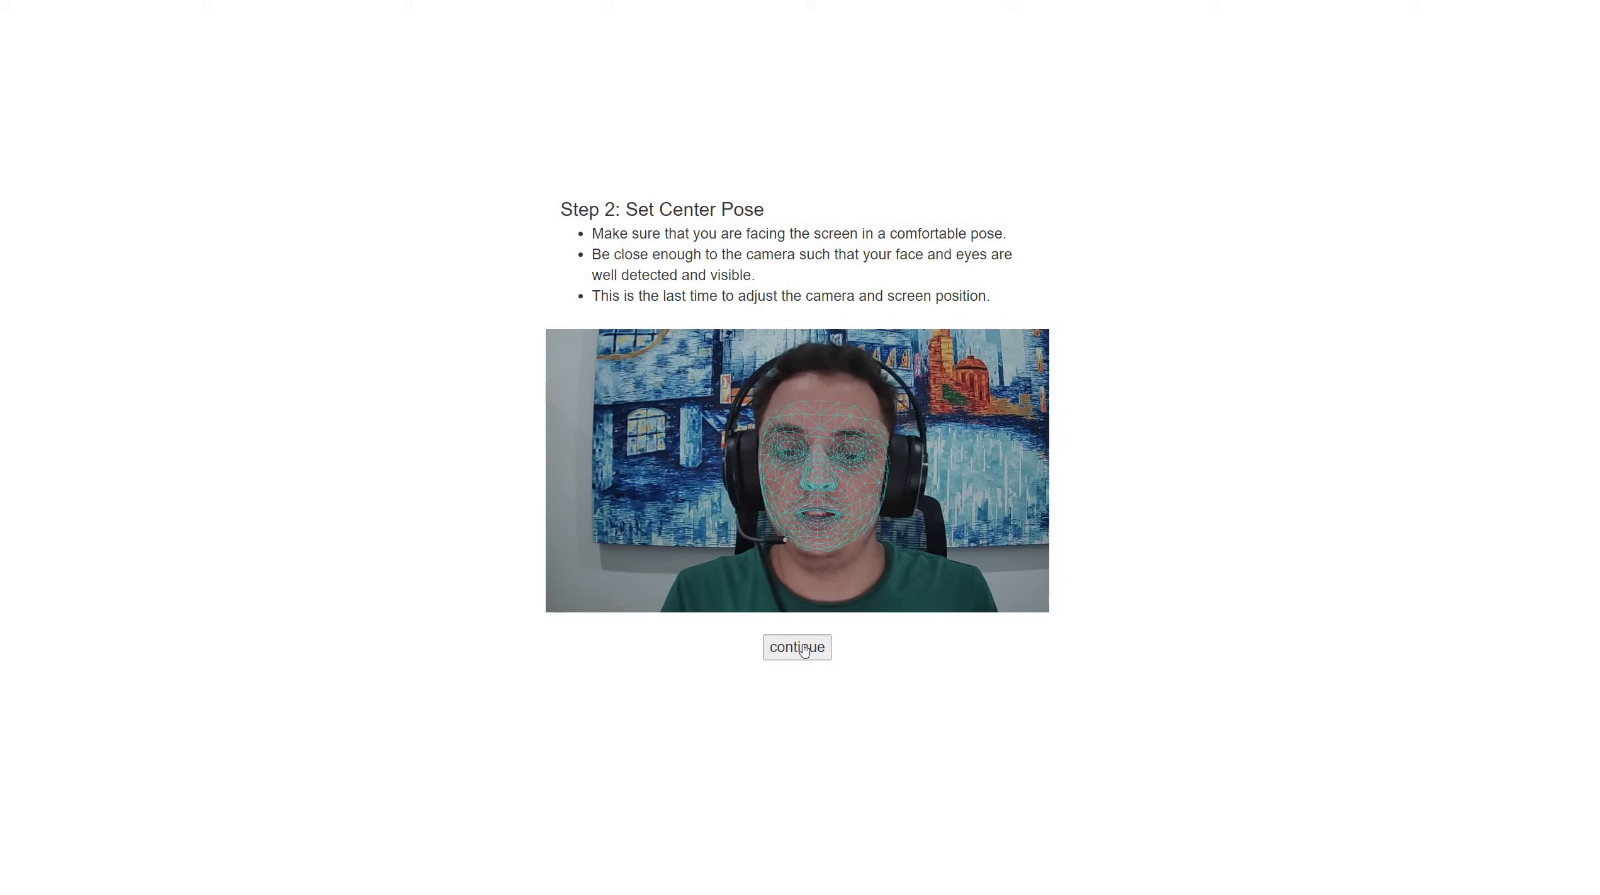
left_click(797, 647)
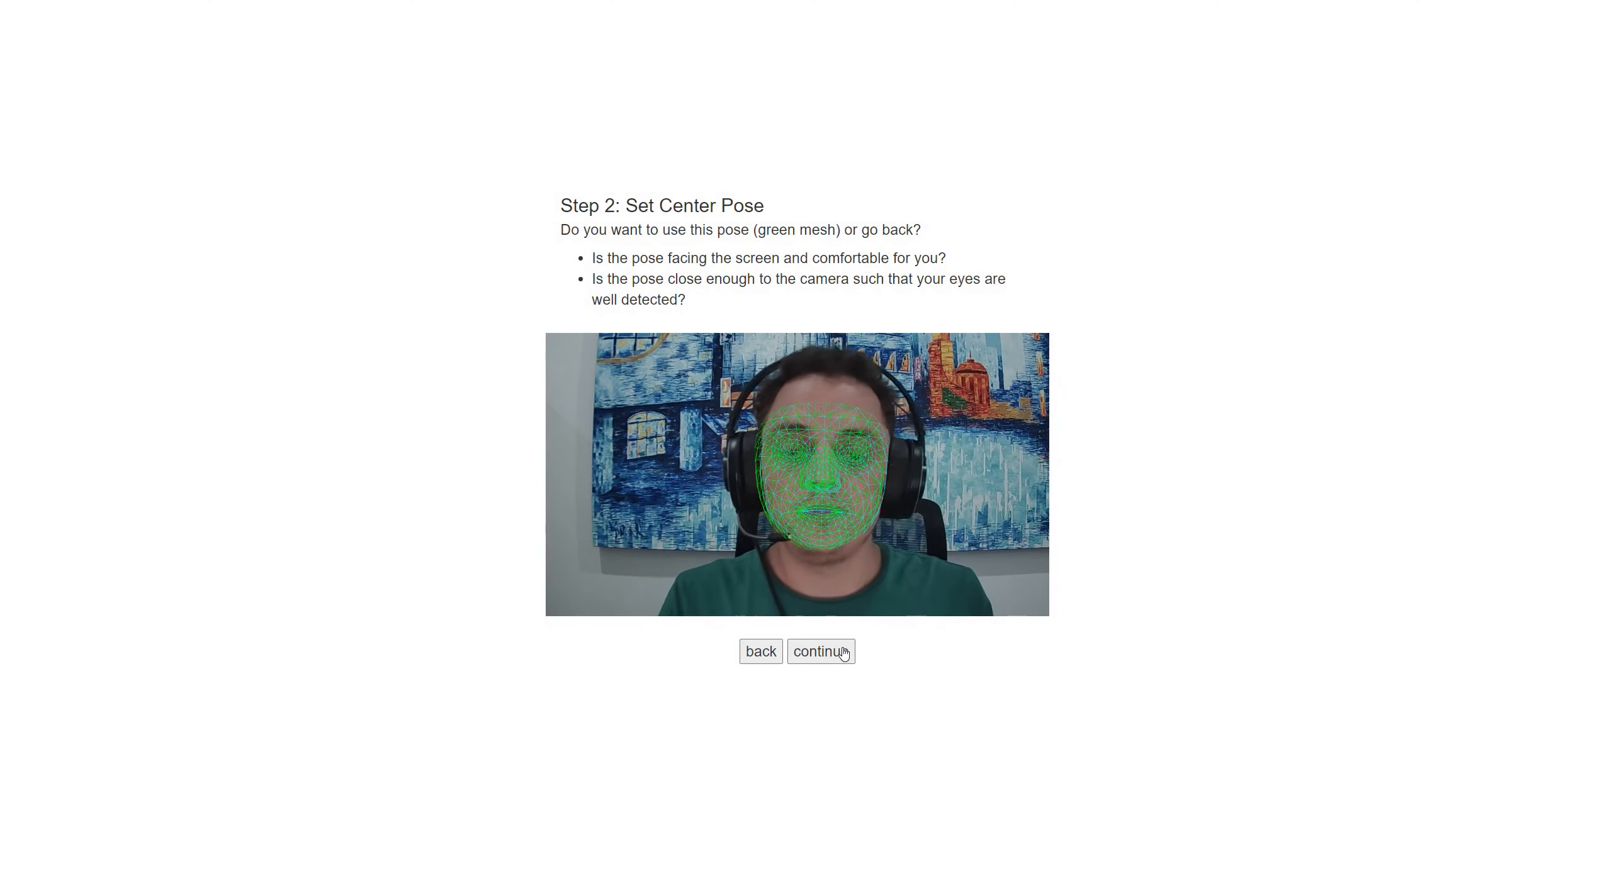
left_click(821, 652)
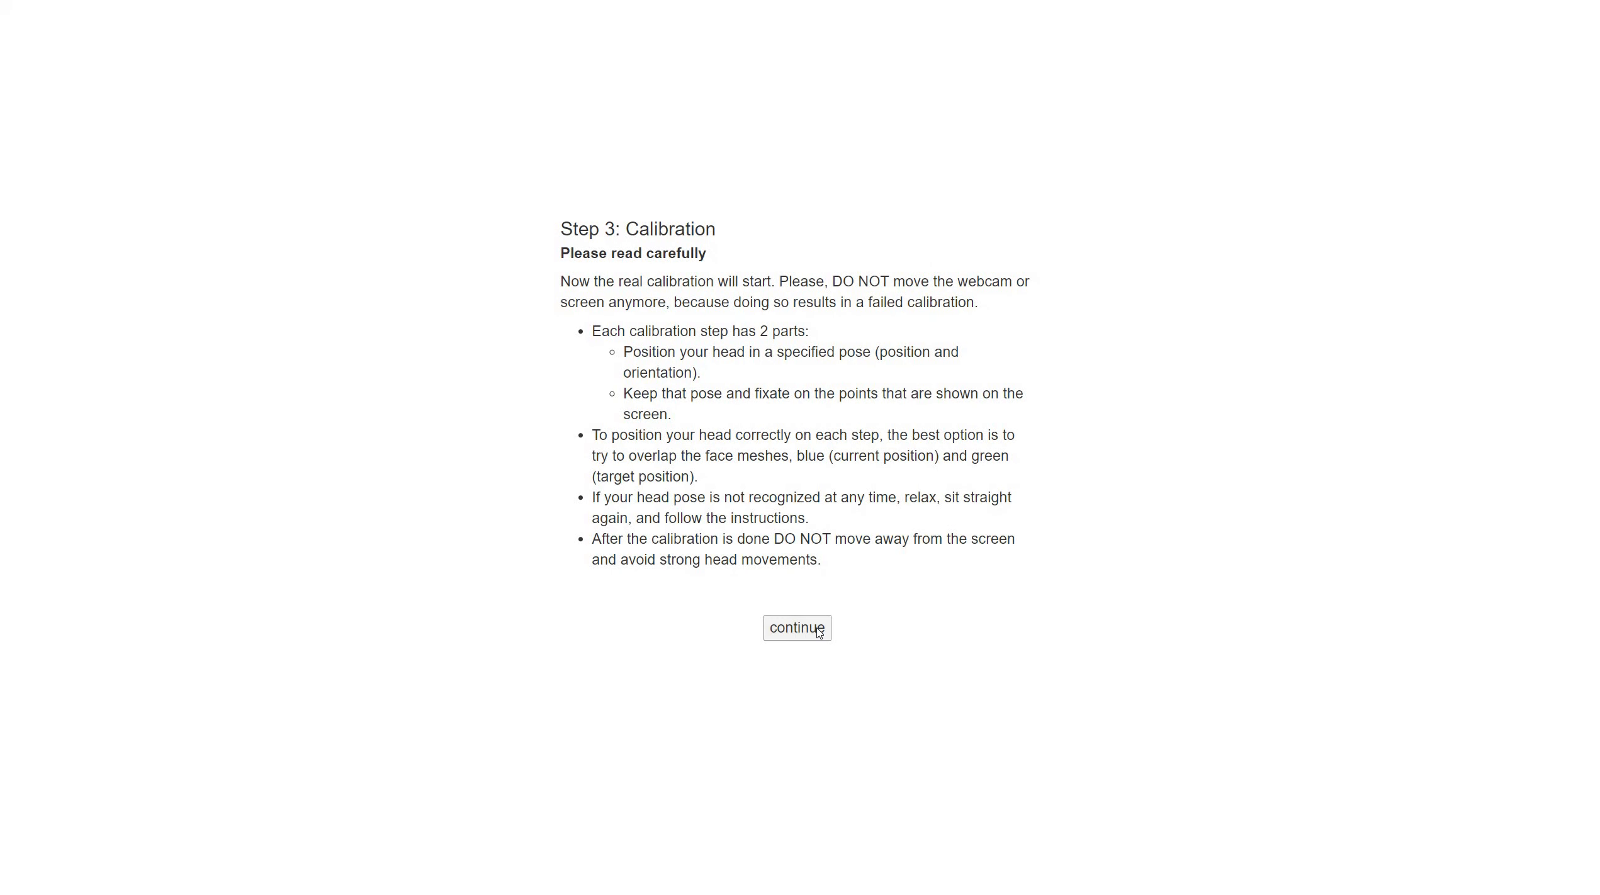
left_click(797, 628)
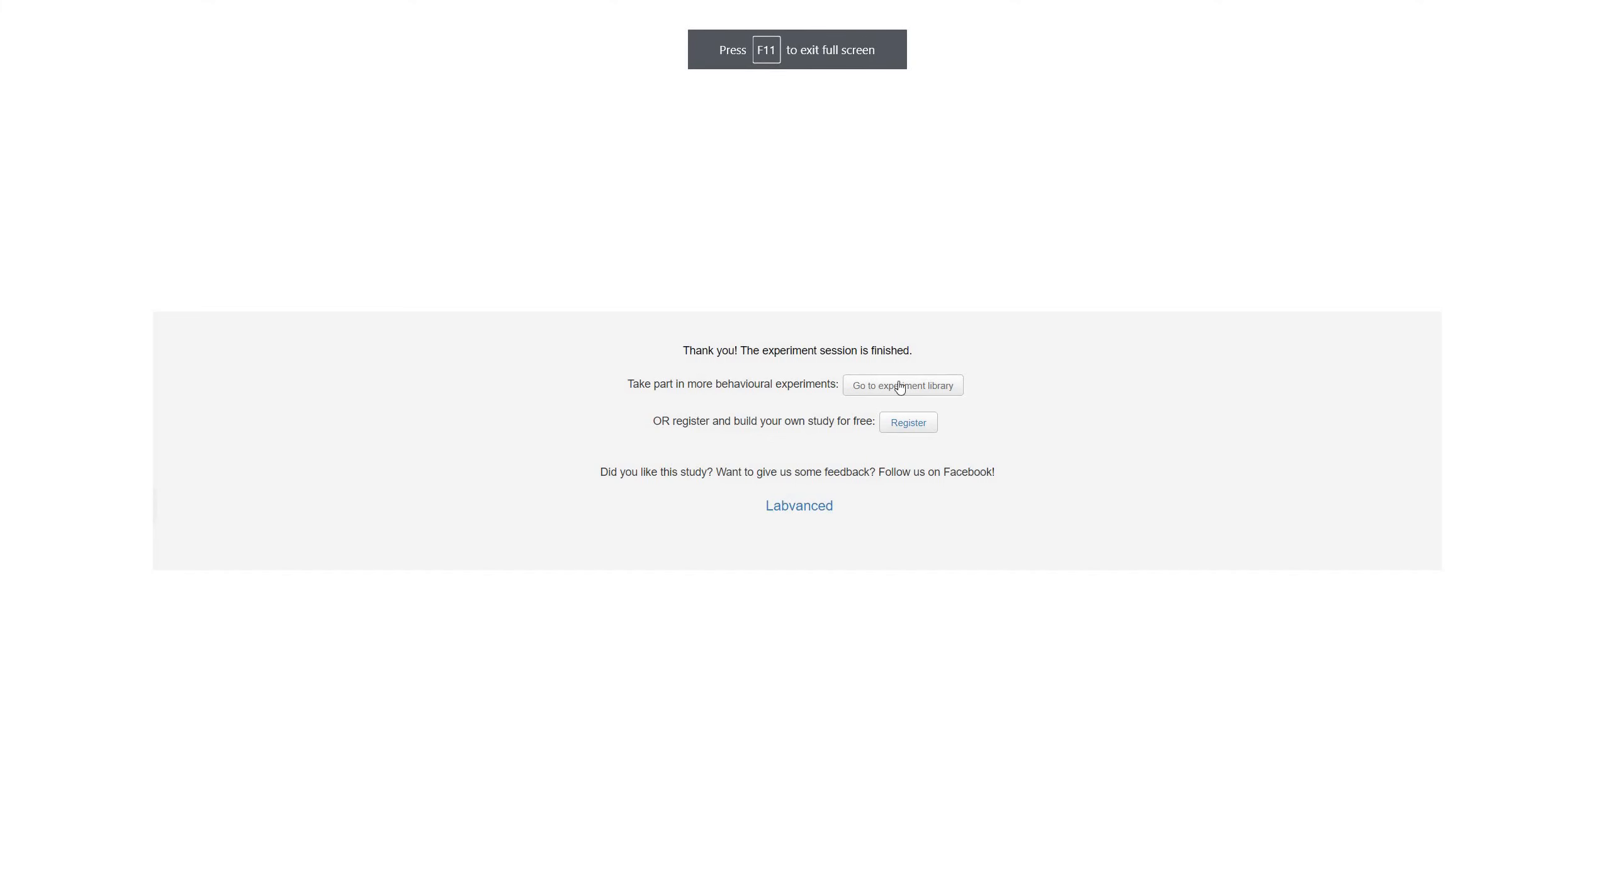
mouse_move(828, 152)
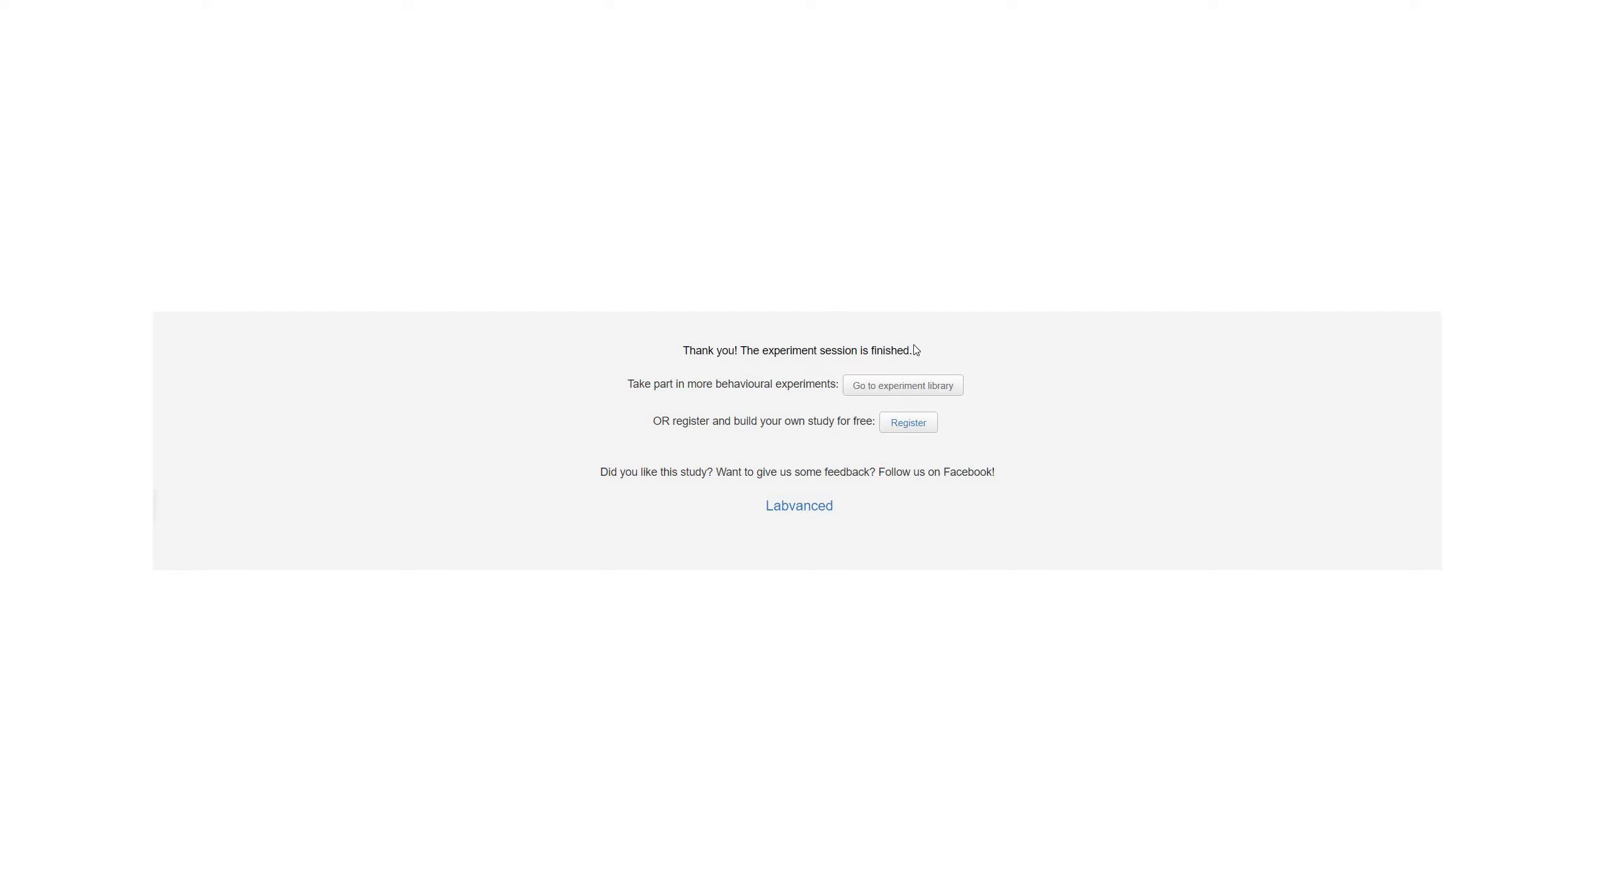
mouse_move(859, 141)
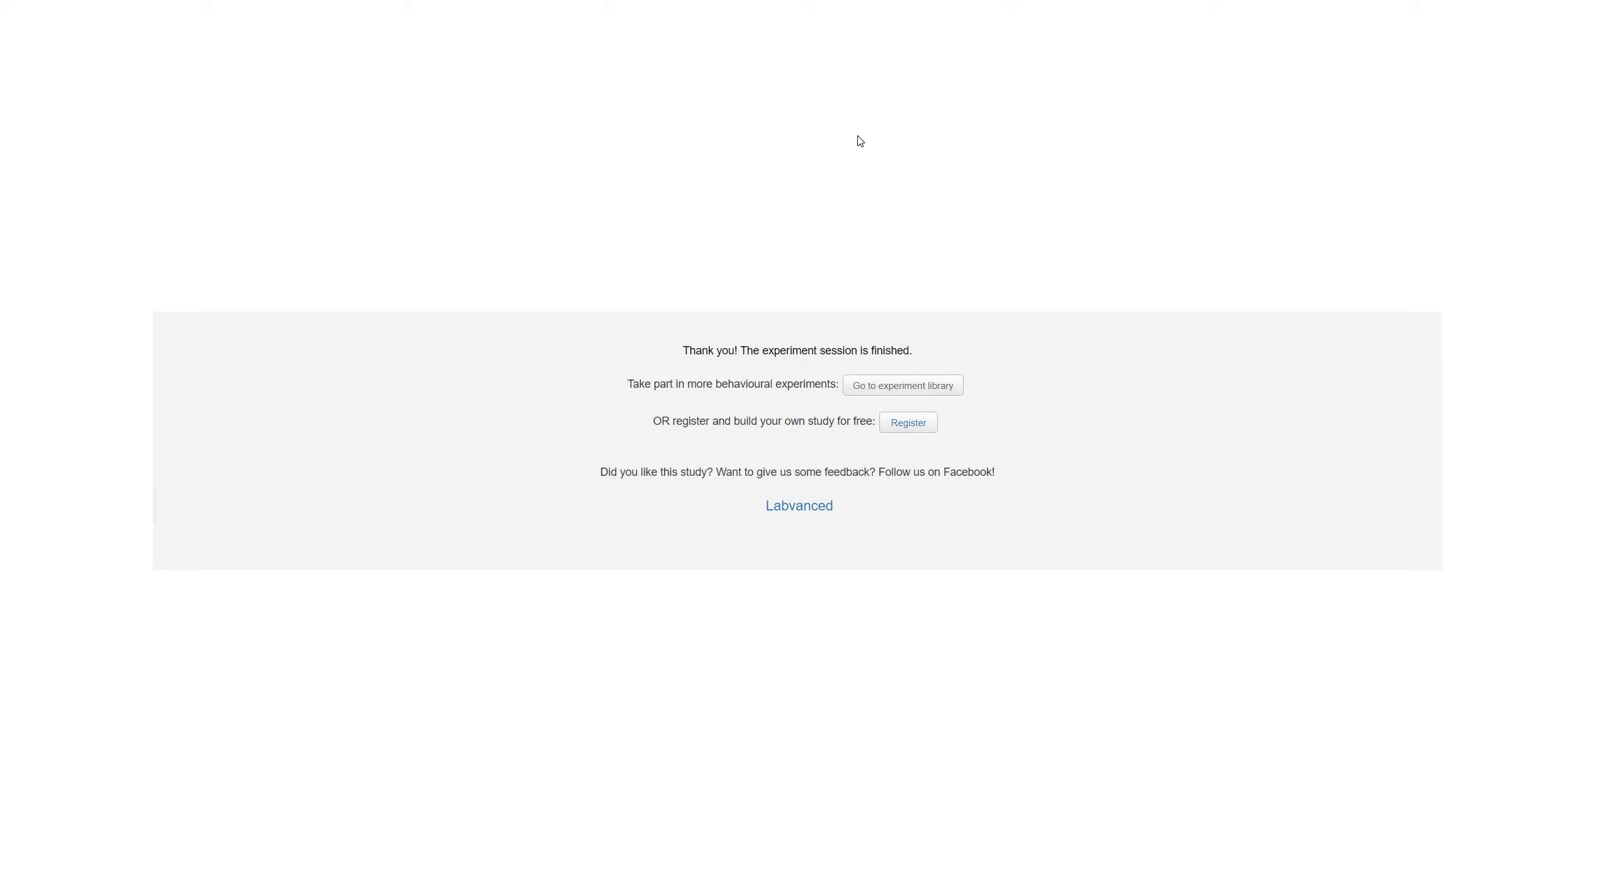
mouse_move(798, 61)
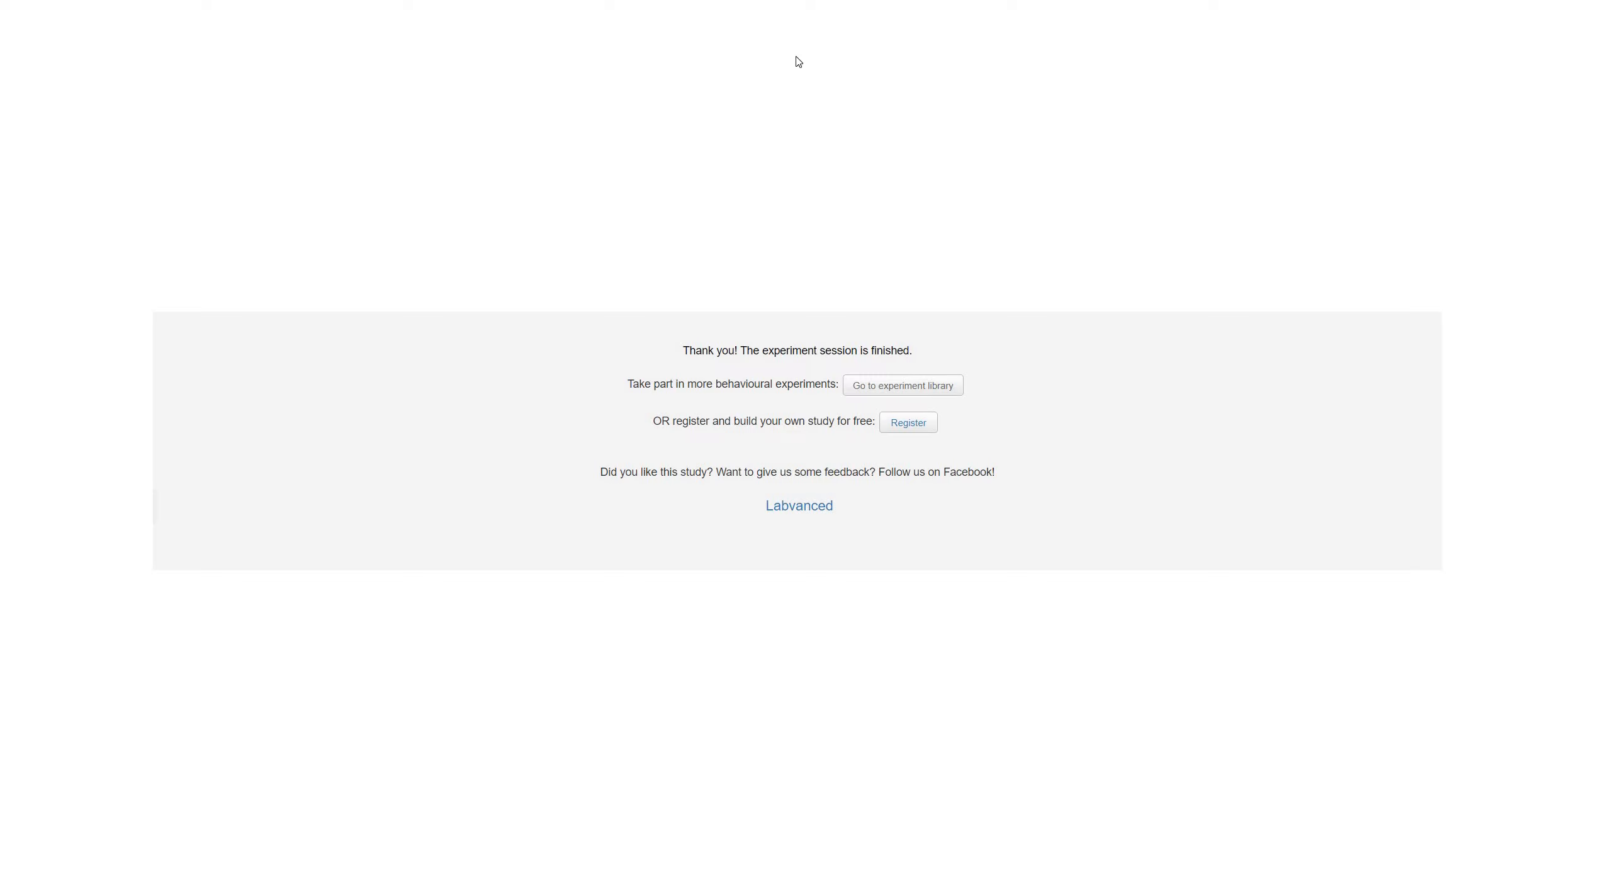